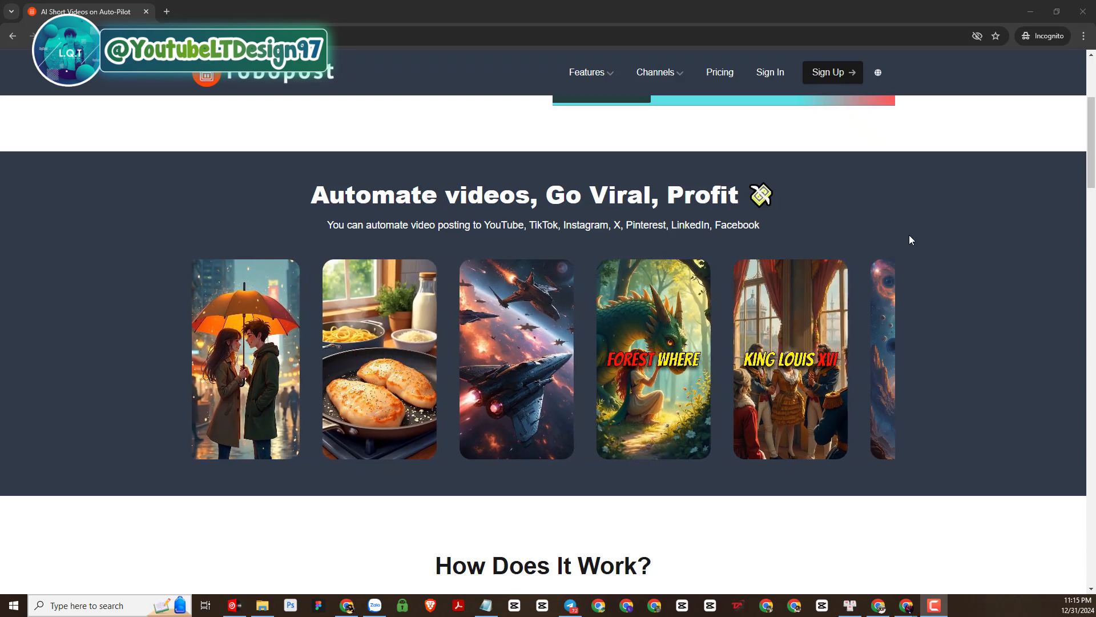
# Reach the Sign Up page from RoboPost's top navigation to register a new account
pyautogui.click(587, 71)
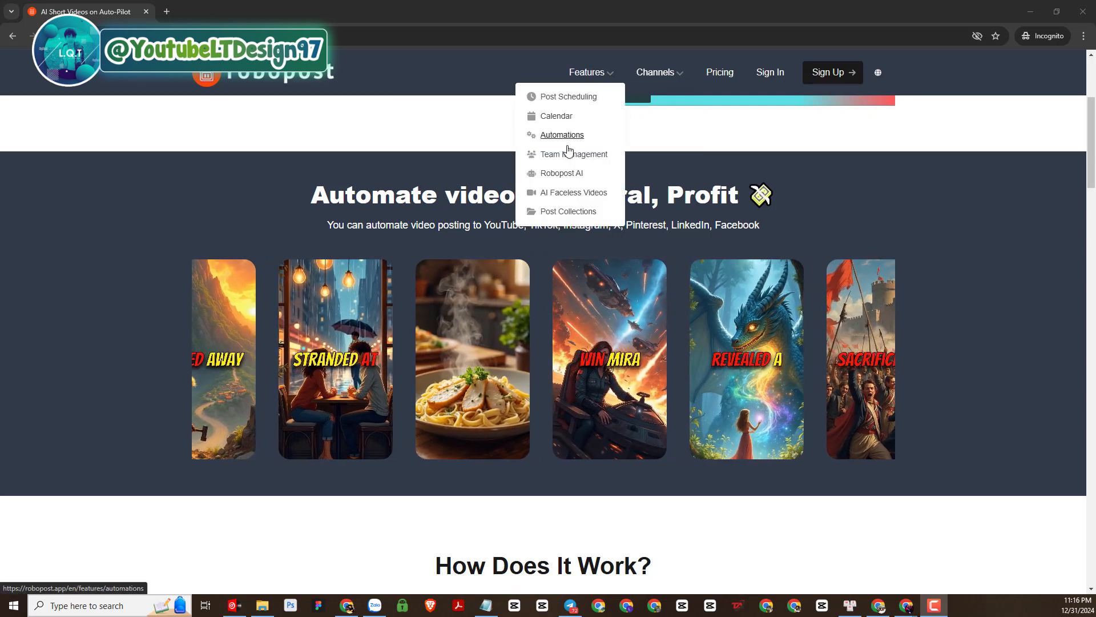
pyautogui.moveTo(572, 192)
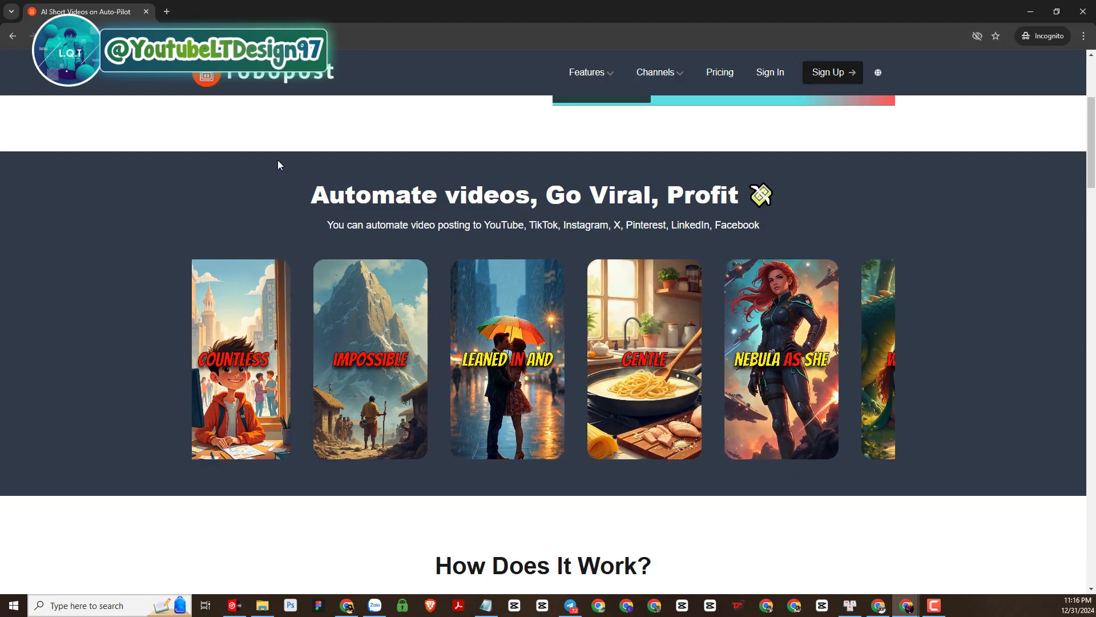
pyautogui.scroll(-3)
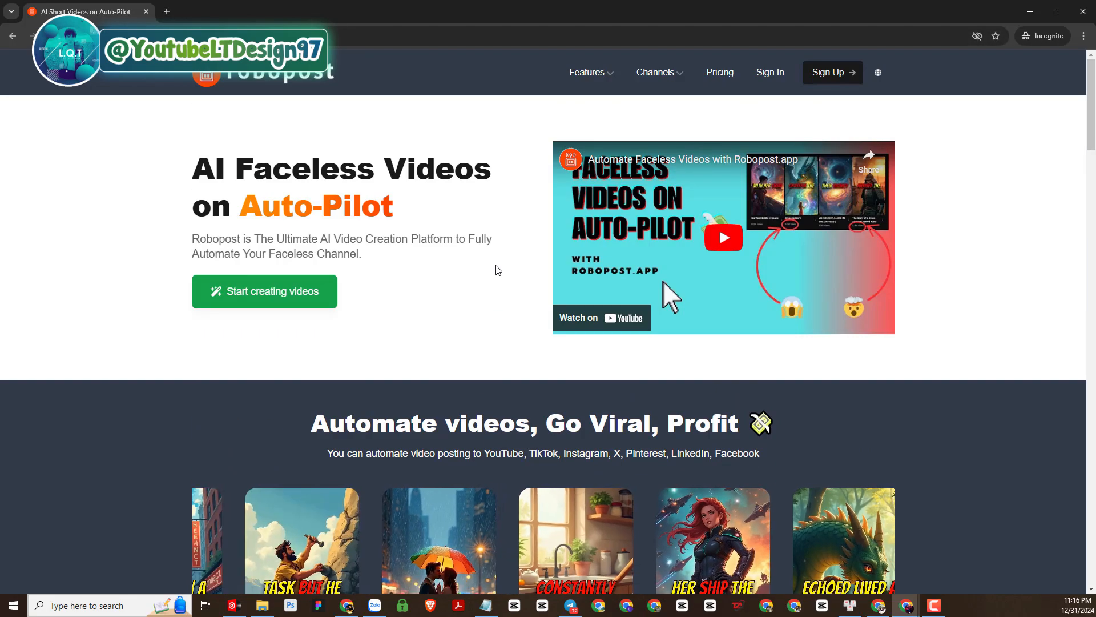
pyautogui.moveTo(833, 72)
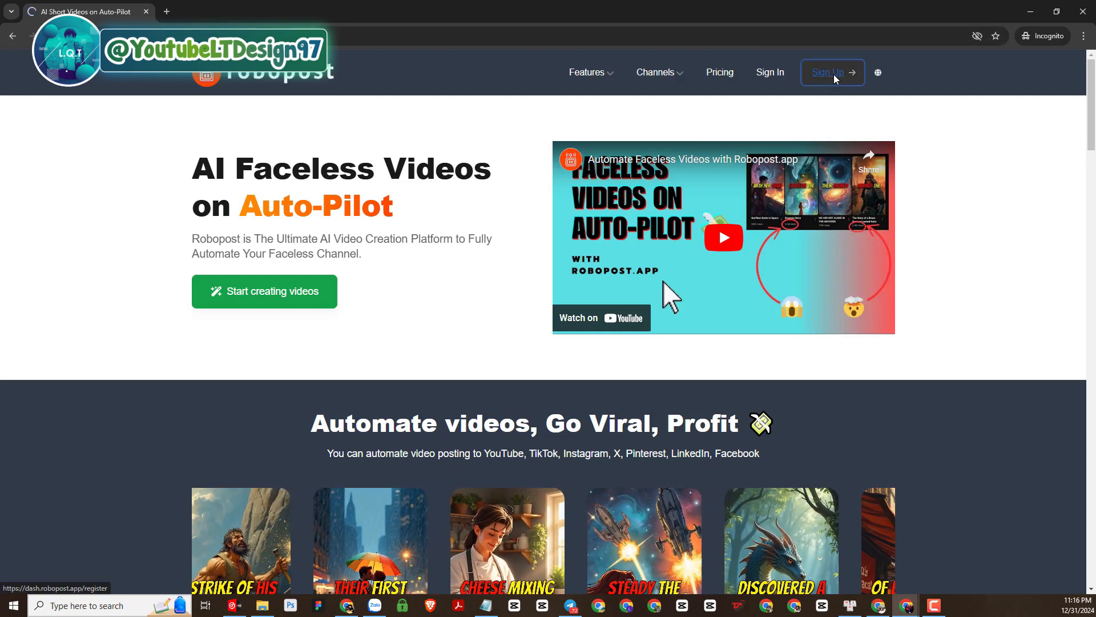
pyautogui.click(831, 72)
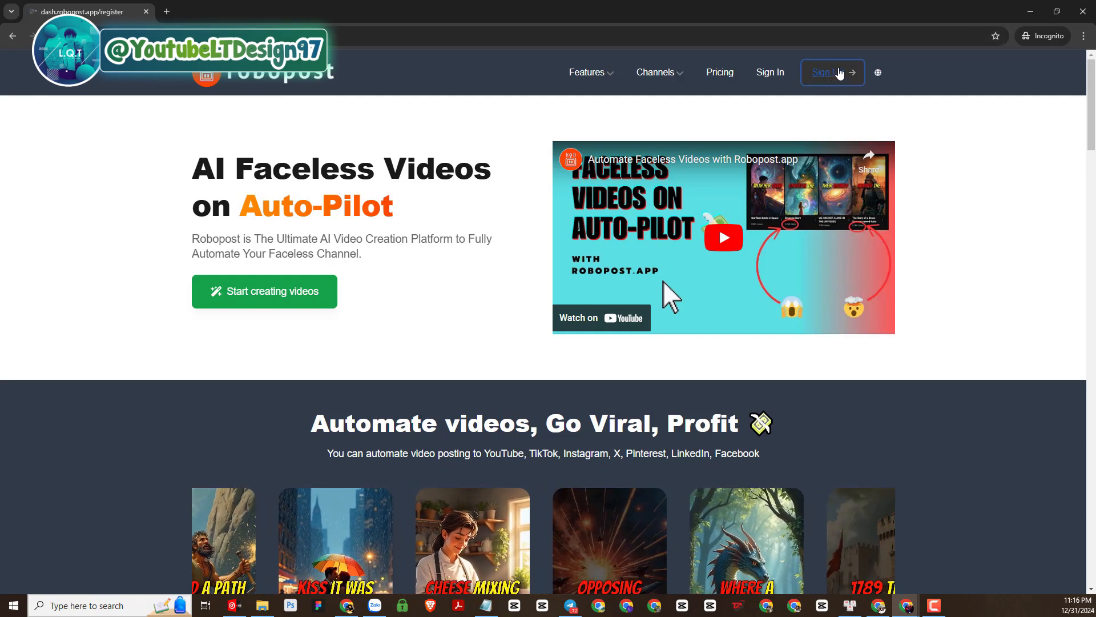
pyautogui.click(831, 72)
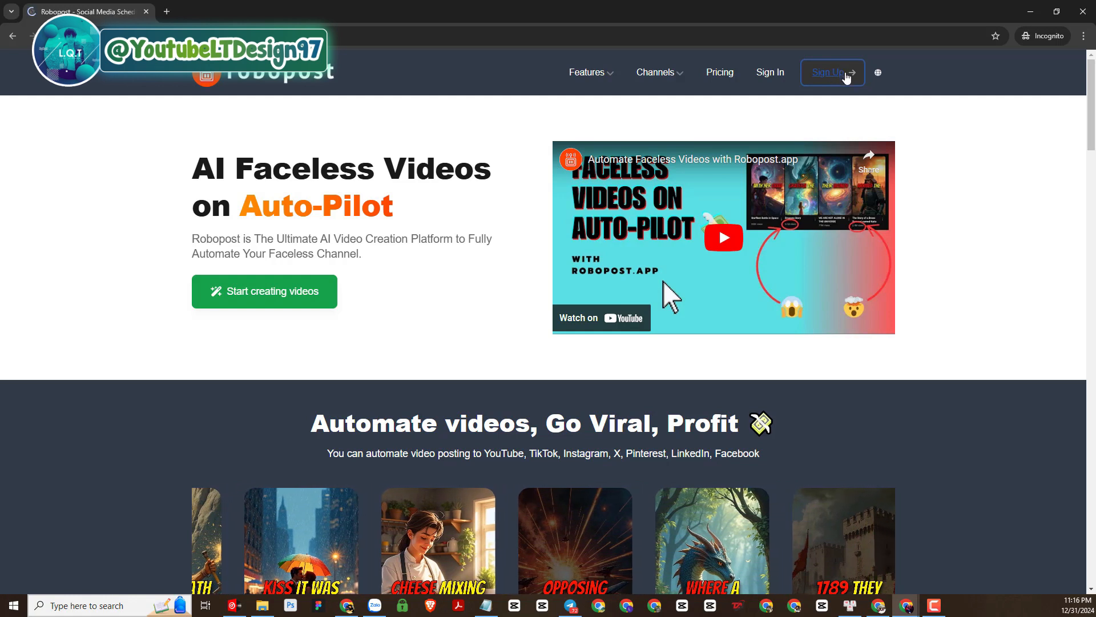
pyautogui.click(832, 72)
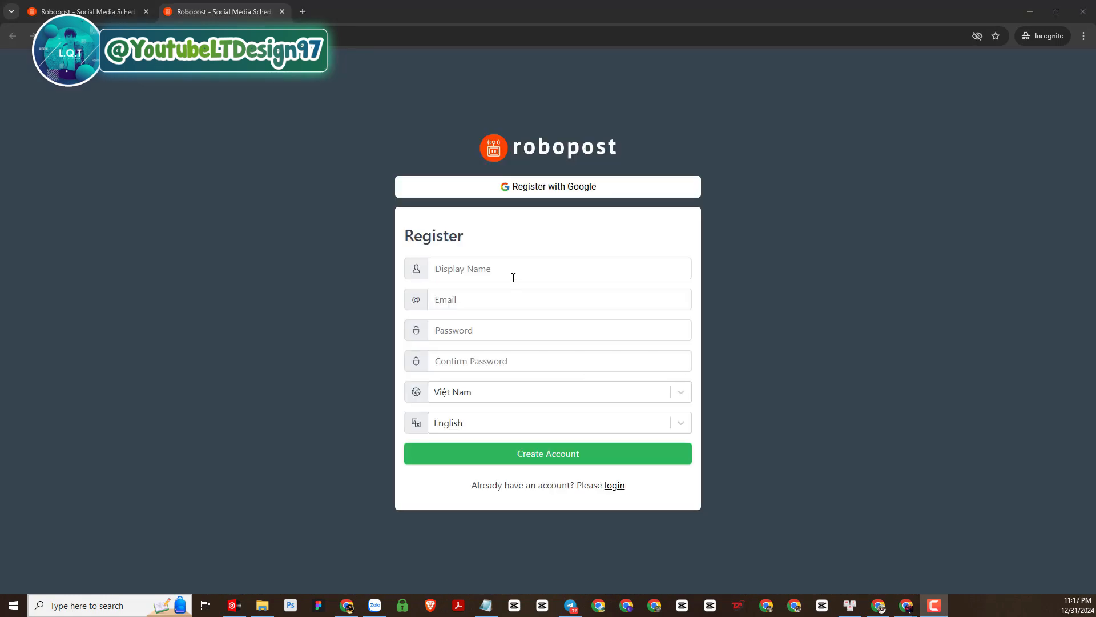
pyautogui.moveTo(568, 191)
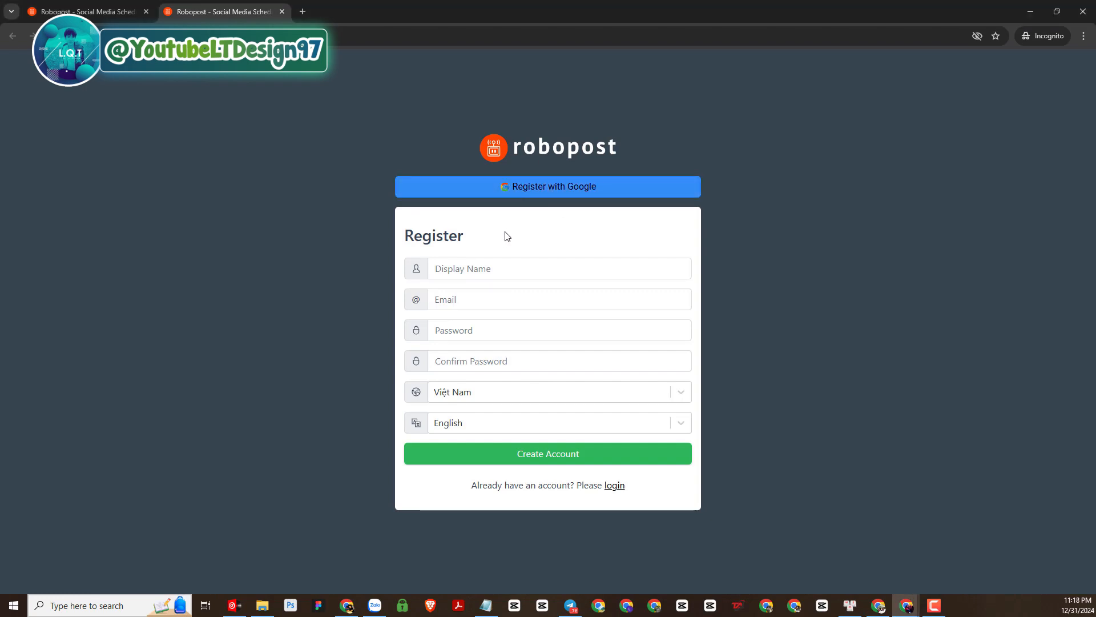
# Focus the Email field on the empty Register form
pyautogui.click(553, 299)
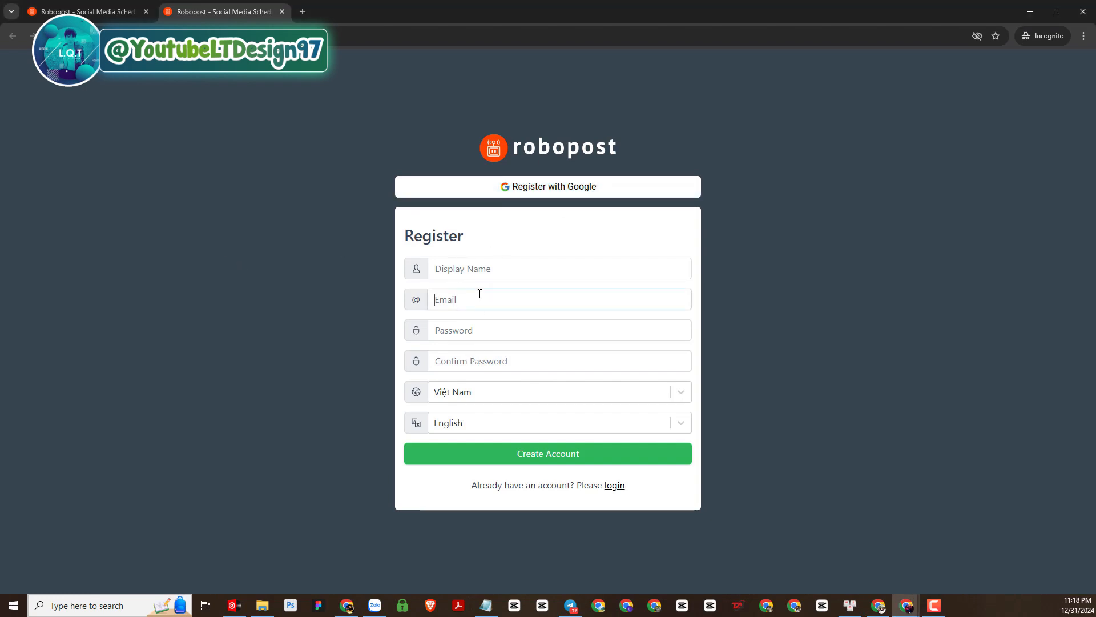
pyautogui.click(548, 299)
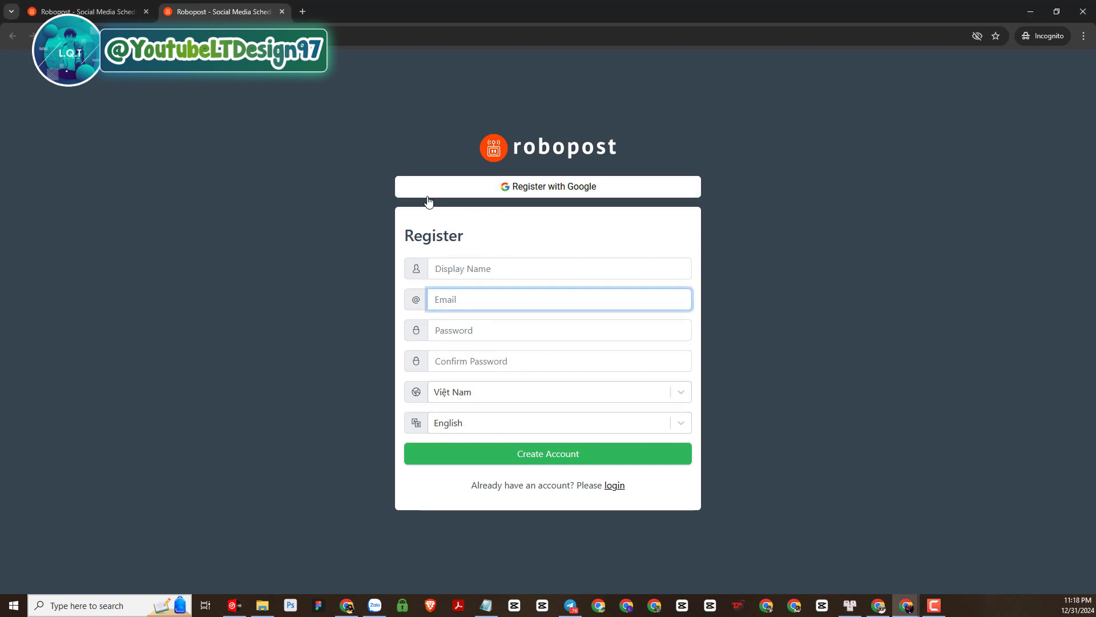
pyautogui.moveTo(720, 285)
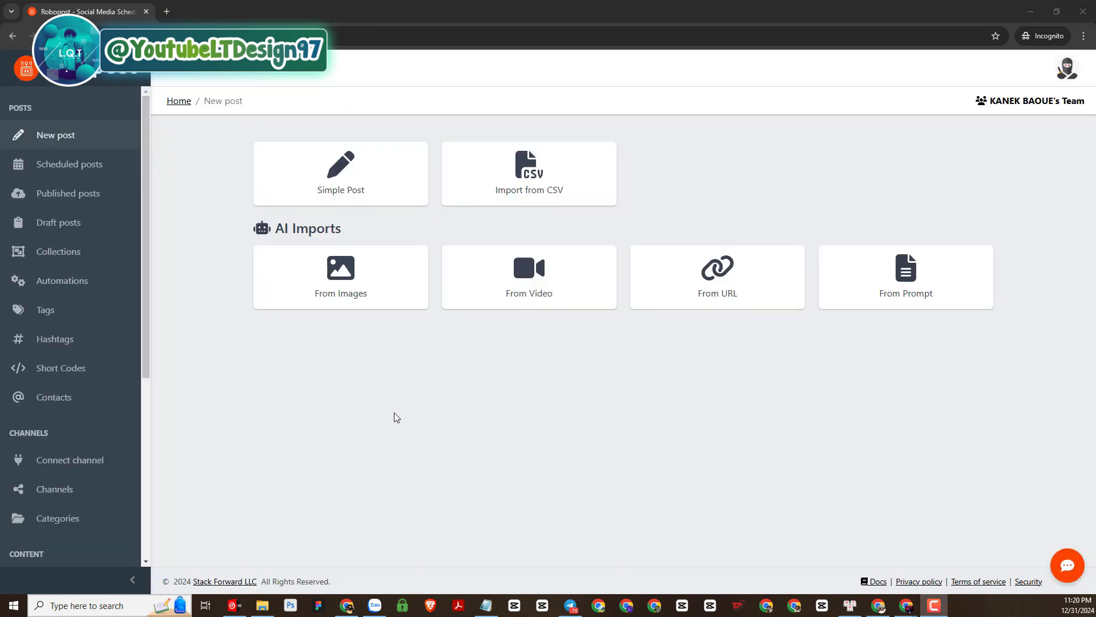
pyautogui.moveTo(402, 422)
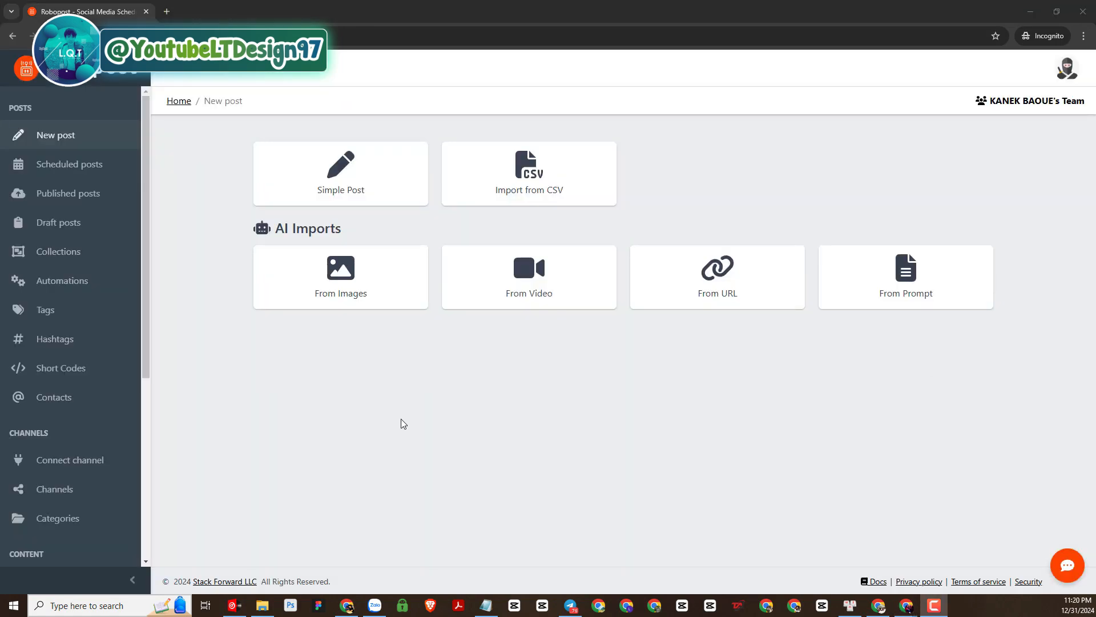
pyautogui.moveTo(67, 257)
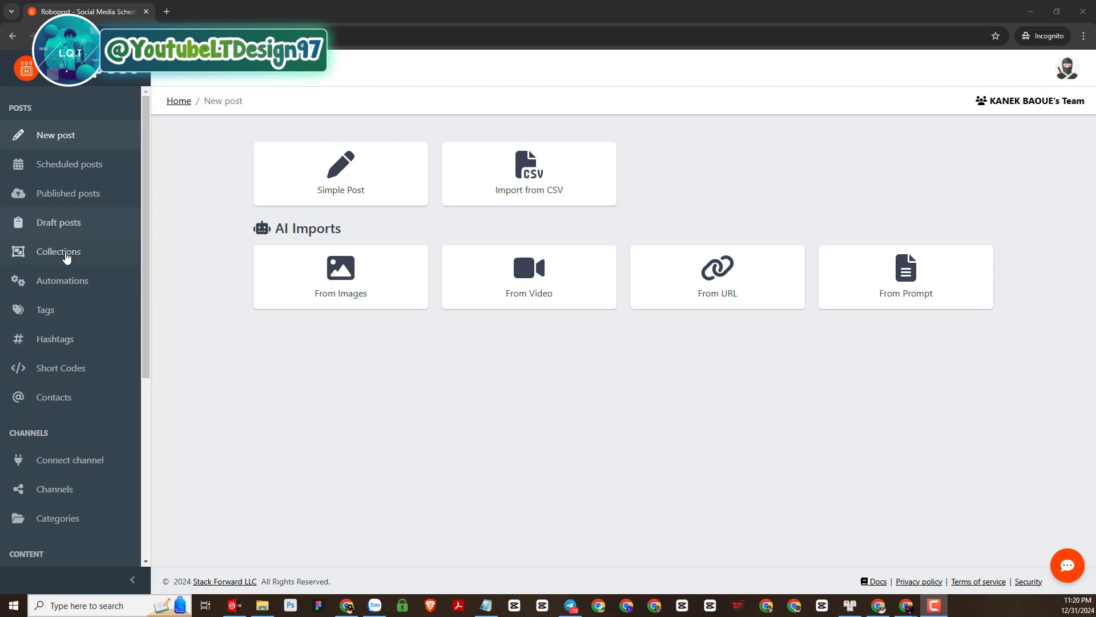
# Browse the dashboard sidebar through Scheduled posts and Automations
pyautogui.scroll(-3)
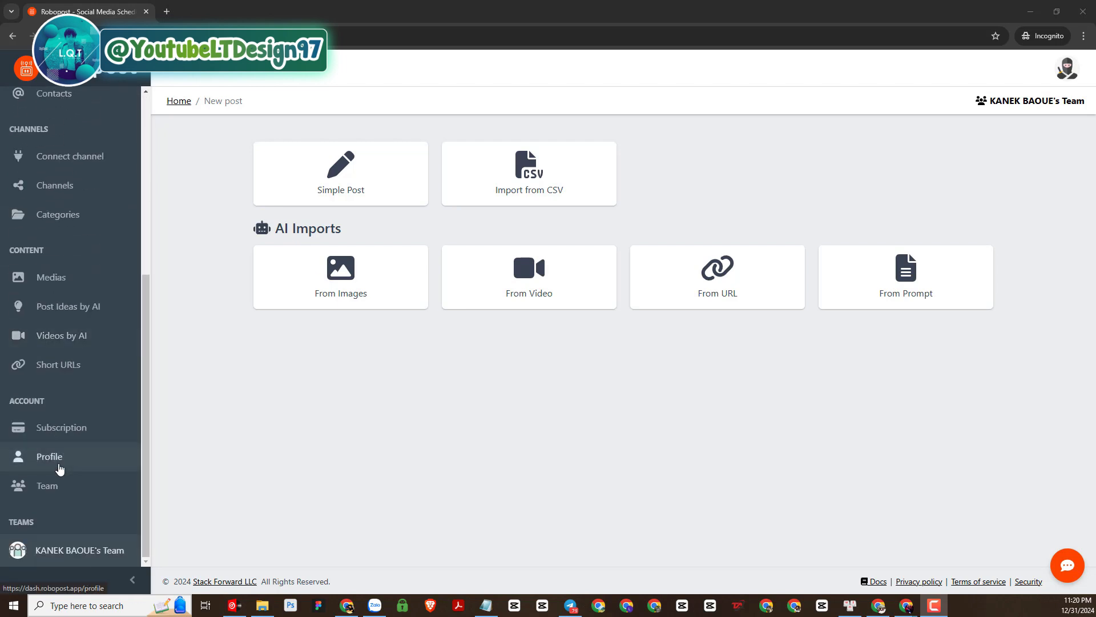
pyautogui.scroll(3)
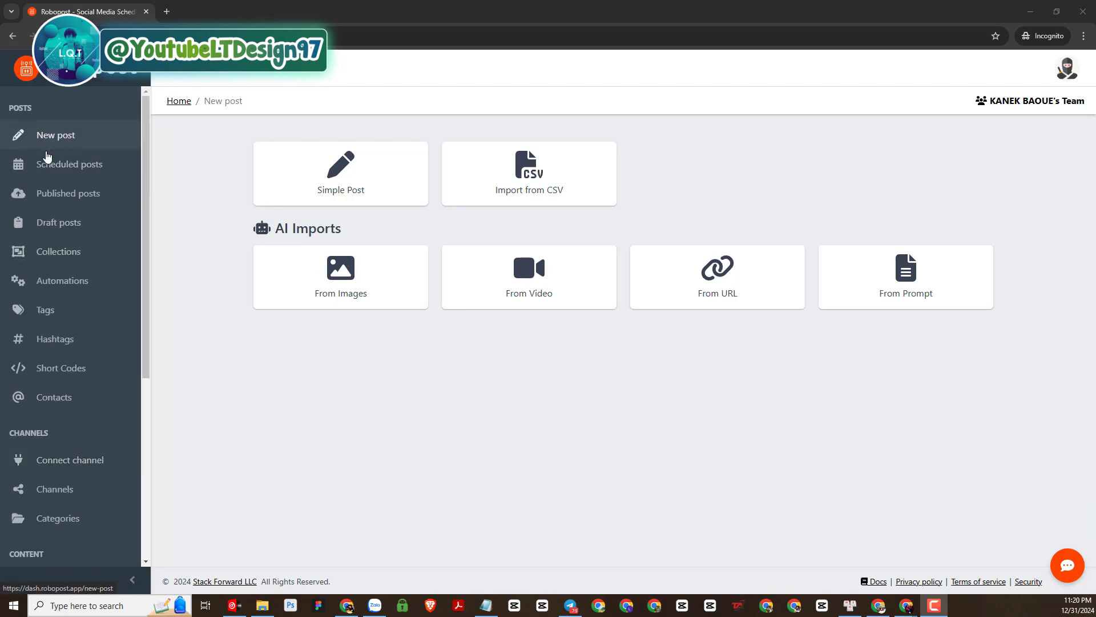
pyautogui.moveTo(60, 153)
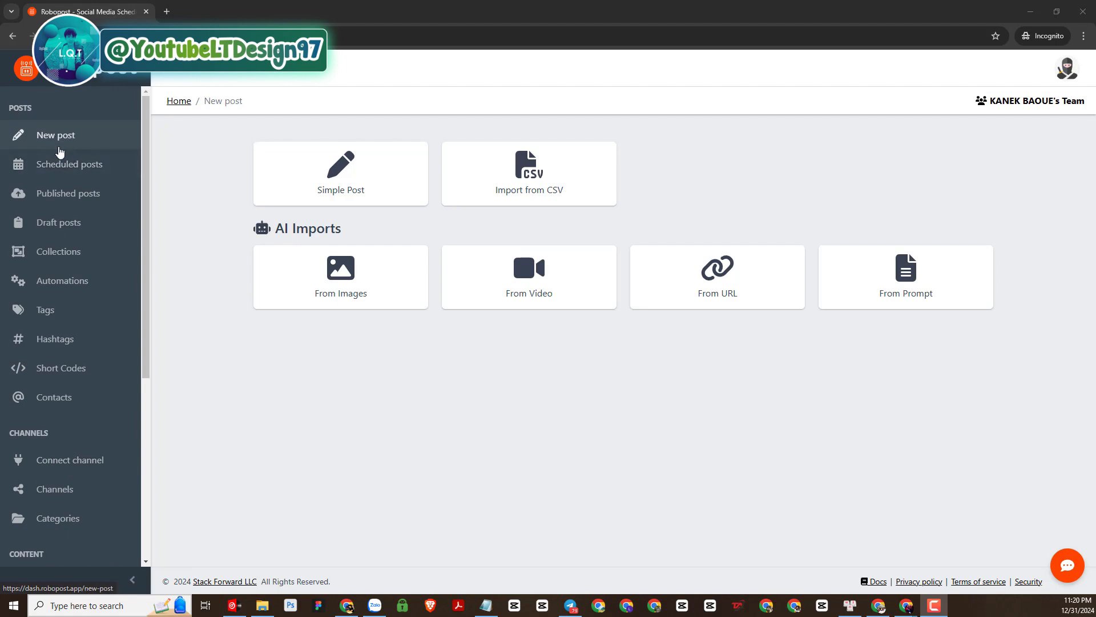
pyautogui.moveTo(75, 133)
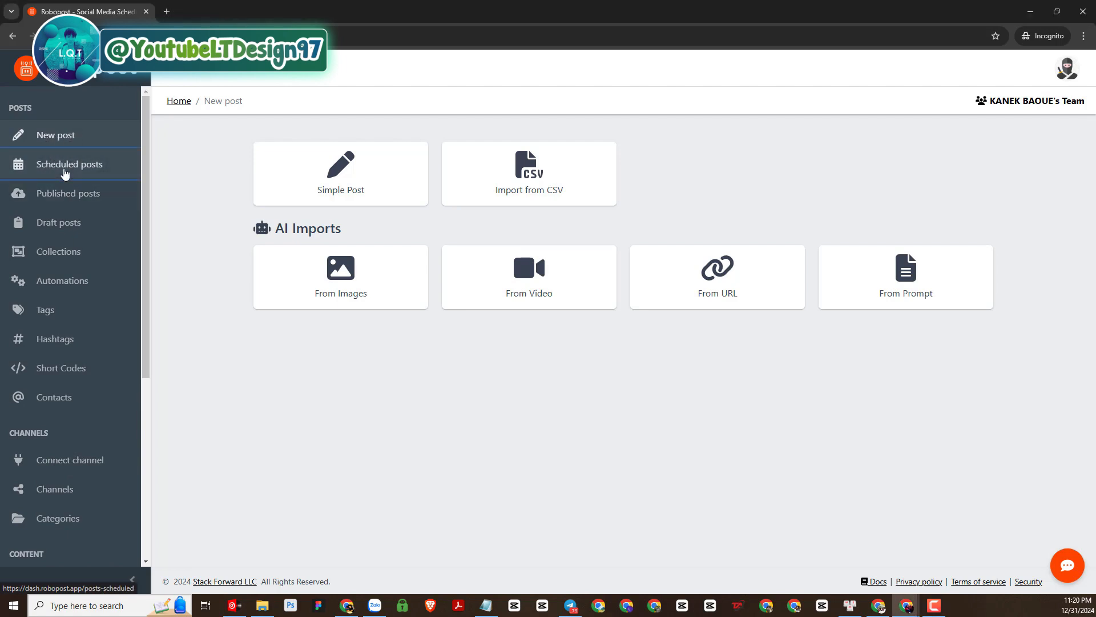
pyautogui.click(70, 163)
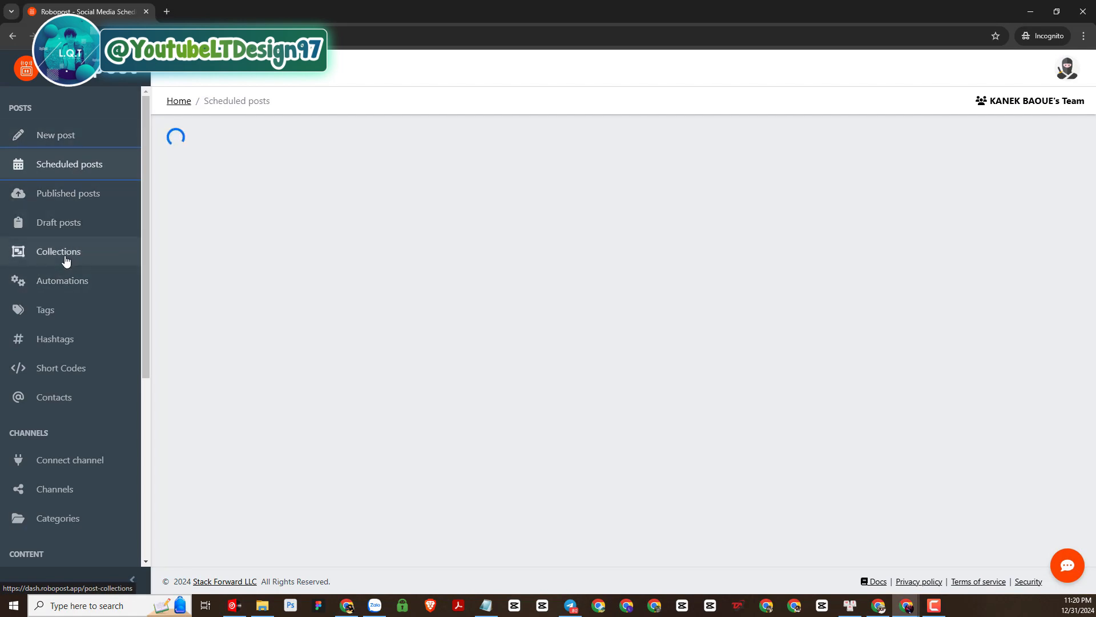
pyautogui.click(62, 281)
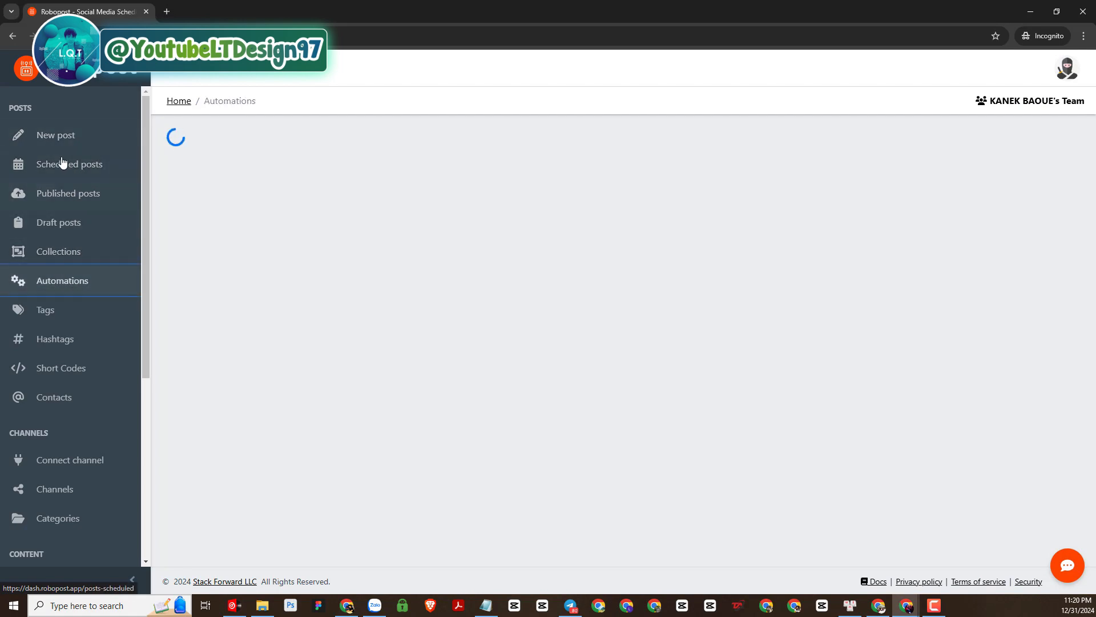
# Pass back through New post and Automations to land on the Collections page
pyautogui.click(54, 135)
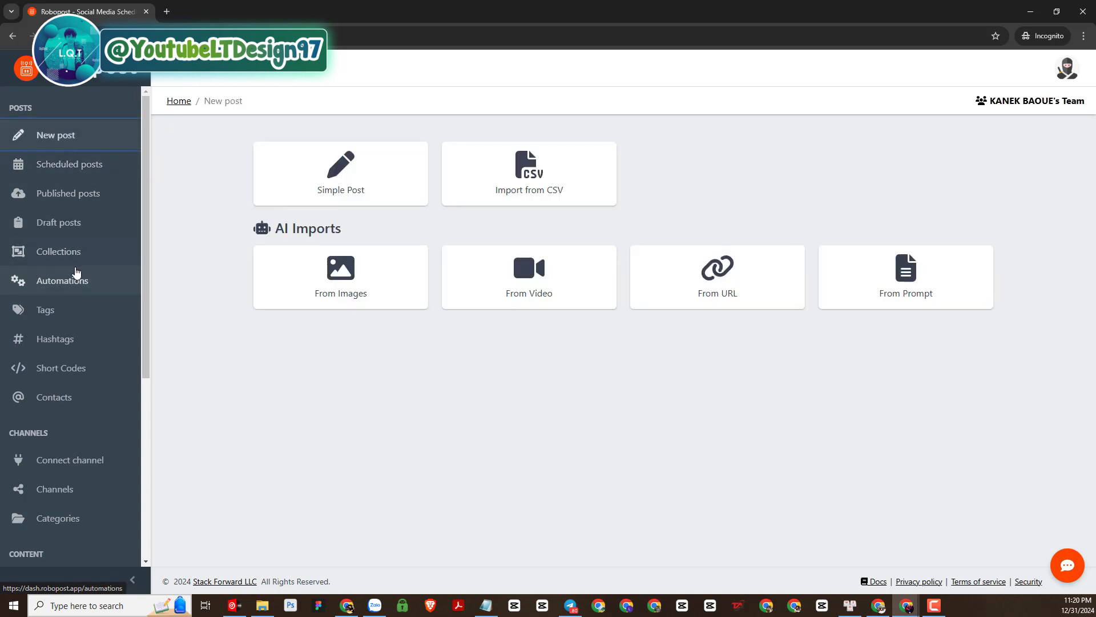
pyautogui.click(61, 281)
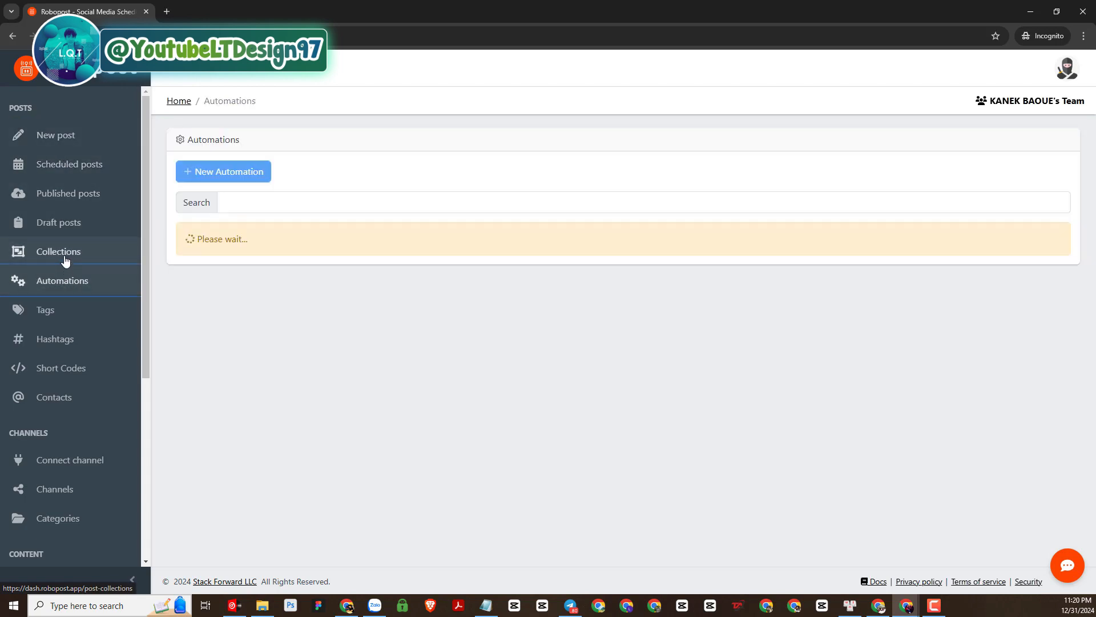
pyautogui.click(59, 251)
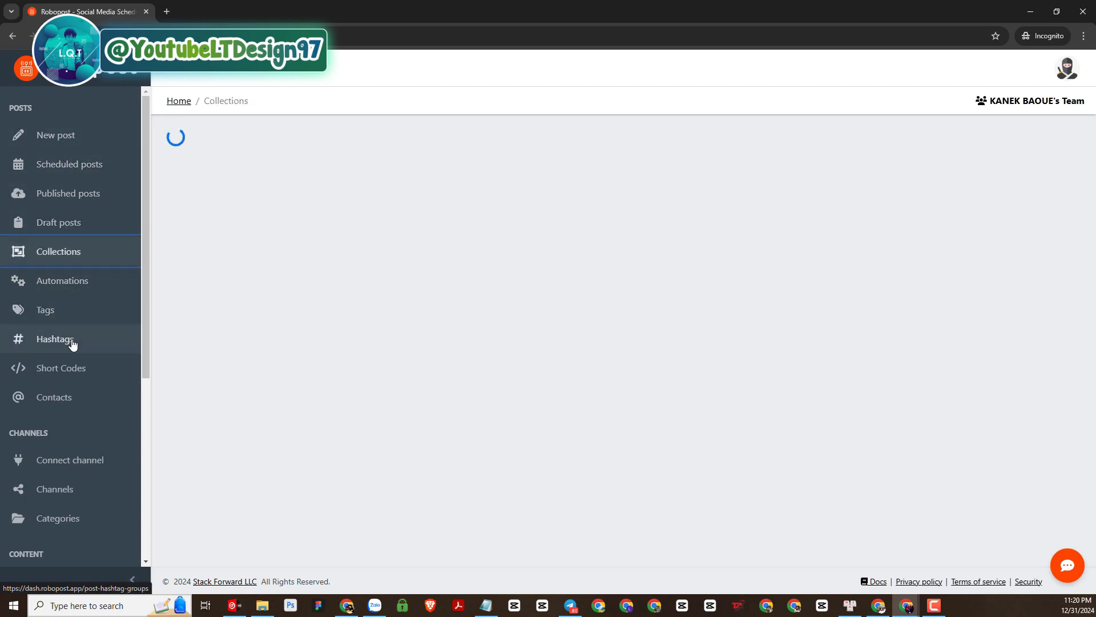
pyautogui.scroll(-3)
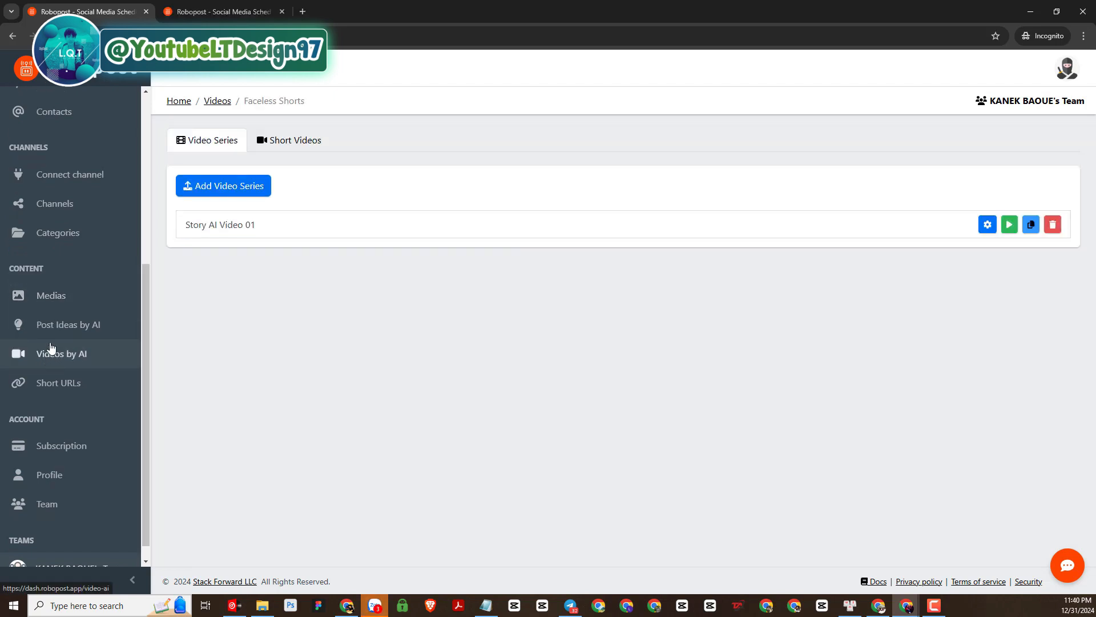
pyautogui.moveTo(47, 366)
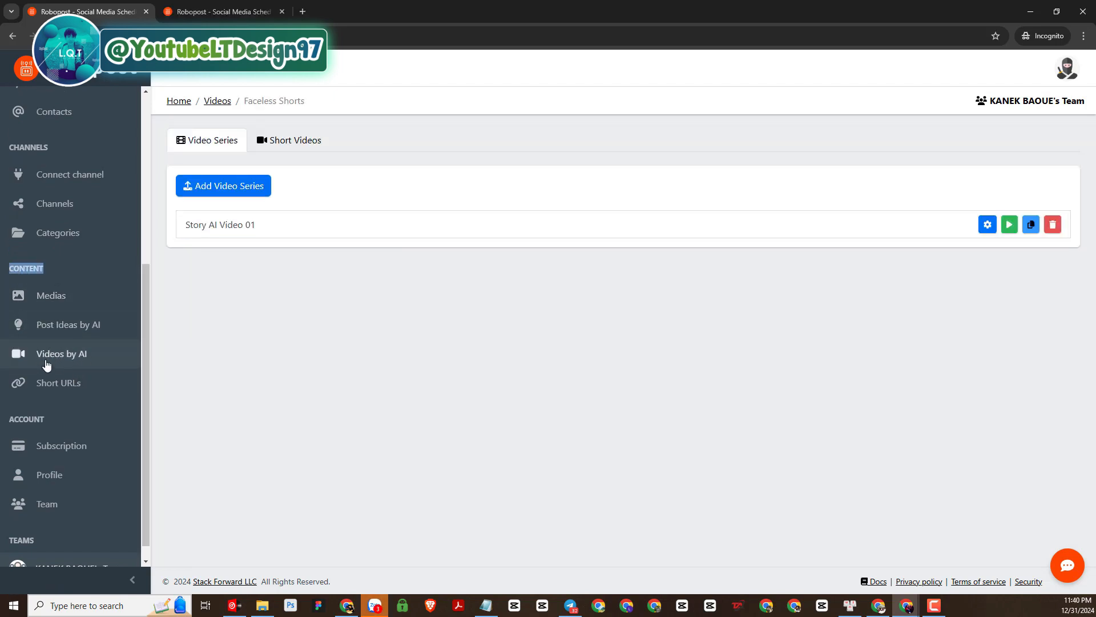
pyautogui.click(62, 354)
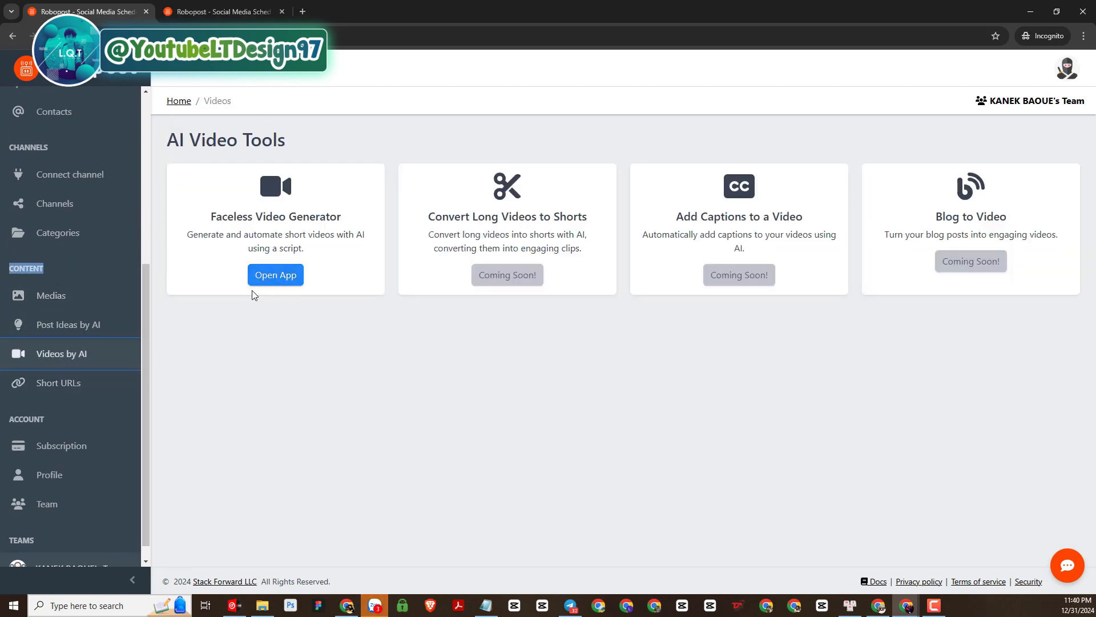
pyautogui.moveTo(275, 275)
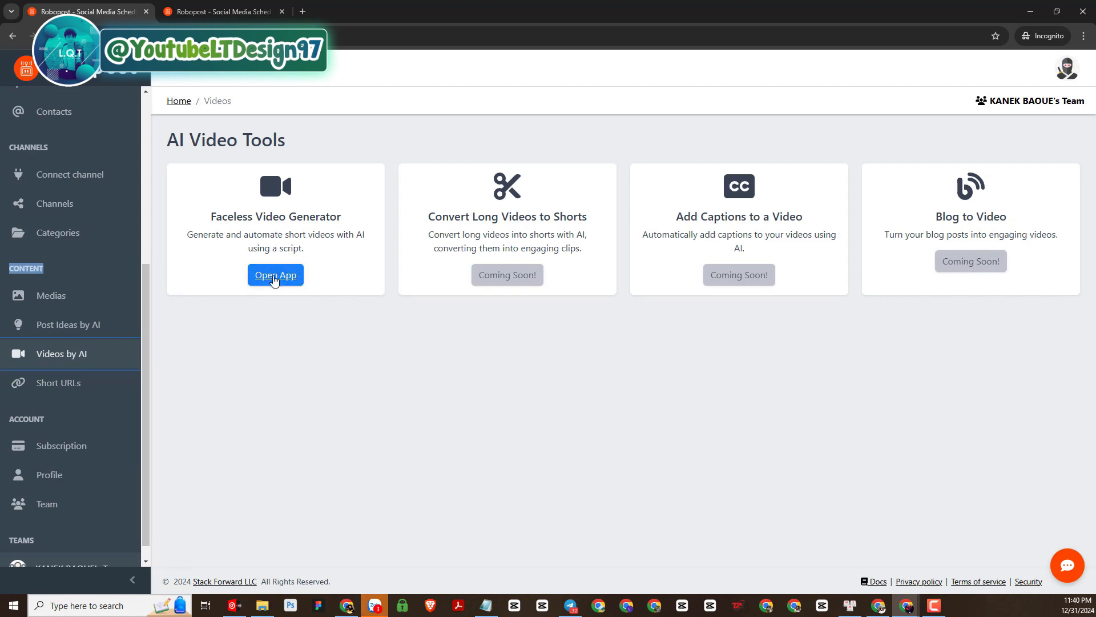
pyautogui.click(275, 275)
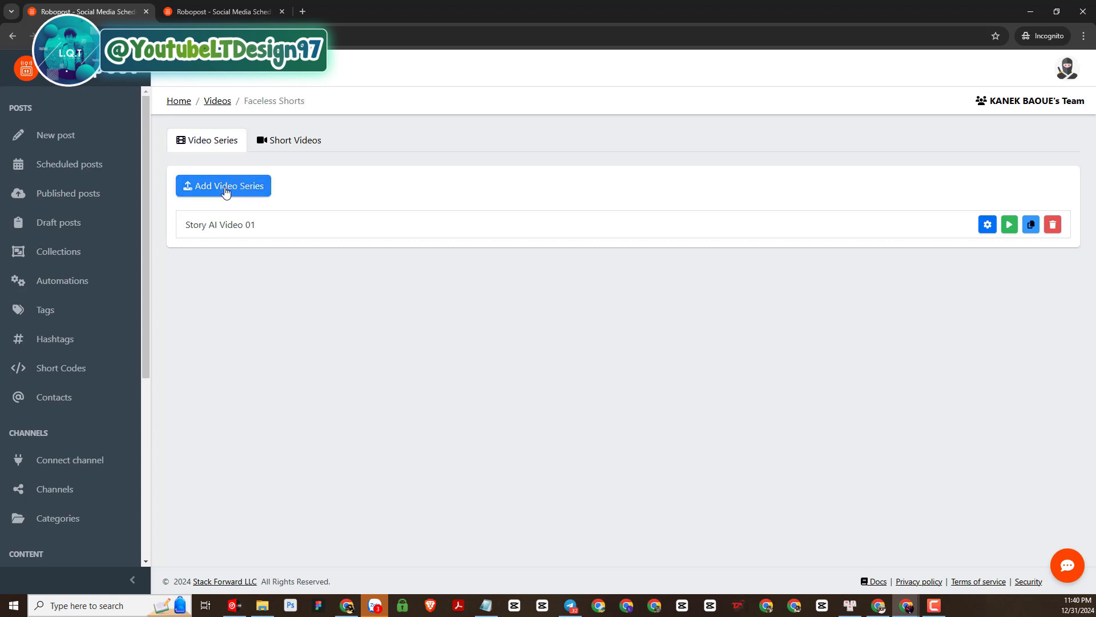
pyautogui.click(293, 139)
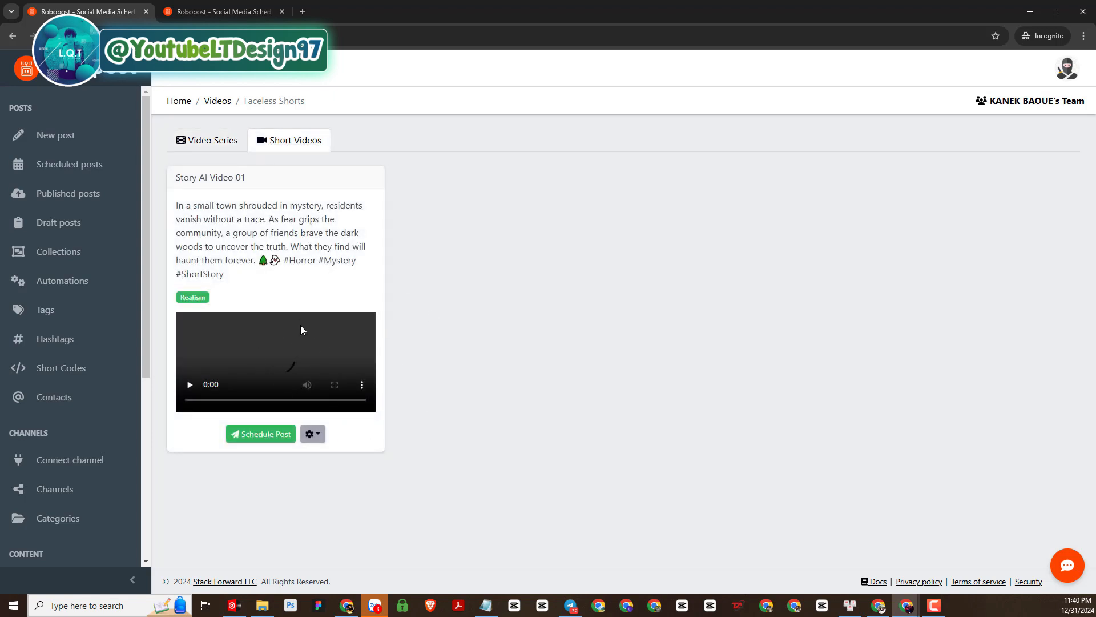
pyautogui.click(207, 139)
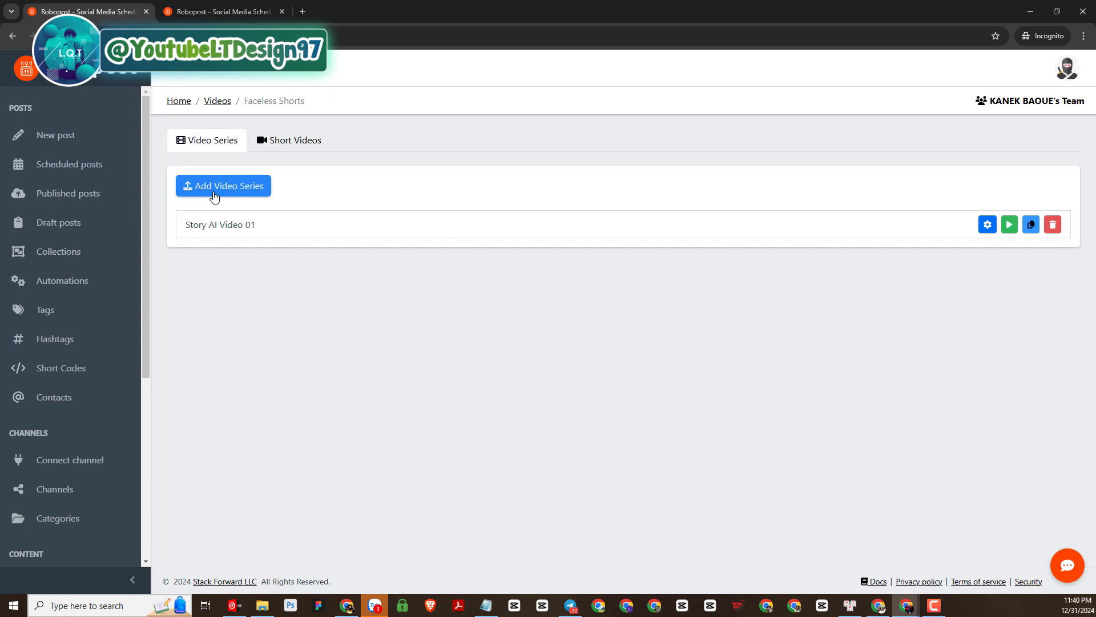
# Name the new video series 'Video AI Story 02'
pyautogui.click(223, 185)
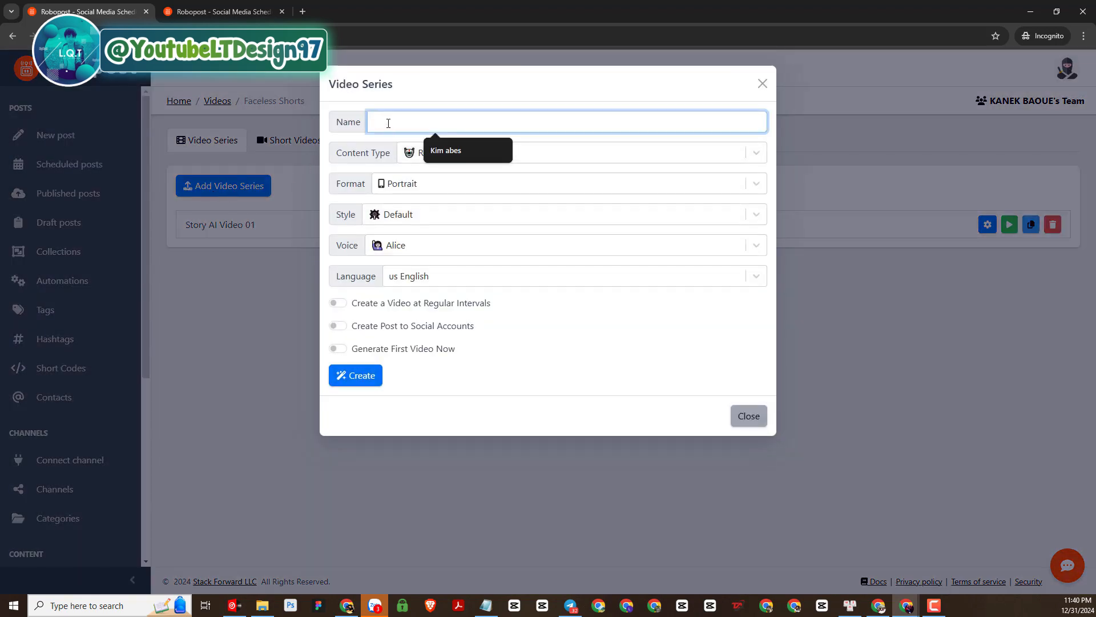
pyautogui.write('V')
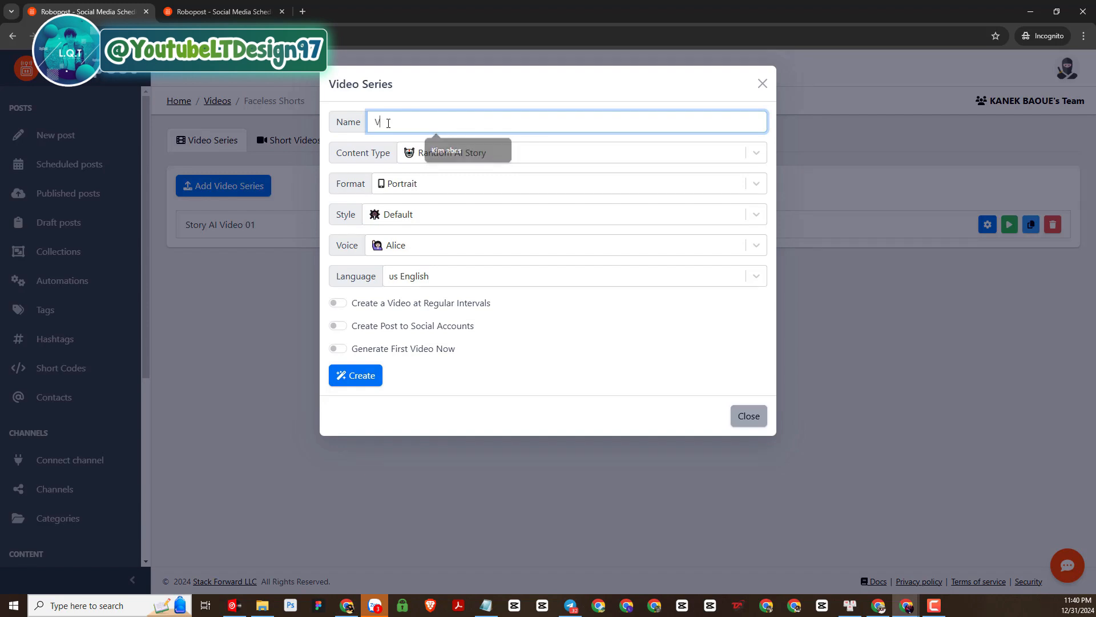
pyautogui.write('ideo AI S')
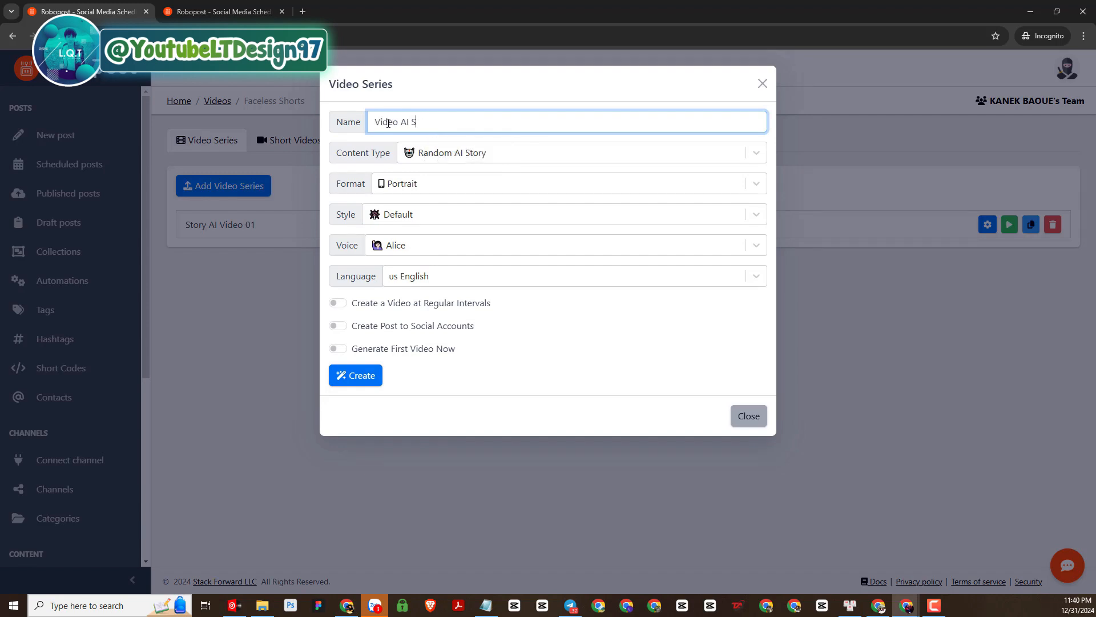
pyautogui.write('to')
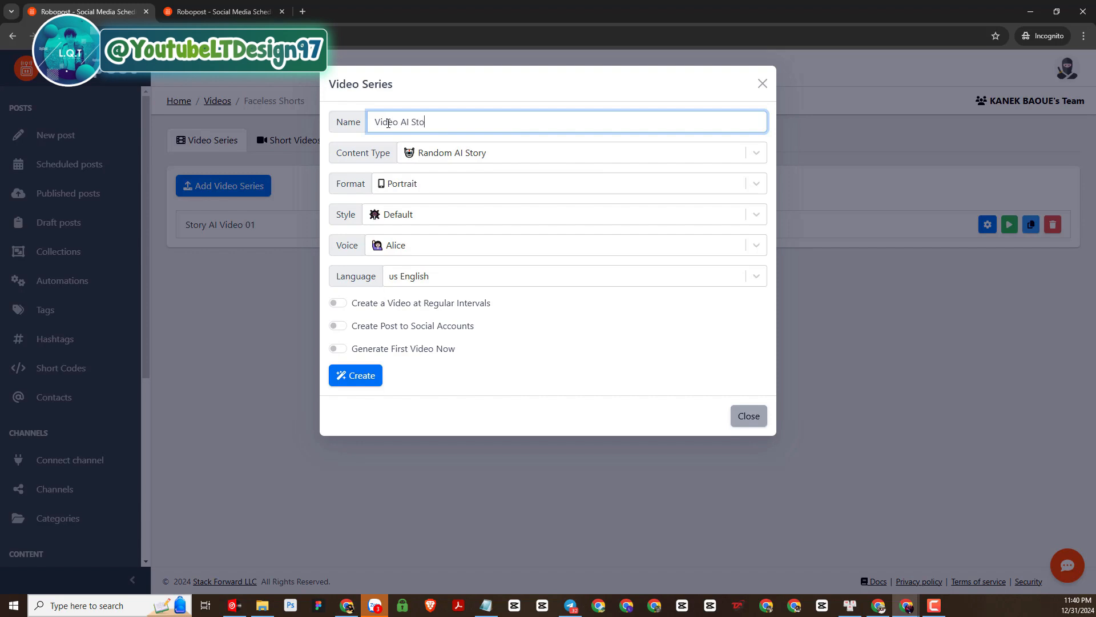
pyautogui.write('ry')
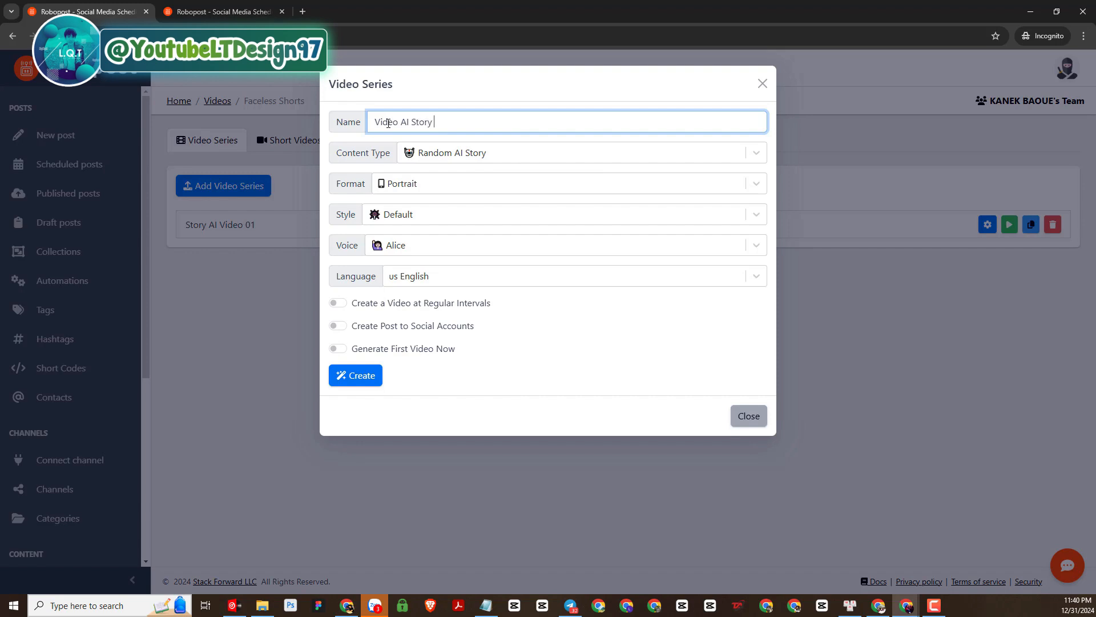
pyautogui.write('02')
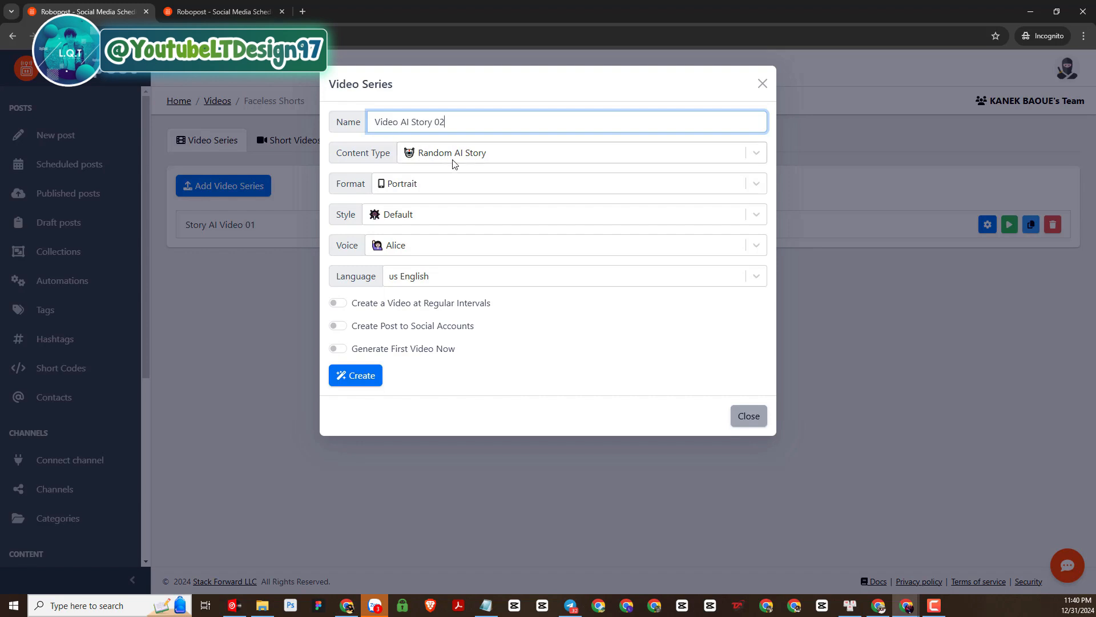
# Set the content type to Scary Stories and keep the Portrait format
pyautogui.click(579, 152)
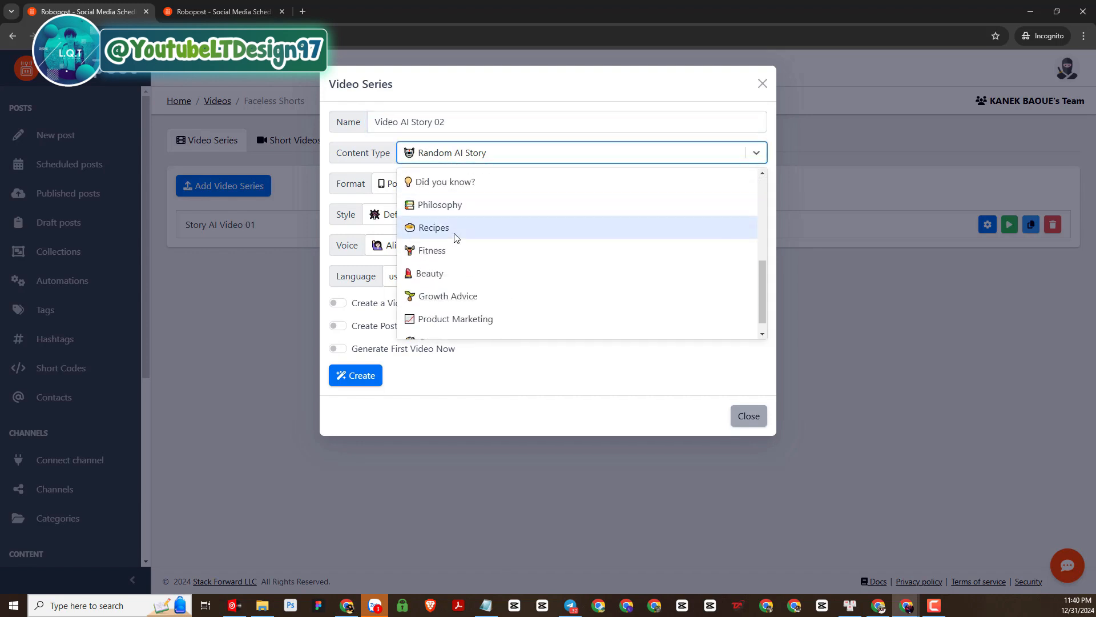
pyautogui.scroll(3)
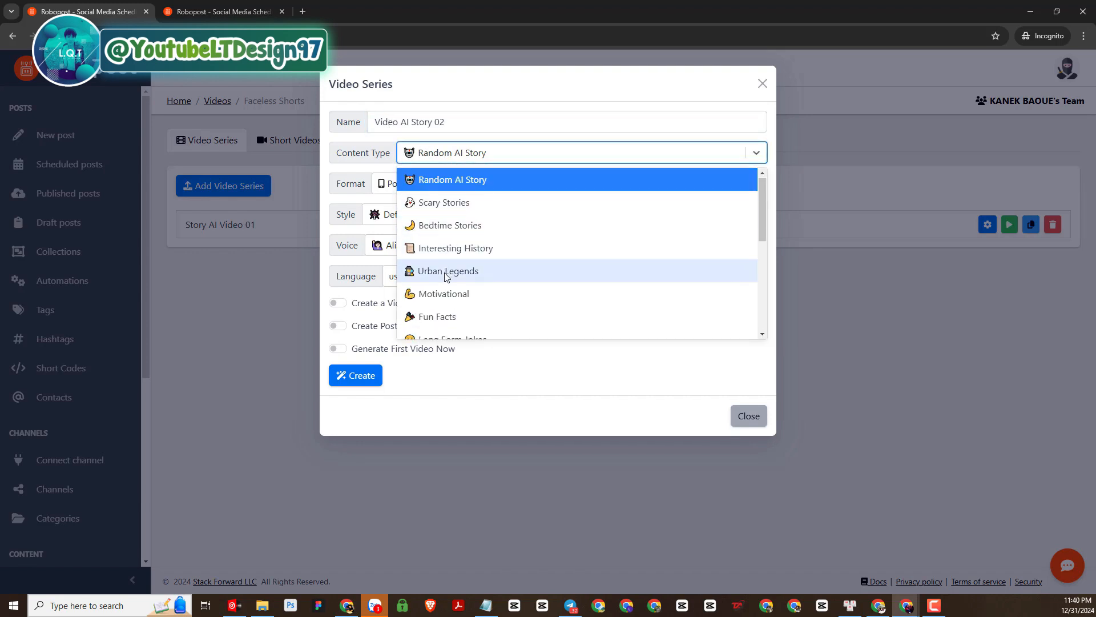
pyautogui.scroll(-3)
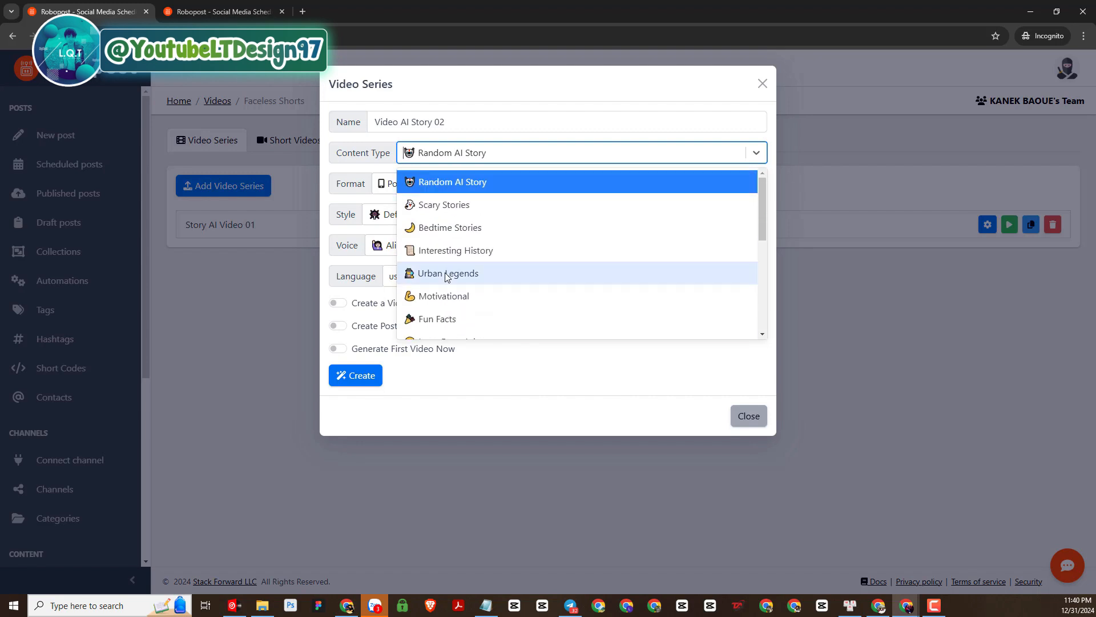
pyautogui.moveTo(444, 204)
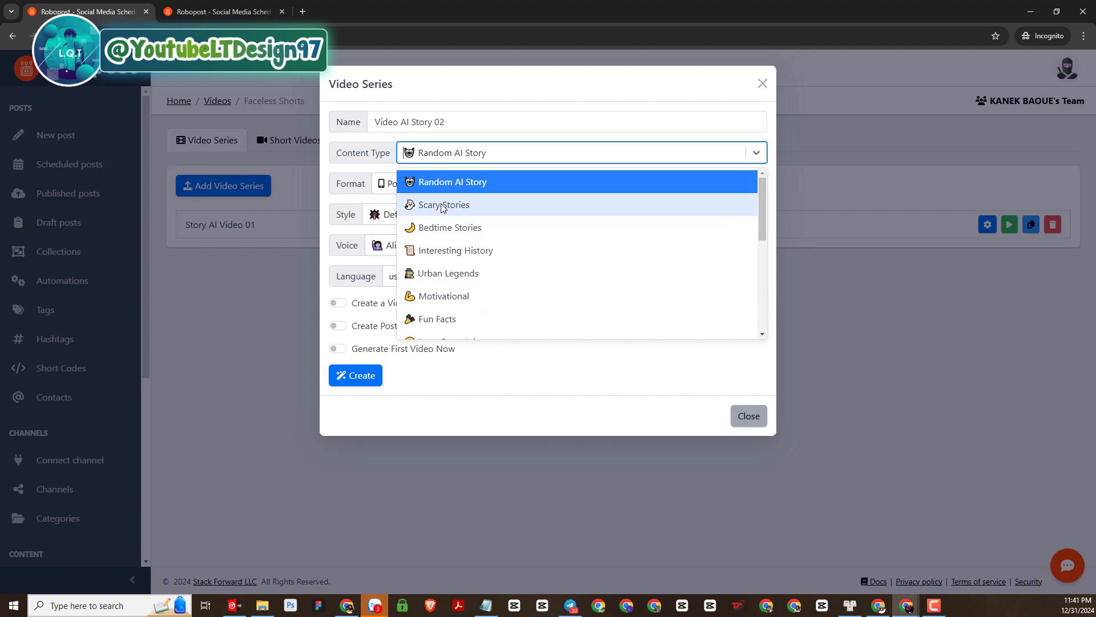
pyautogui.moveTo(448, 206)
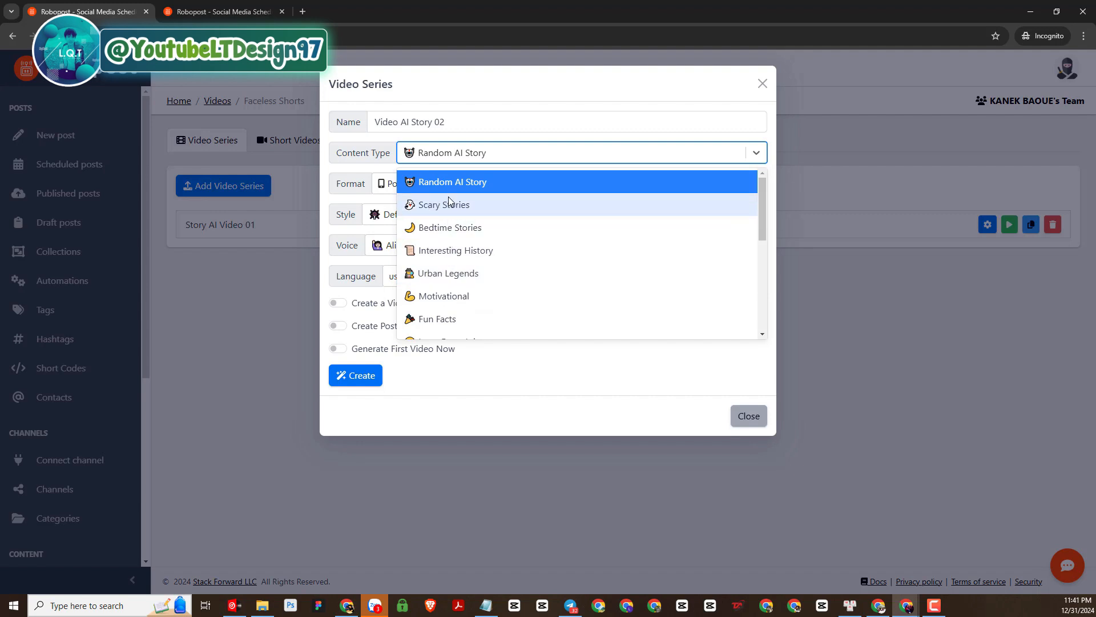
pyautogui.click(444, 205)
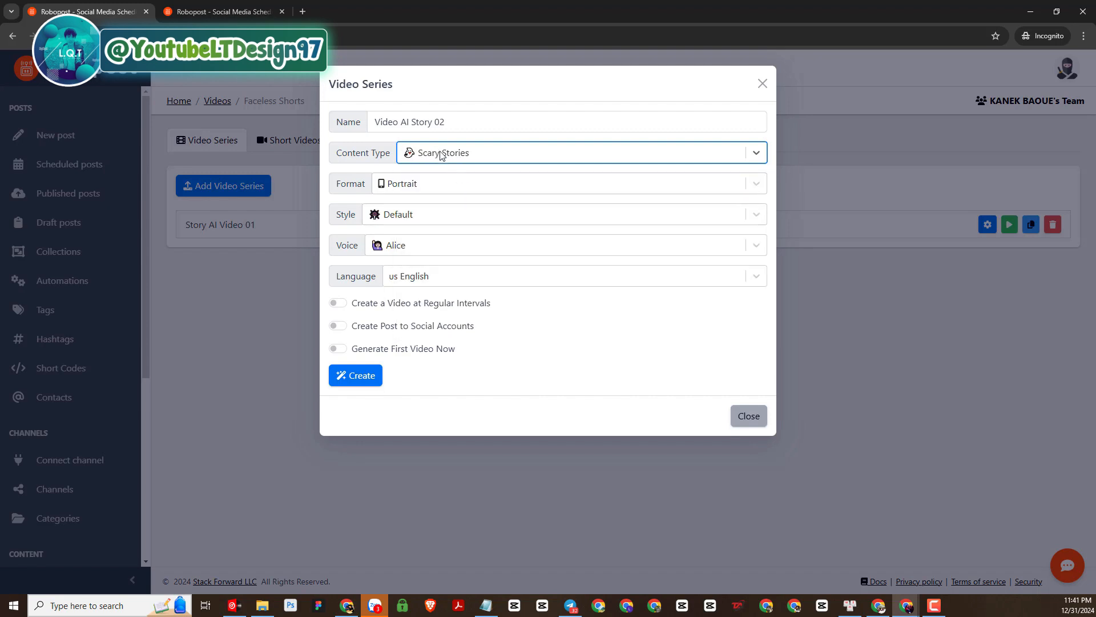
pyautogui.moveTo(427, 186)
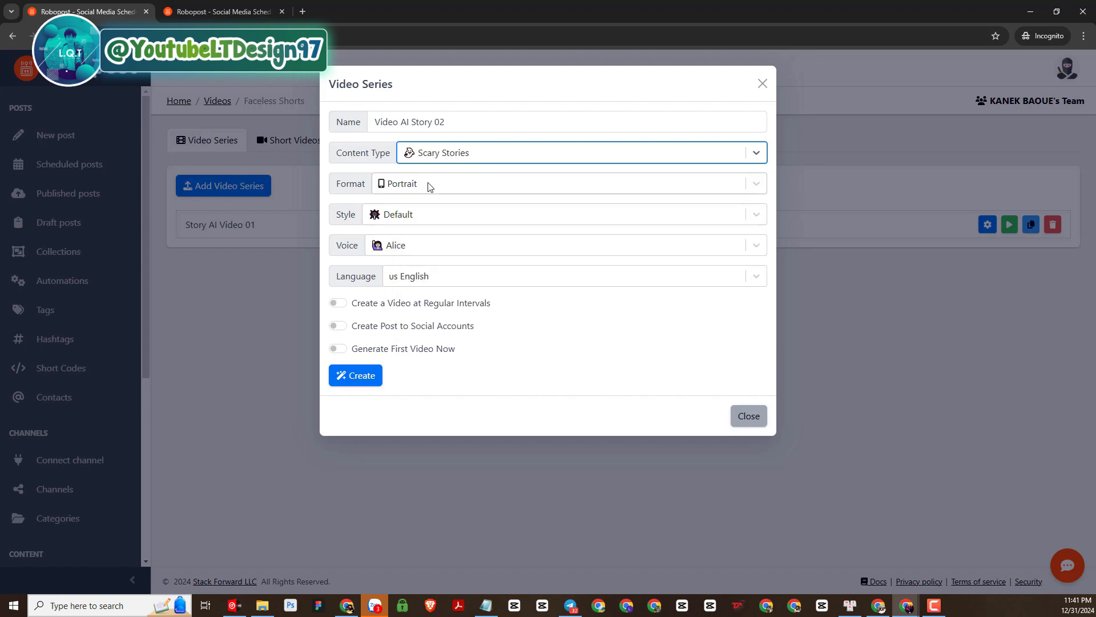
pyautogui.click(566, 182)
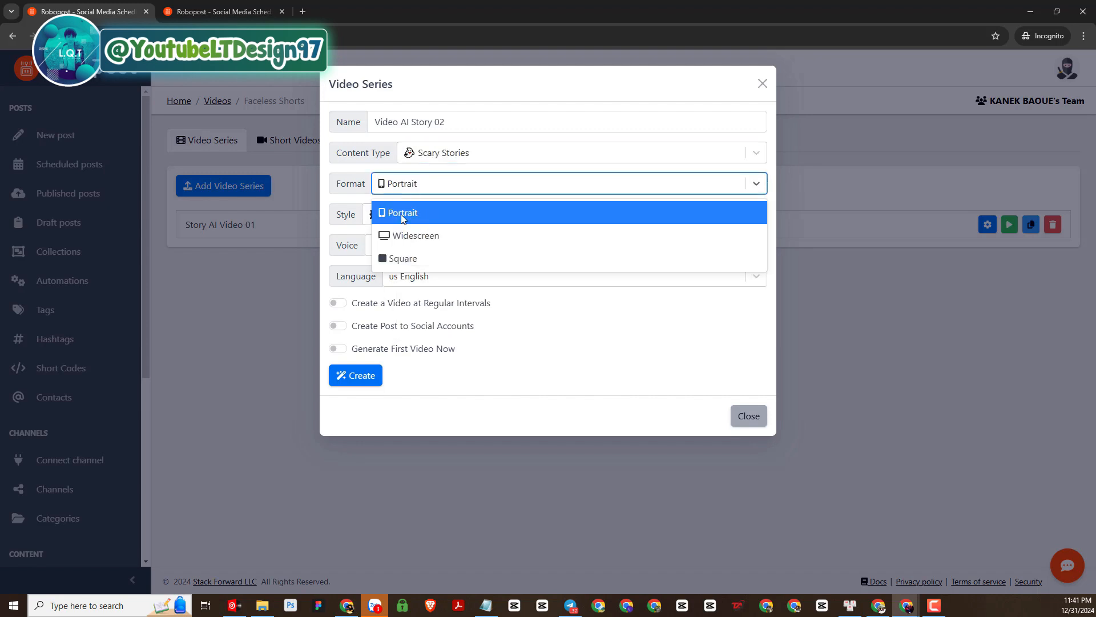
pyautogui.click(402, 212)
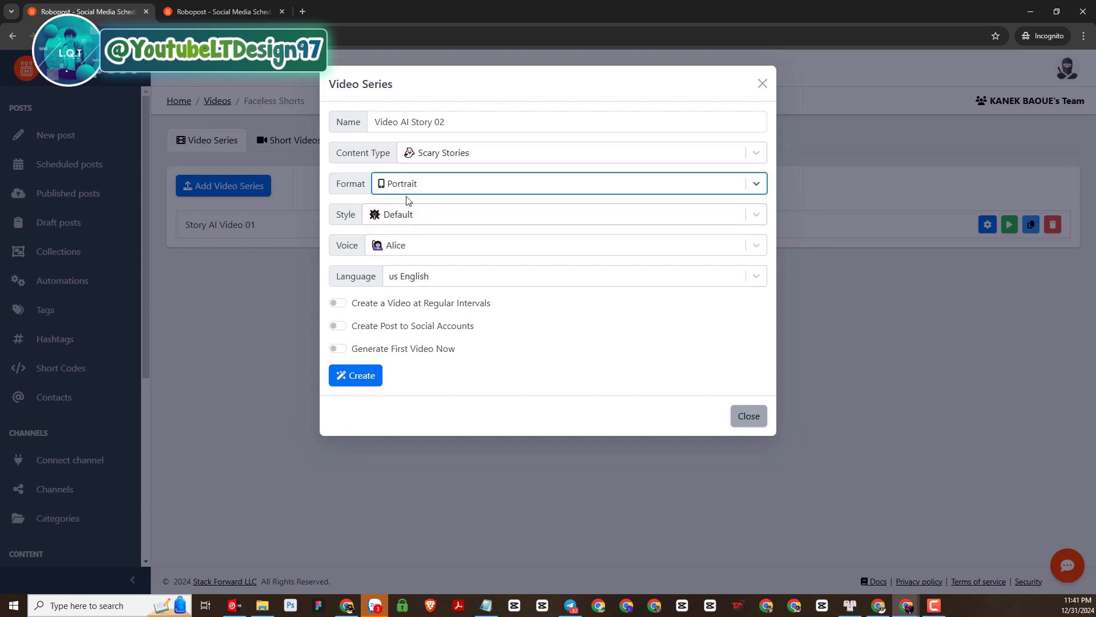
# Choose the Realism style, Brian as narration voice, and keep us English
pyautogui.click(566, 213)
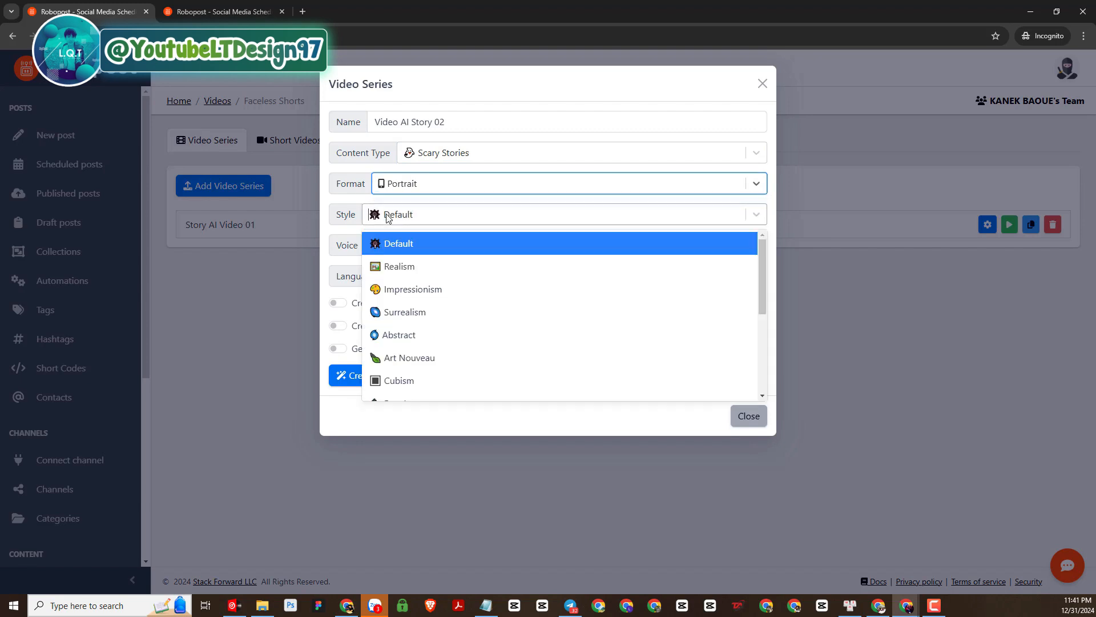
pyautogui.scroll(-3)
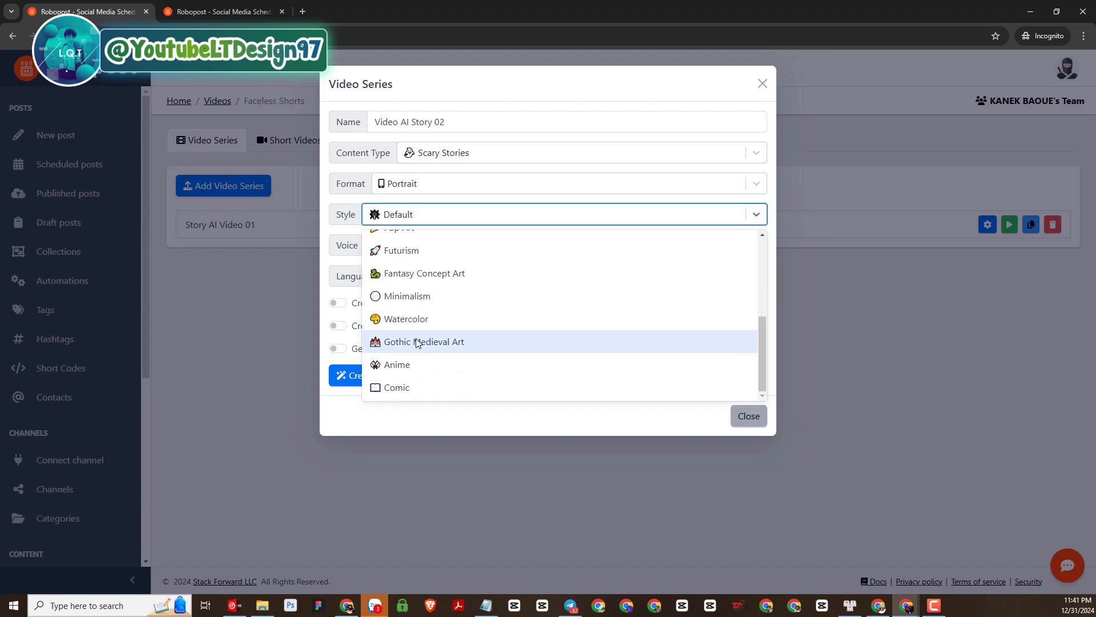
pyautogui.scroll(3)
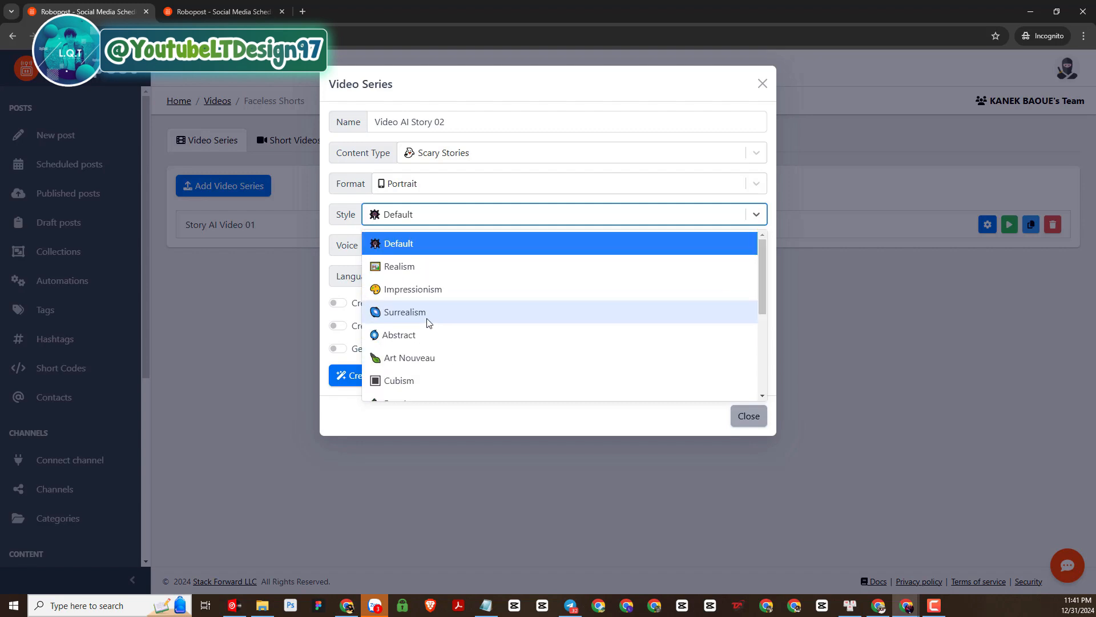
pyautogui.moveTo(400, 266)
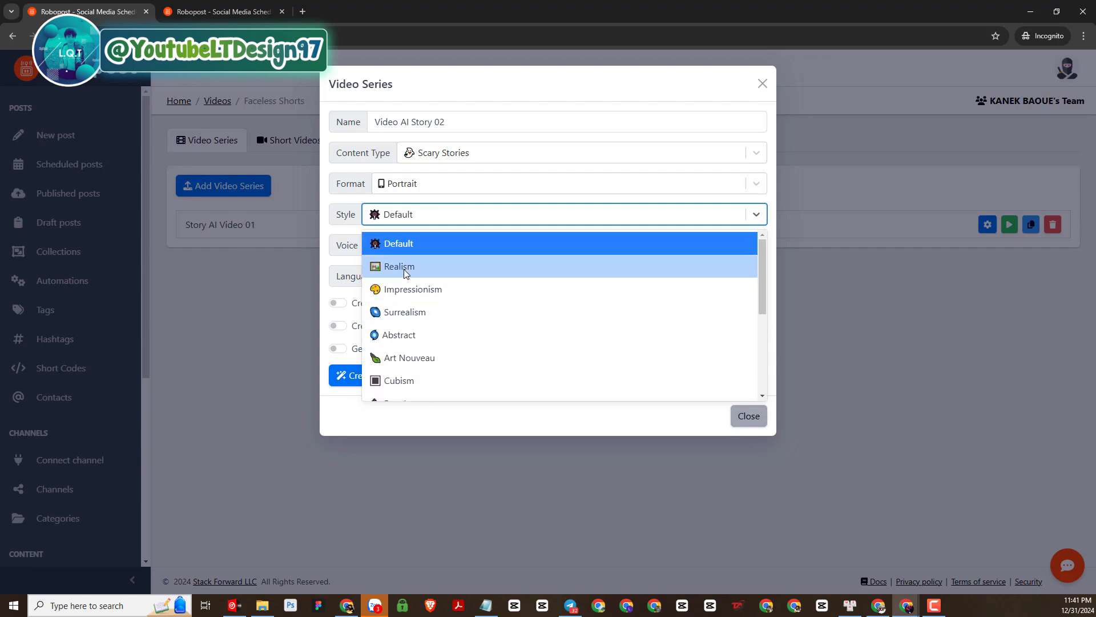
pyautogui.click(399, 266)
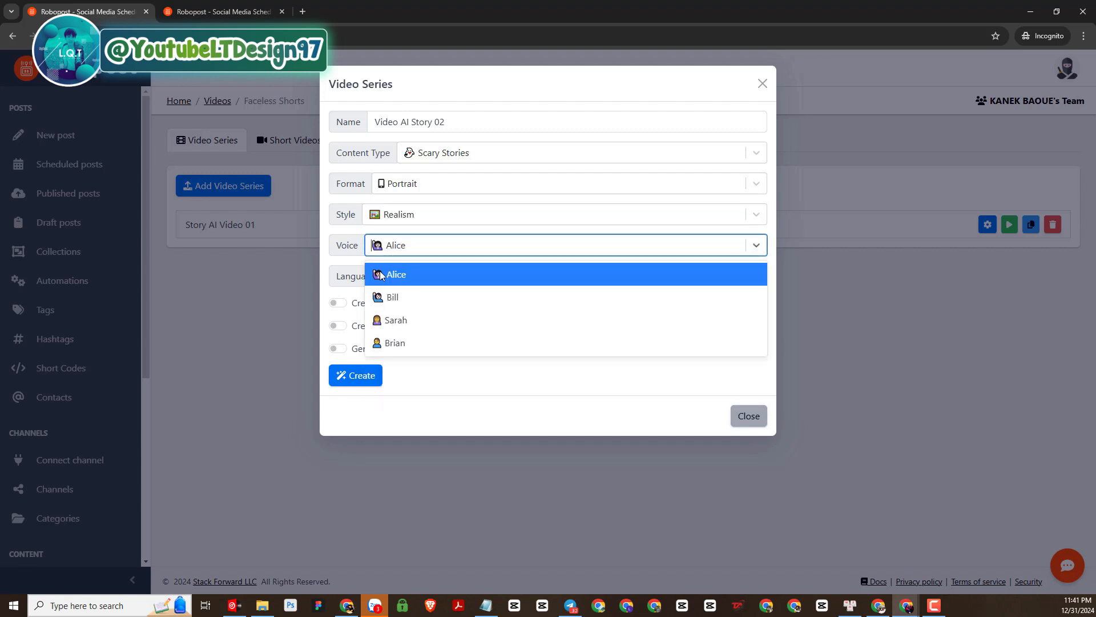
pyautogui.moveTo(395, 342)
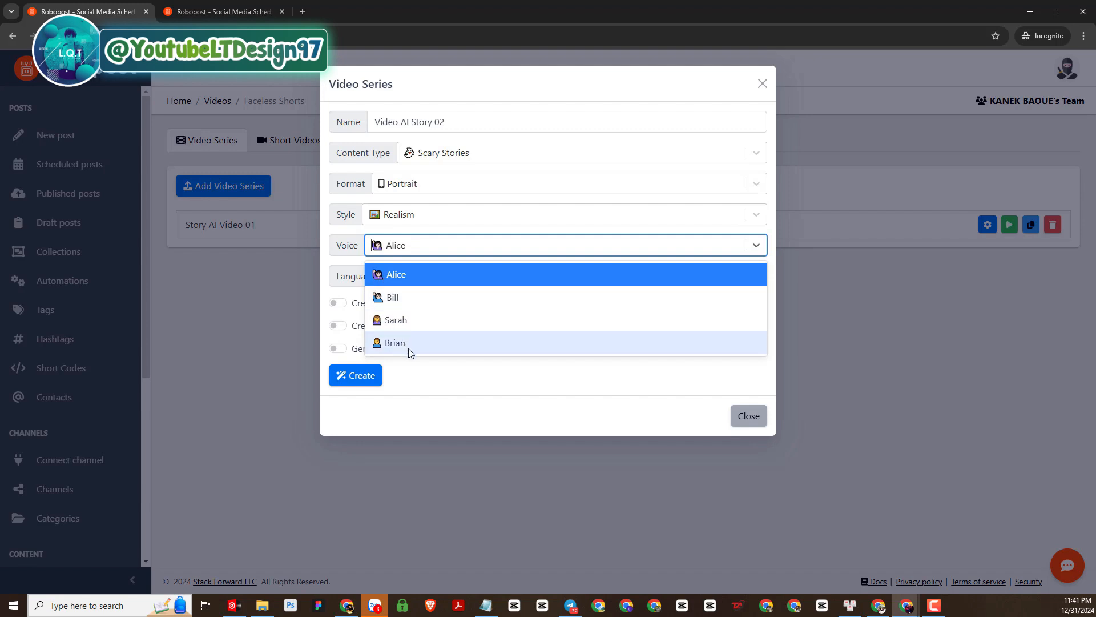
pyautogui.moveTo(438, 361)
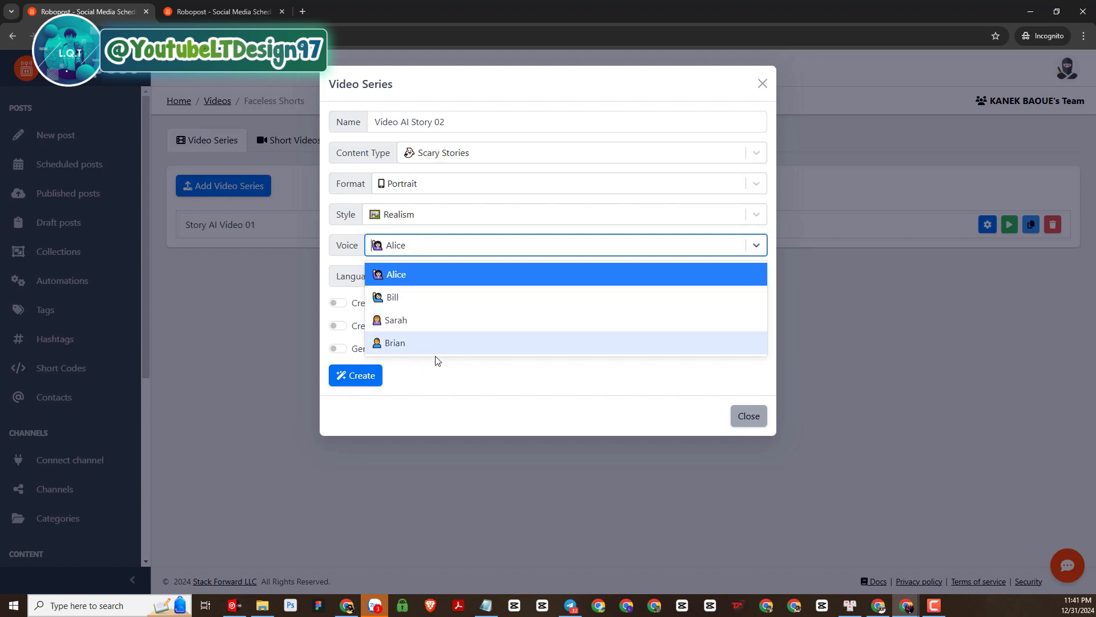
pyautogui.click(395, 342)
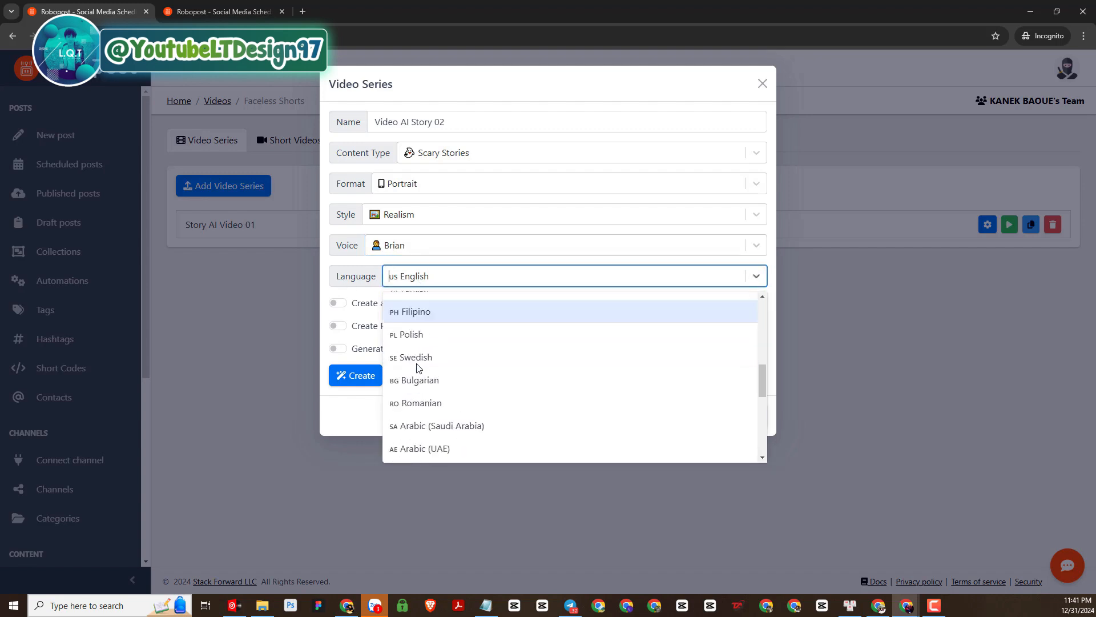
pyautogui.scroll(3)
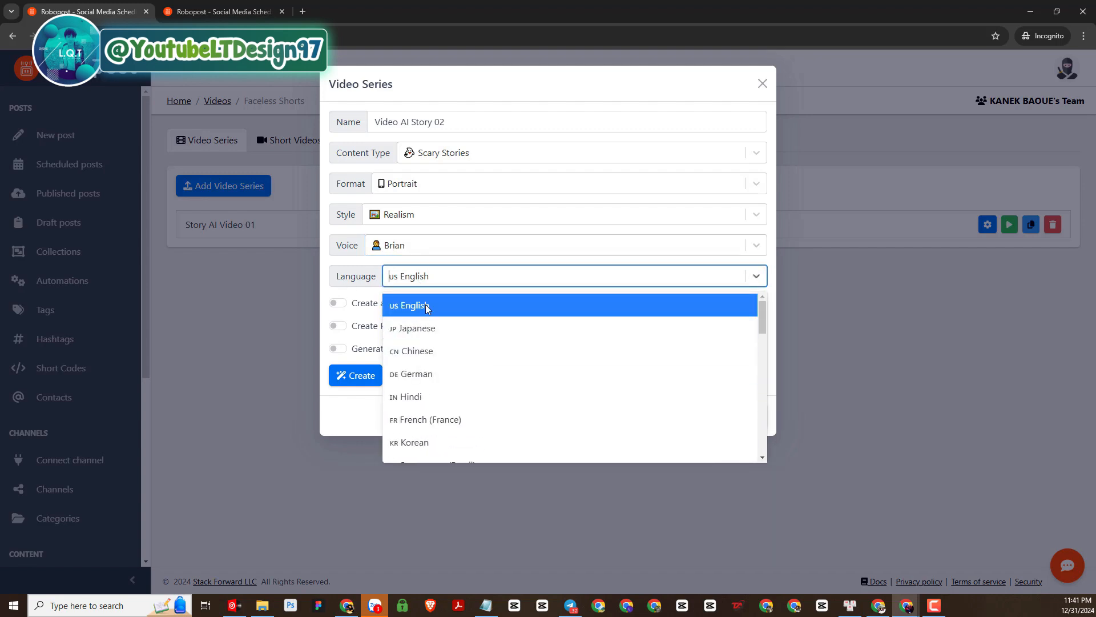
pyautogui.click(409, 306)
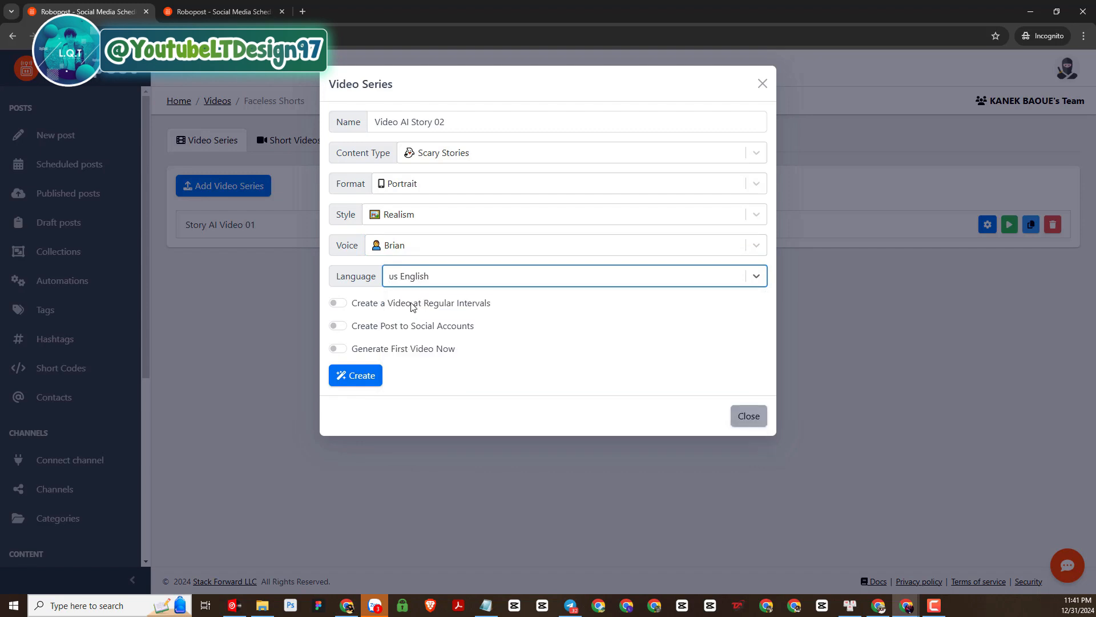
pyautogui.moveTo(412, 323)
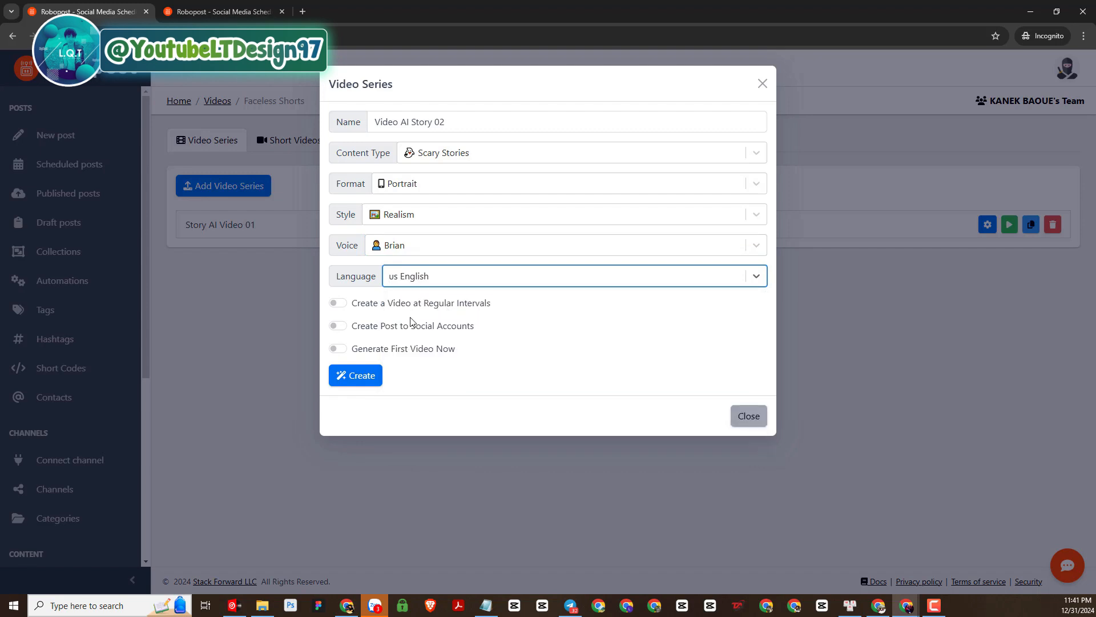
pyautogui.click(337, 303)
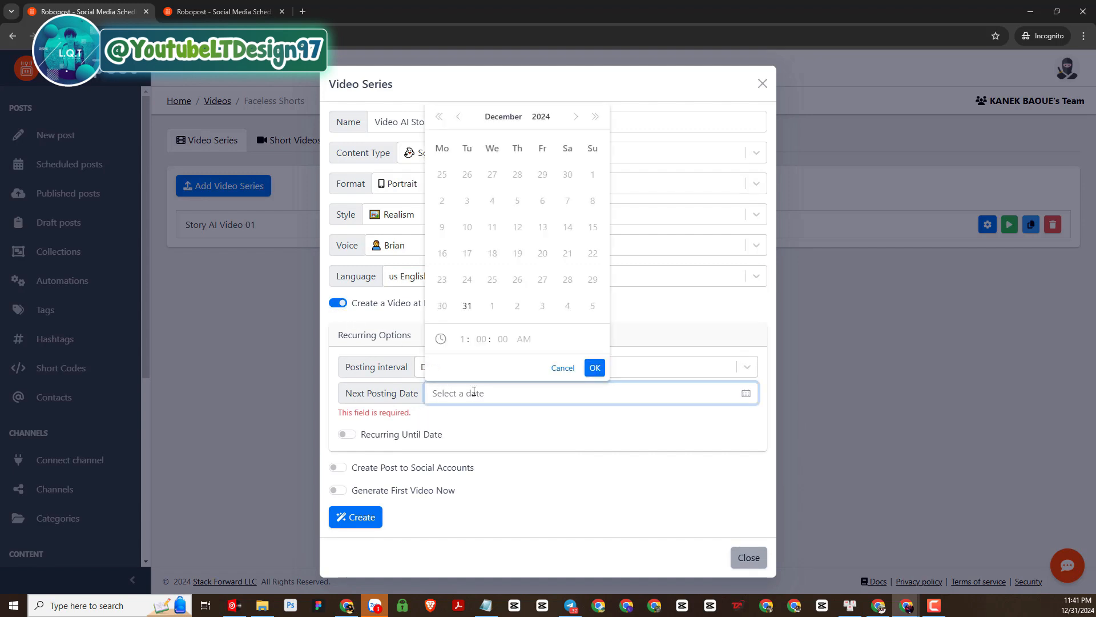
pyautogui.click(563, 367)
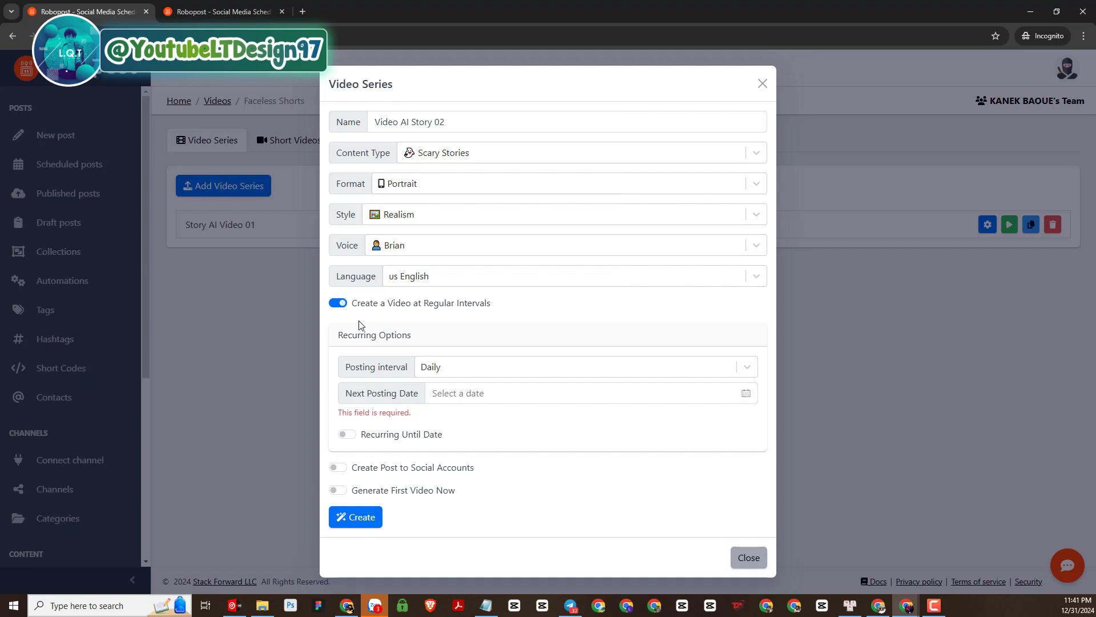
pyautogui.moveTo(363, 329)
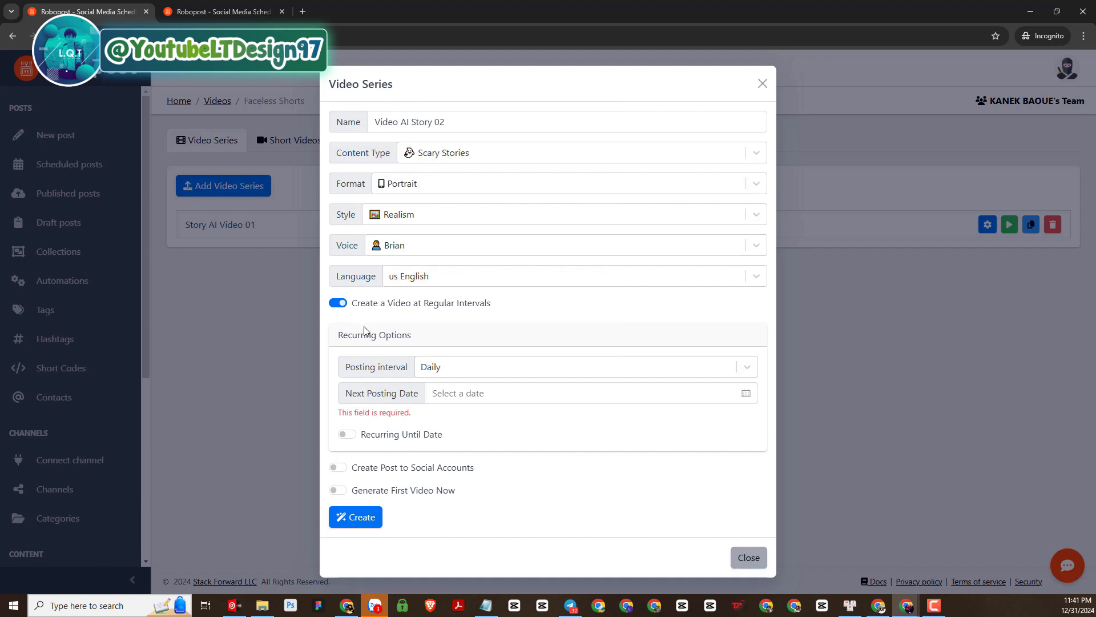
pyautogui.moveTo(447, 339)
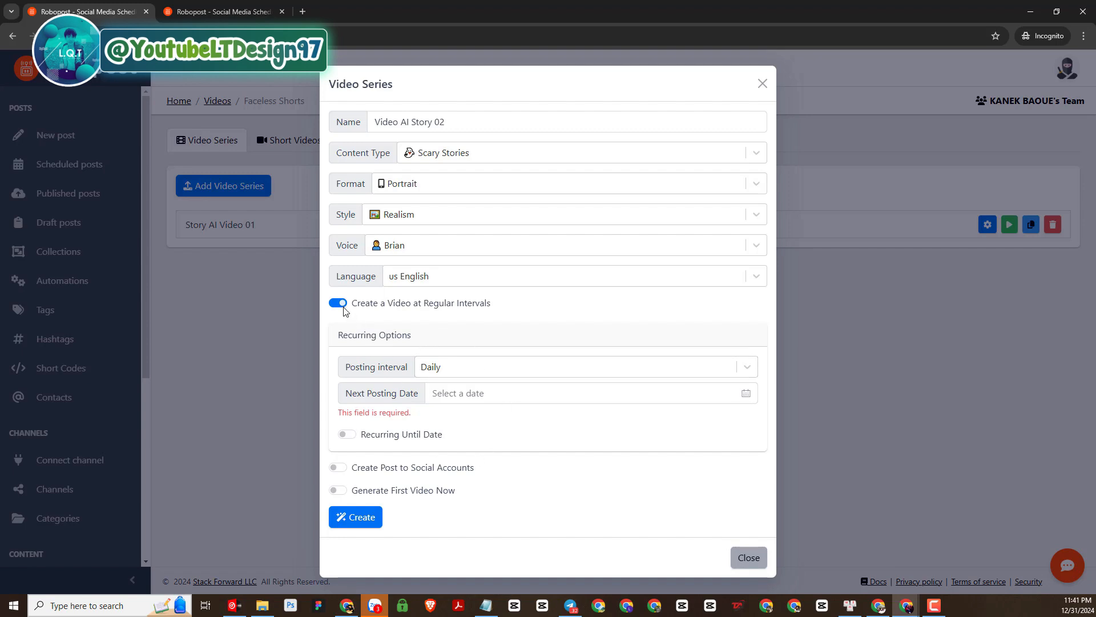
pyautogui.click(337, 302)
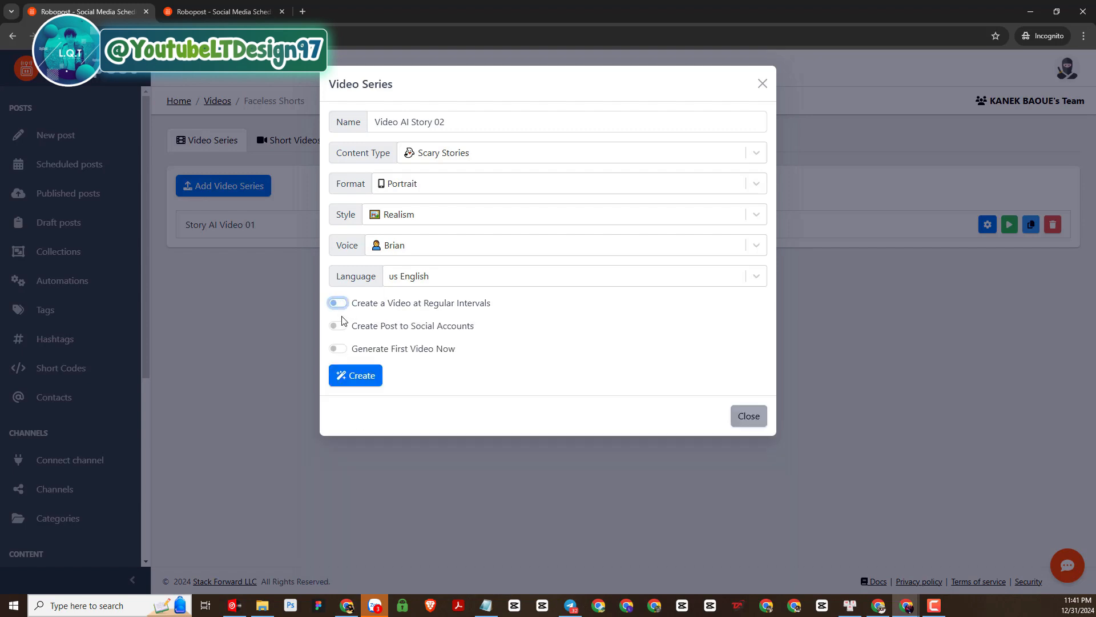
pyautogui.click(338, 325)
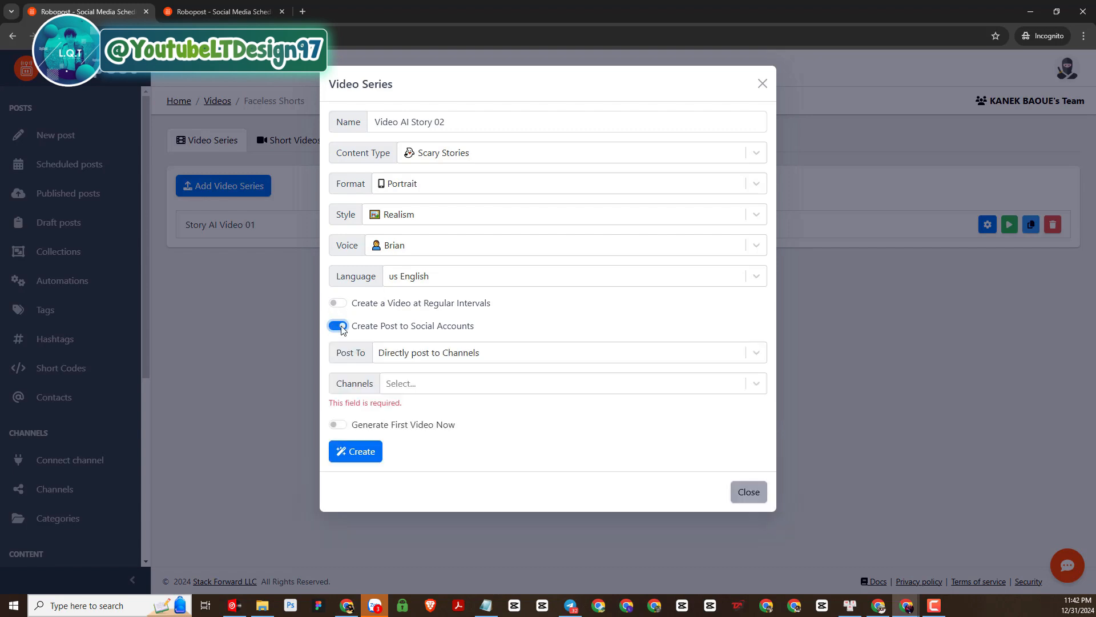
pyautogui.click(566, 351)
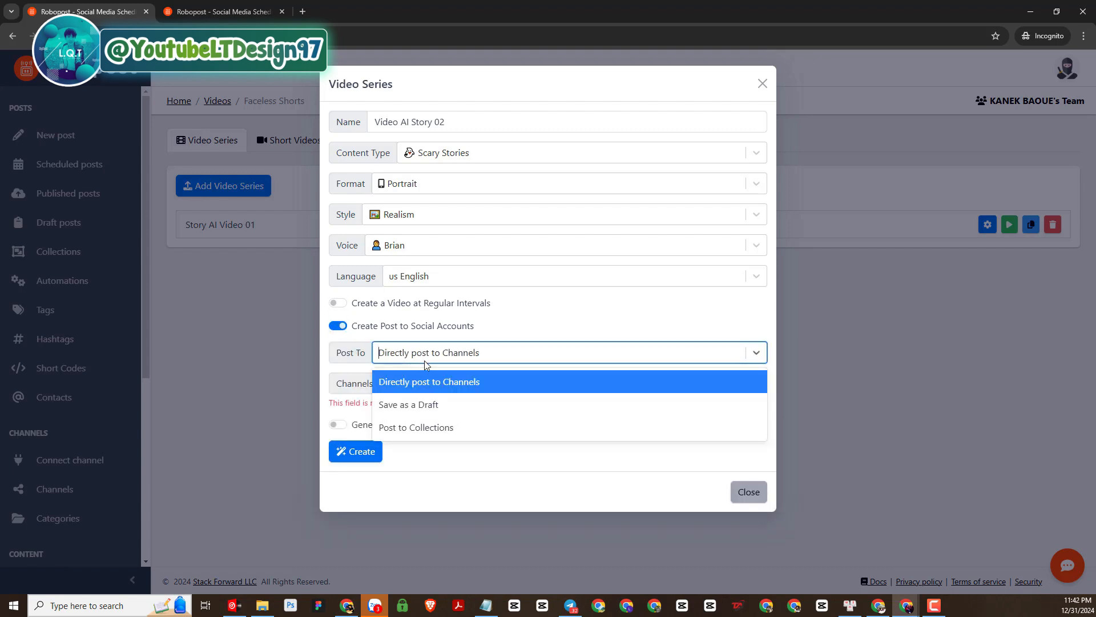
pyautogui.click(429, 381)
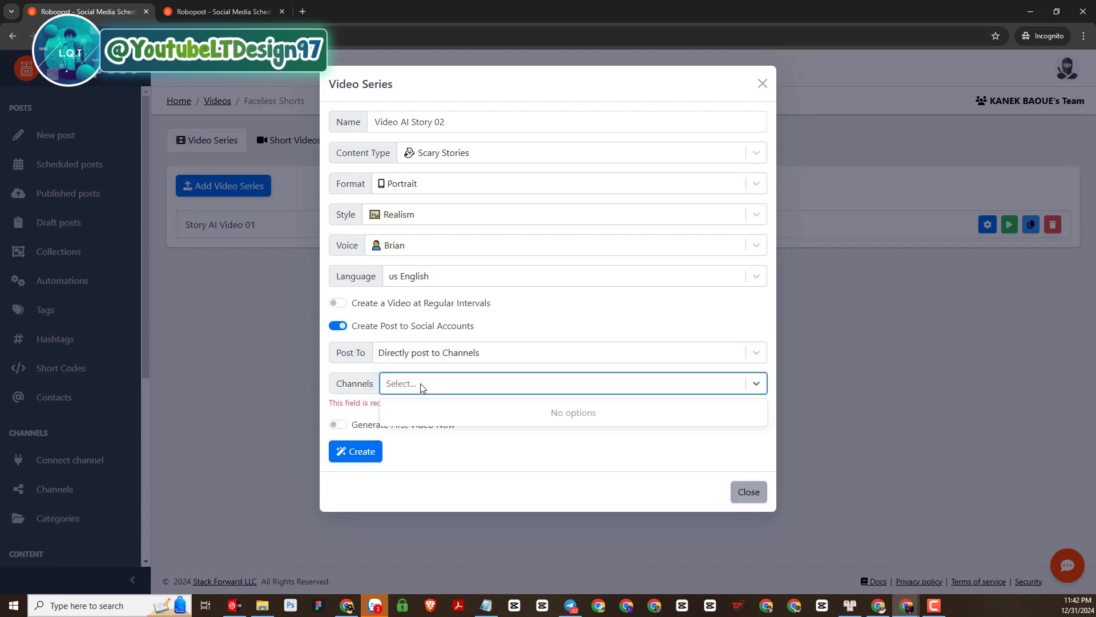
pyautogui.click(338, 325)
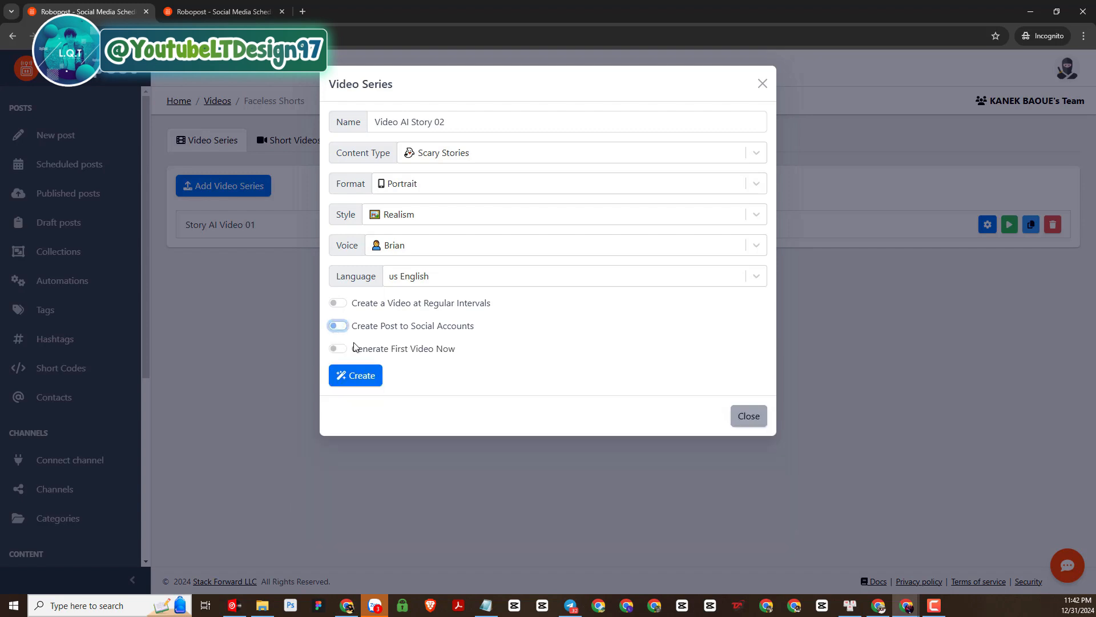
pyautogui.moveTo(432, 375)
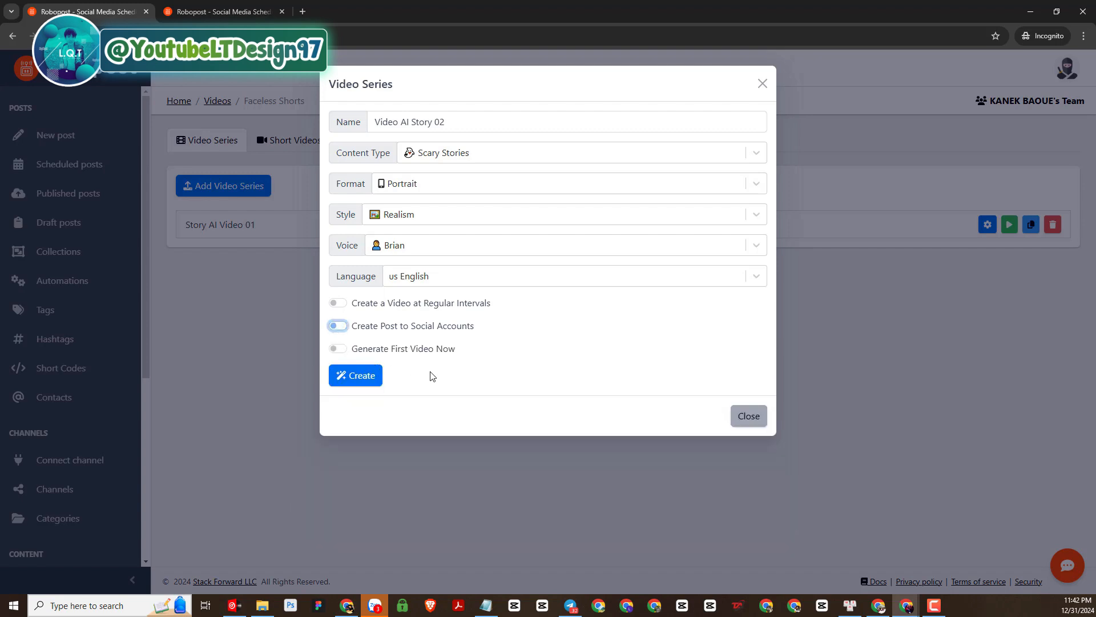
pyautogui.moveTo(418, 362)
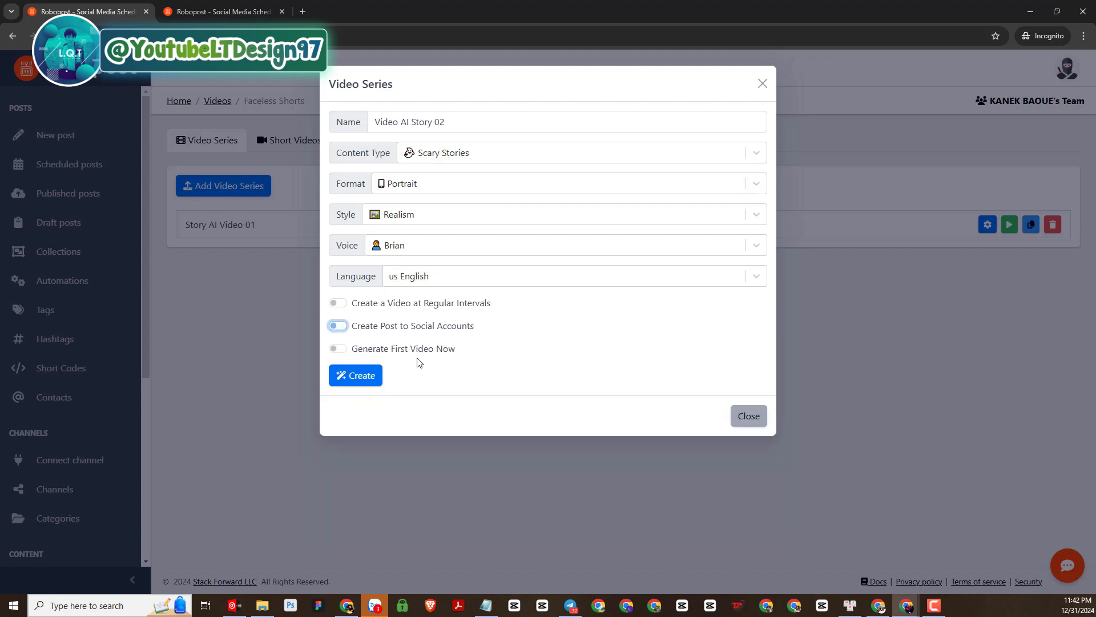
# Create the series with 'Generate First Video Now' switched on
pyautogui.click(338, 349)
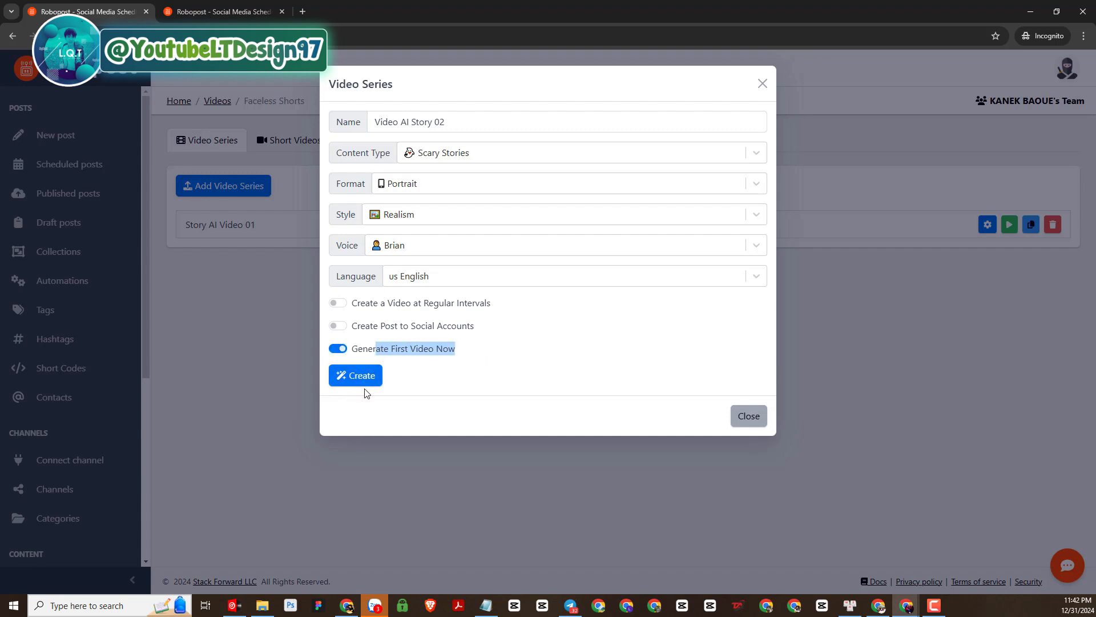
pyautogui.click(355, 375)
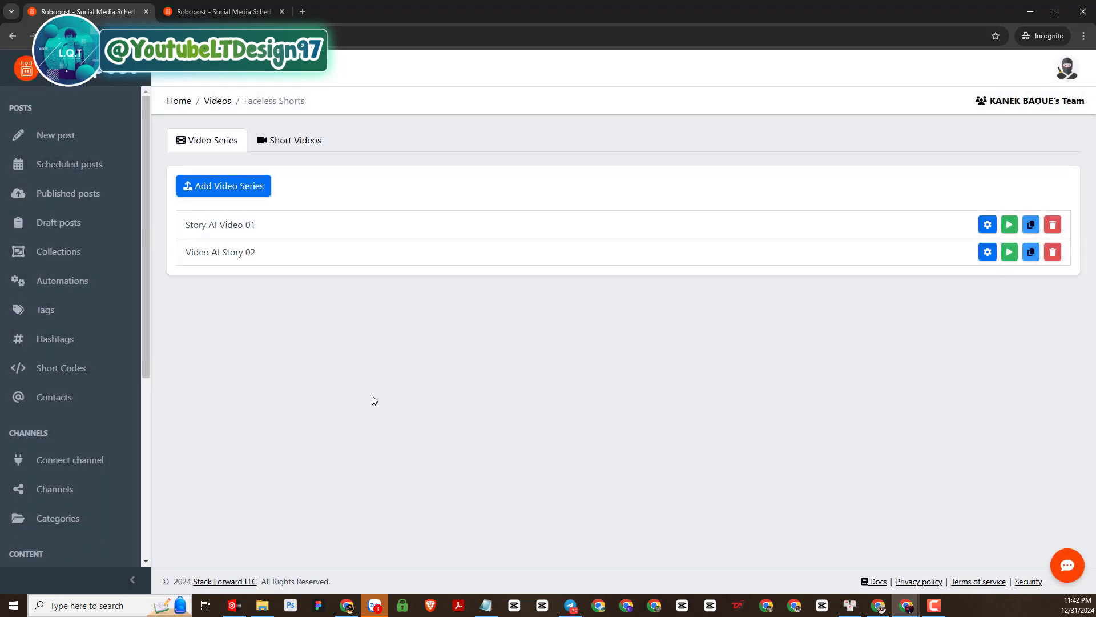
# Select the listed Video AI Story 02 series while its first video generates
pyautogui.doubleClick(221, 251)
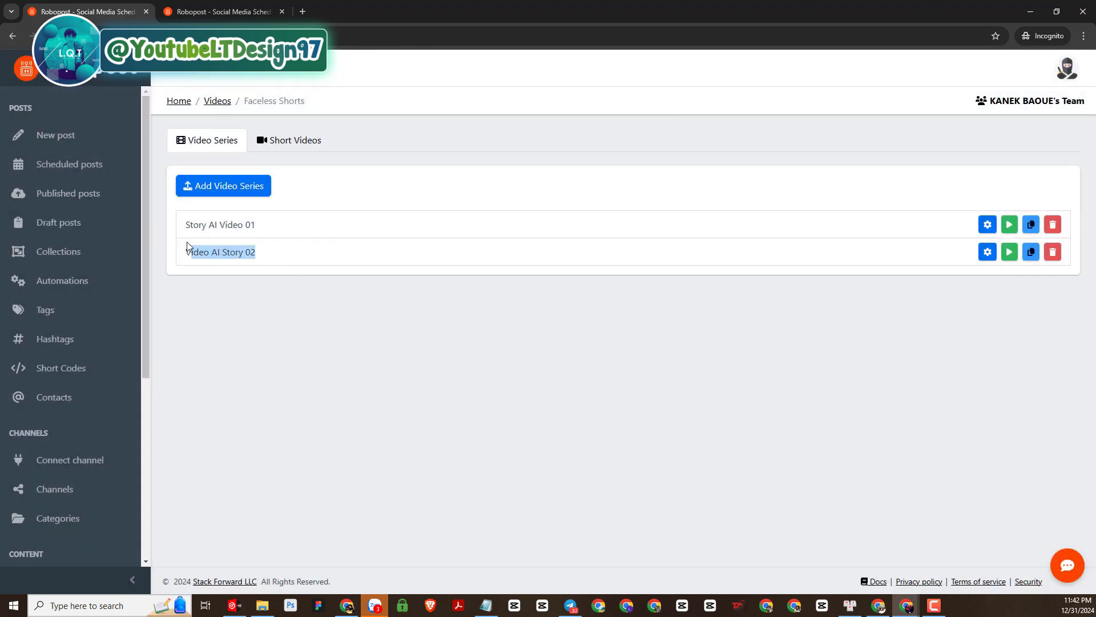
pyautogui.click(1008, 252)
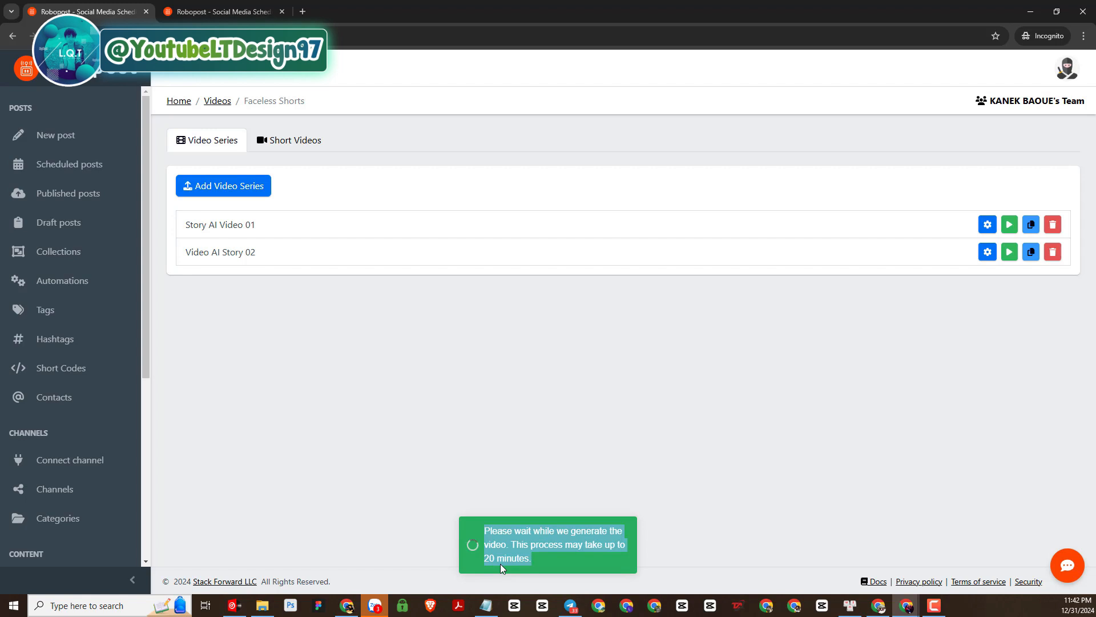
pyautogui.moveTo(515, 425)
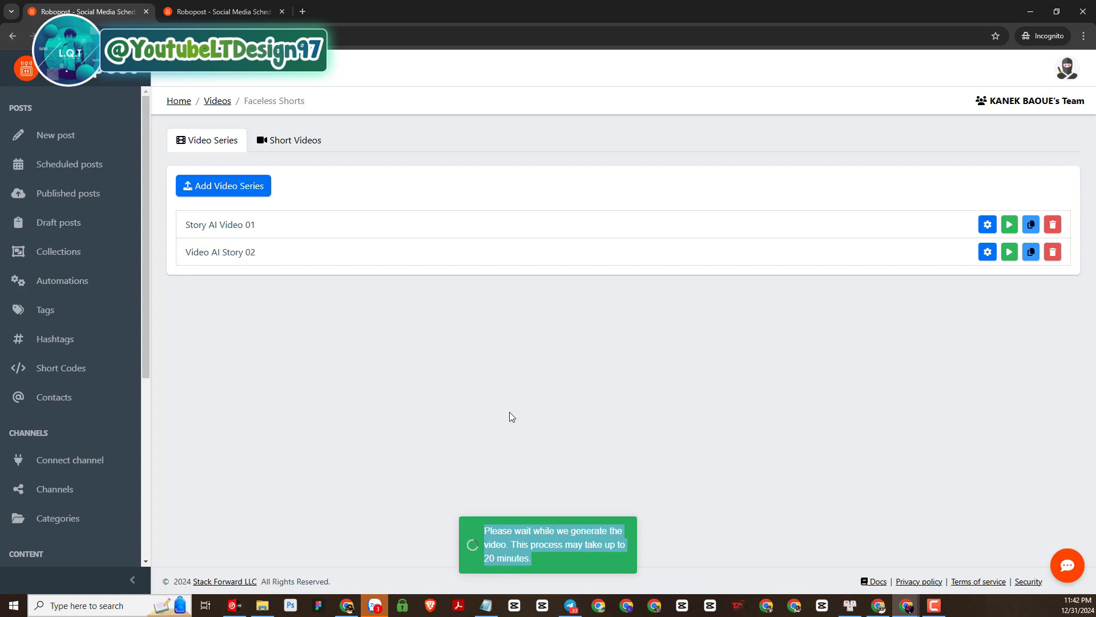
pyautogui.moveTo(578, 419)
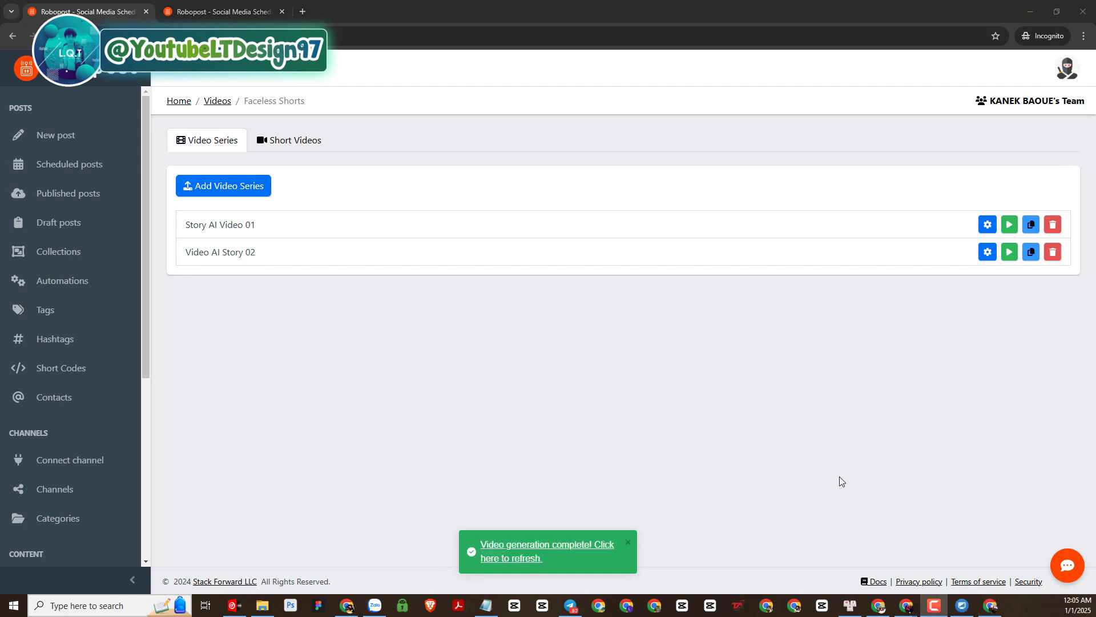
pyautogui.moveTo(745, 508)
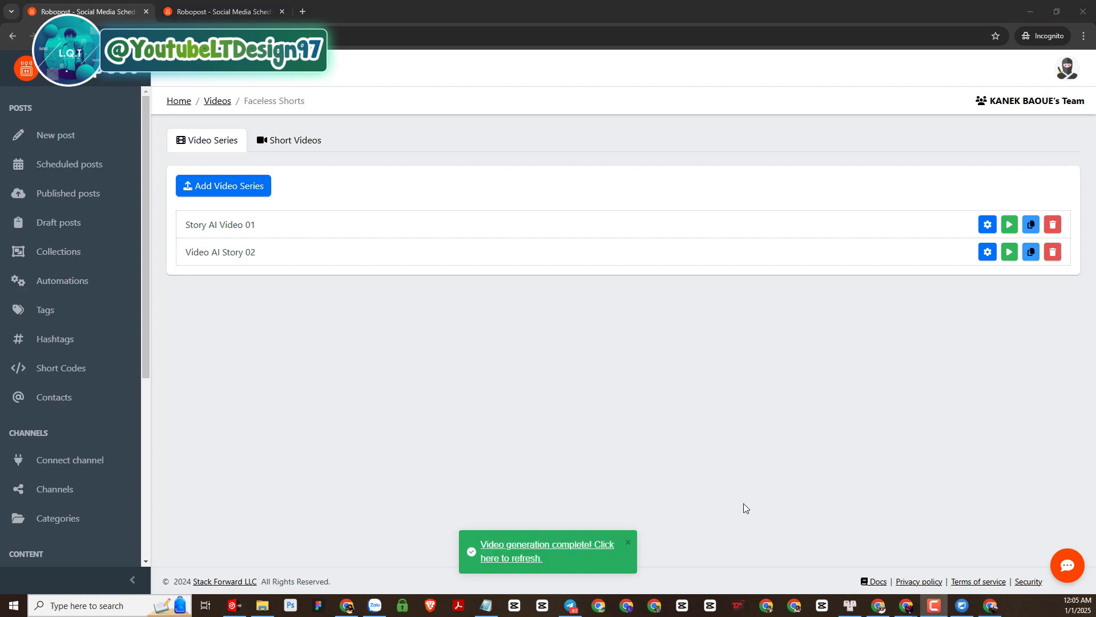
pyautogui.moveTo(455, 527)
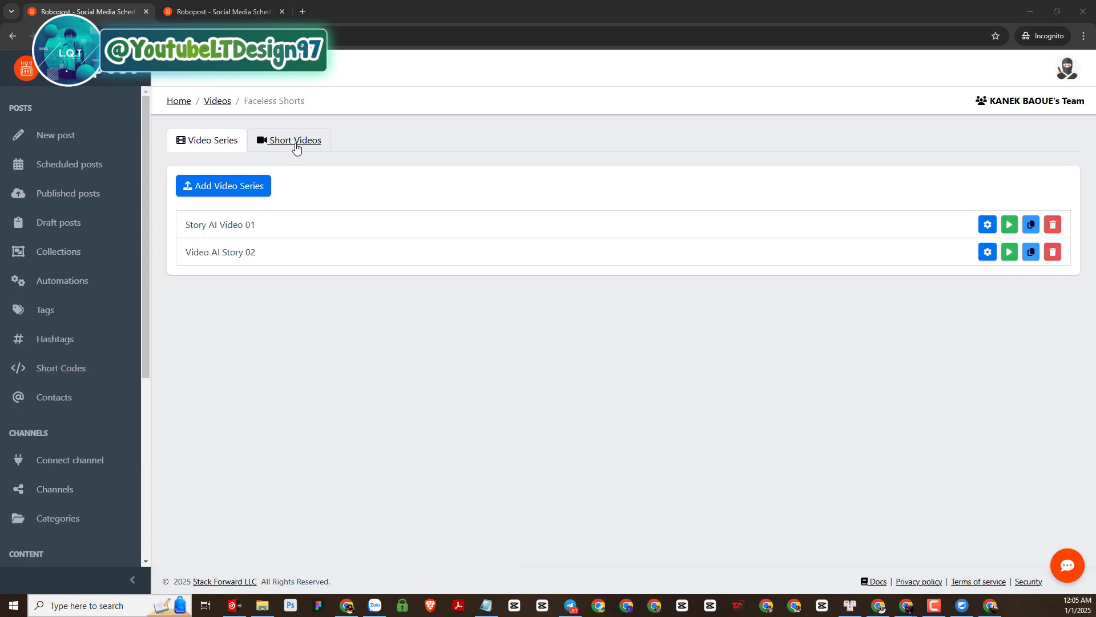
# Show the Short Videos list and play the 58-second Video AI Story 02 preview to its end
pyautogui.click(294, 139)
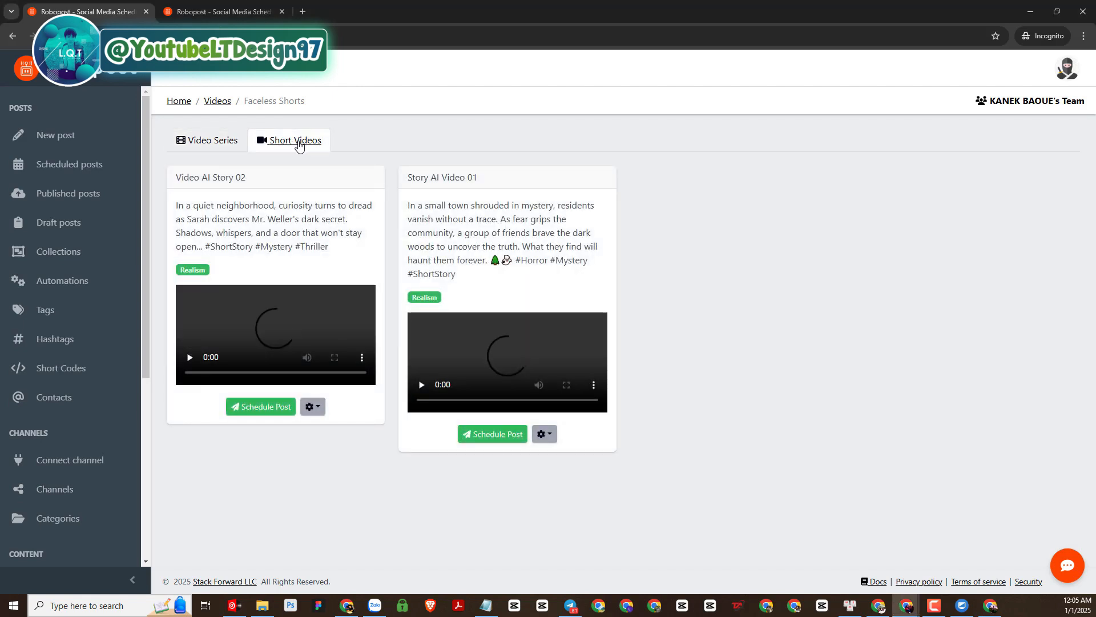
pyautogui.moveTo(511, 151)
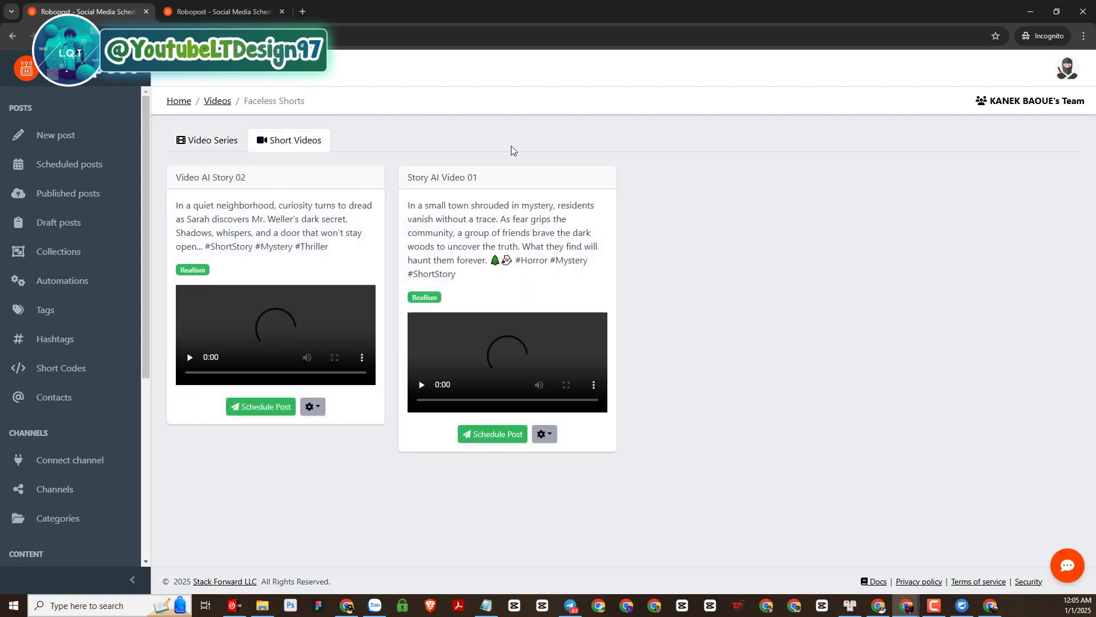
pyautogui.moveTo(517, 169)
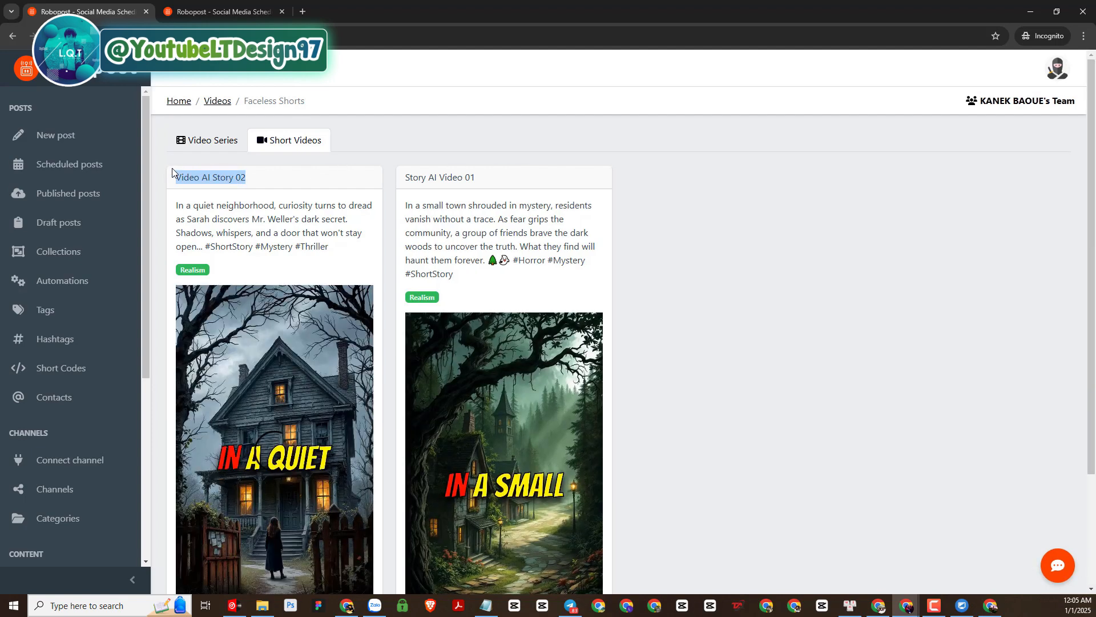
pyautogui.scroll(-3)
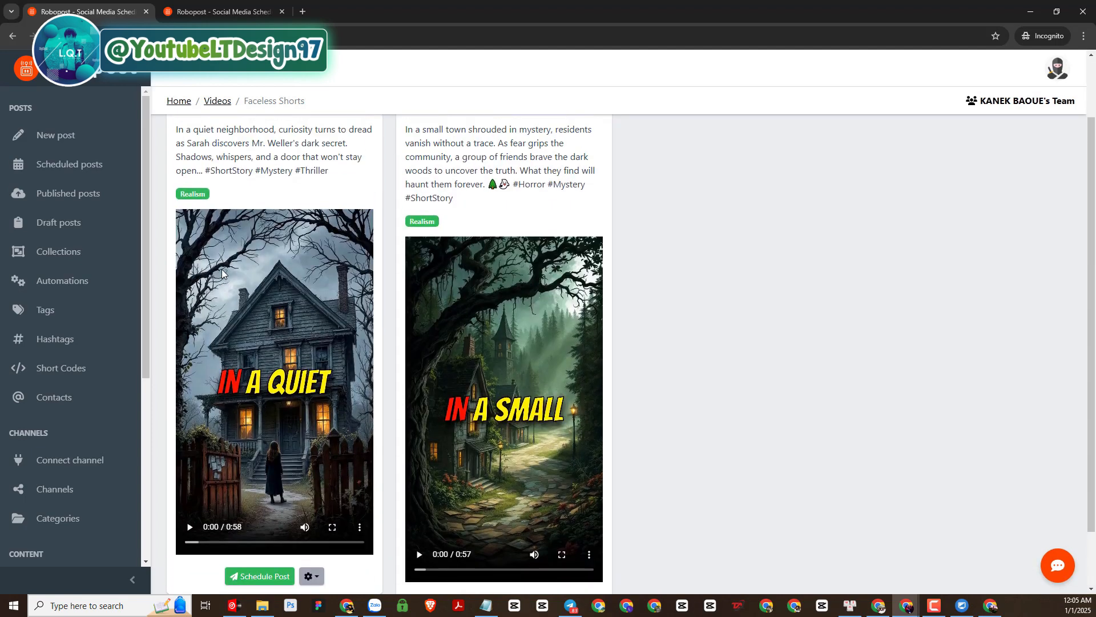
pyautogui.scroll(-3)
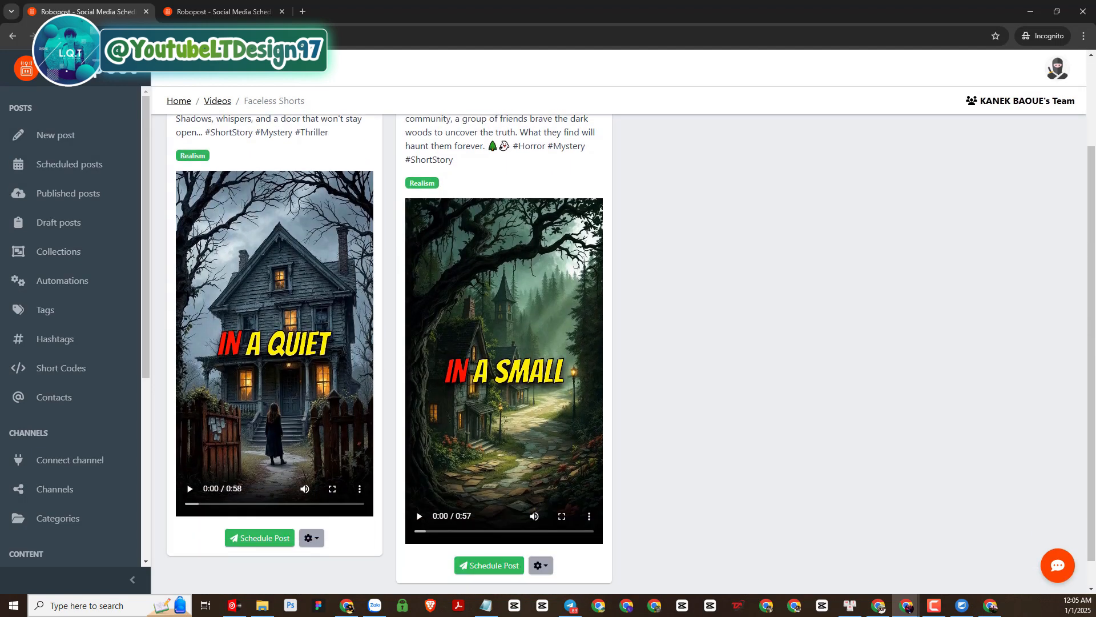
pyautogui.scroll(3)
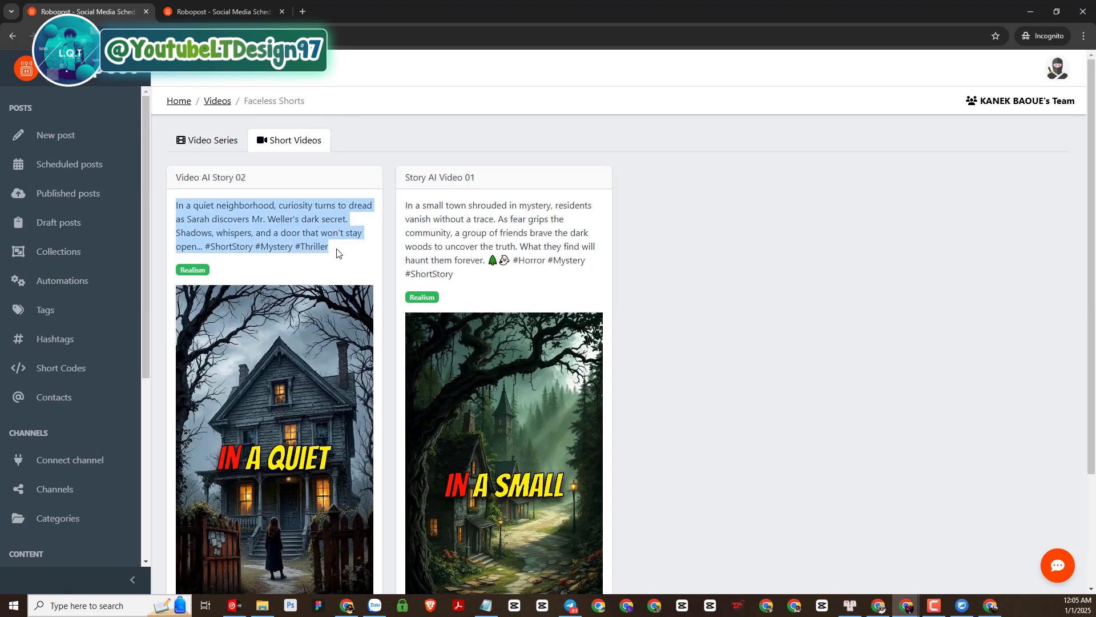
pyautogui.scroll(-3)
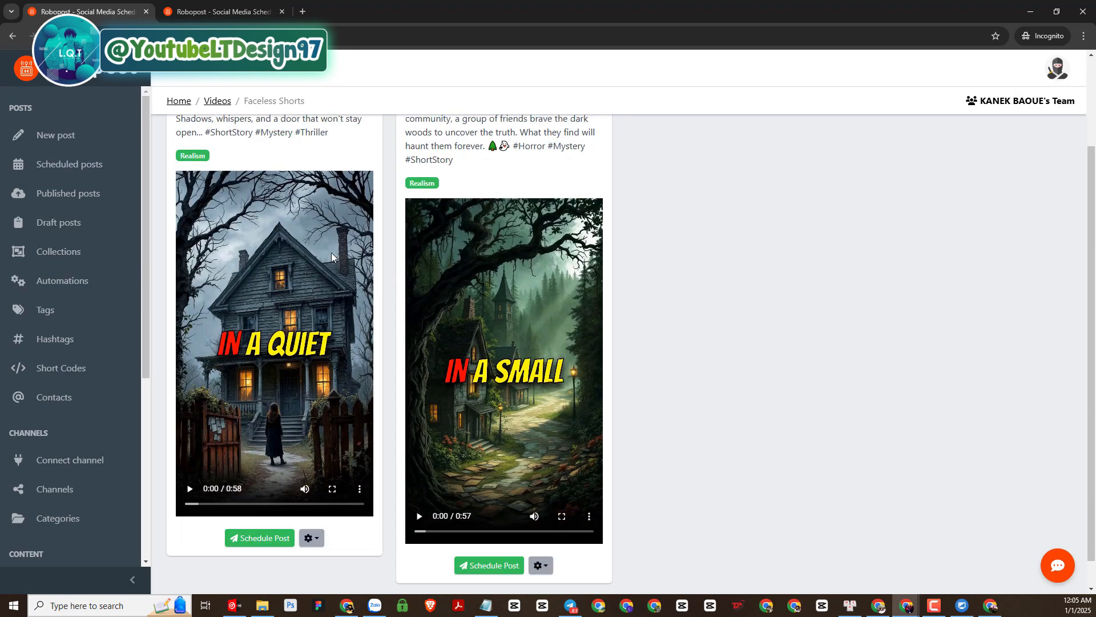
pyautogui.scroll(-3)
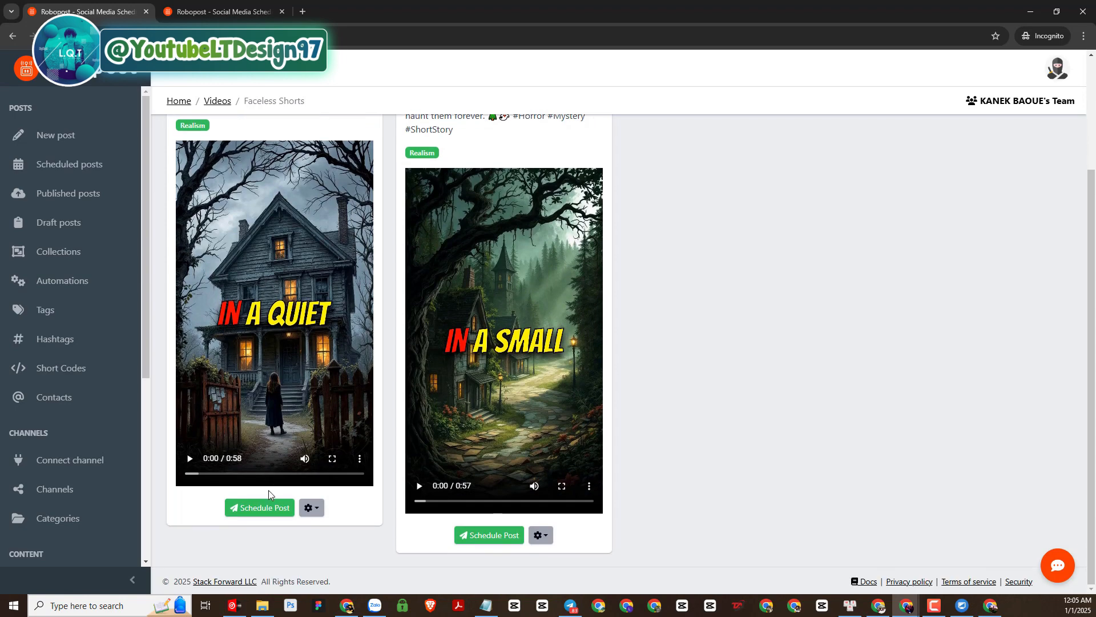
pyautogui.scroll(3)
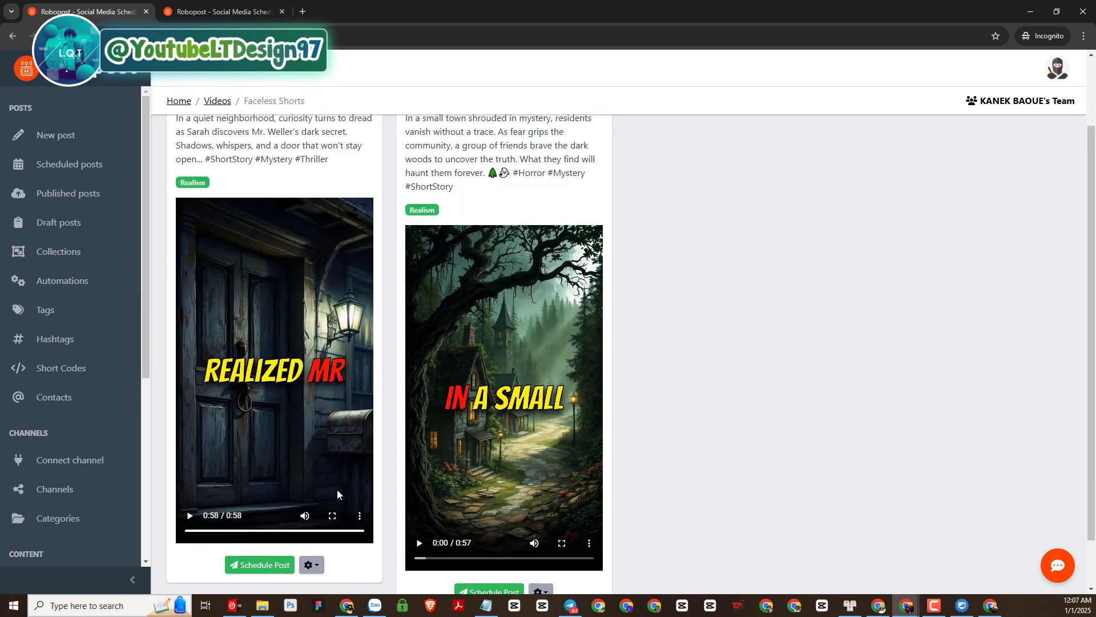
pyautogui.click(331, 515)
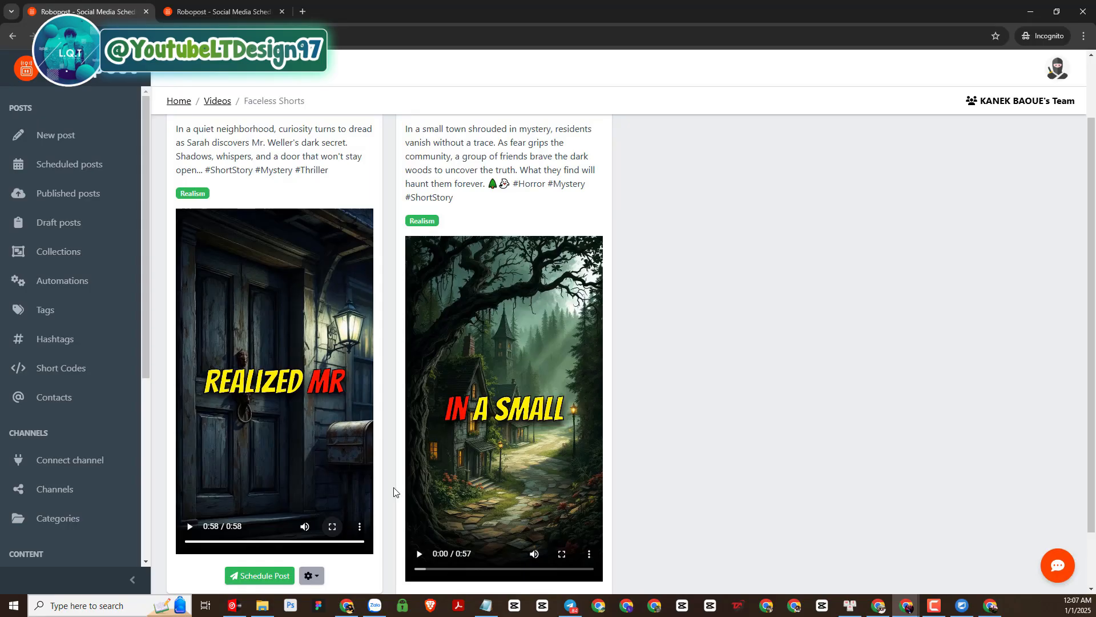
pyautogui.moveTo(188, 525)
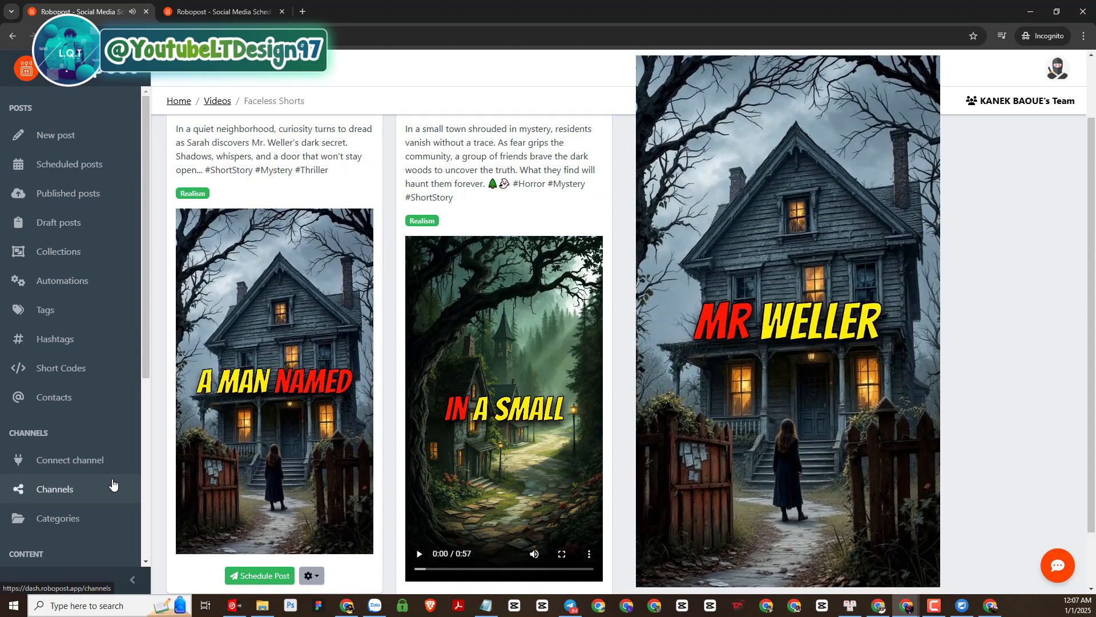
pyautogui.click(274, 381)
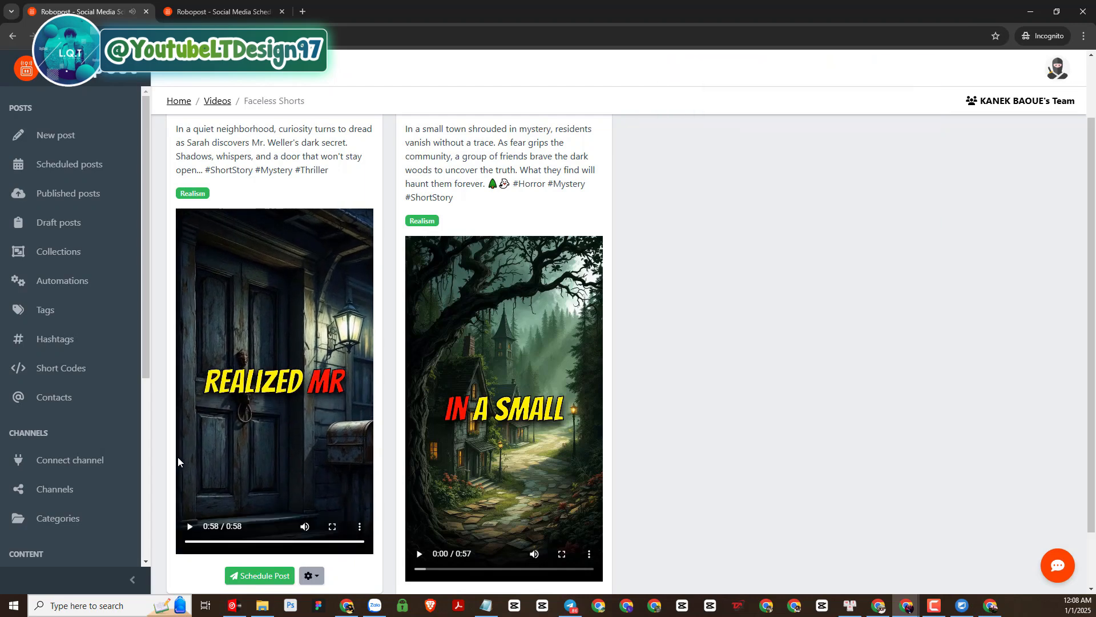
pyautogui.moveTo(154, 431)
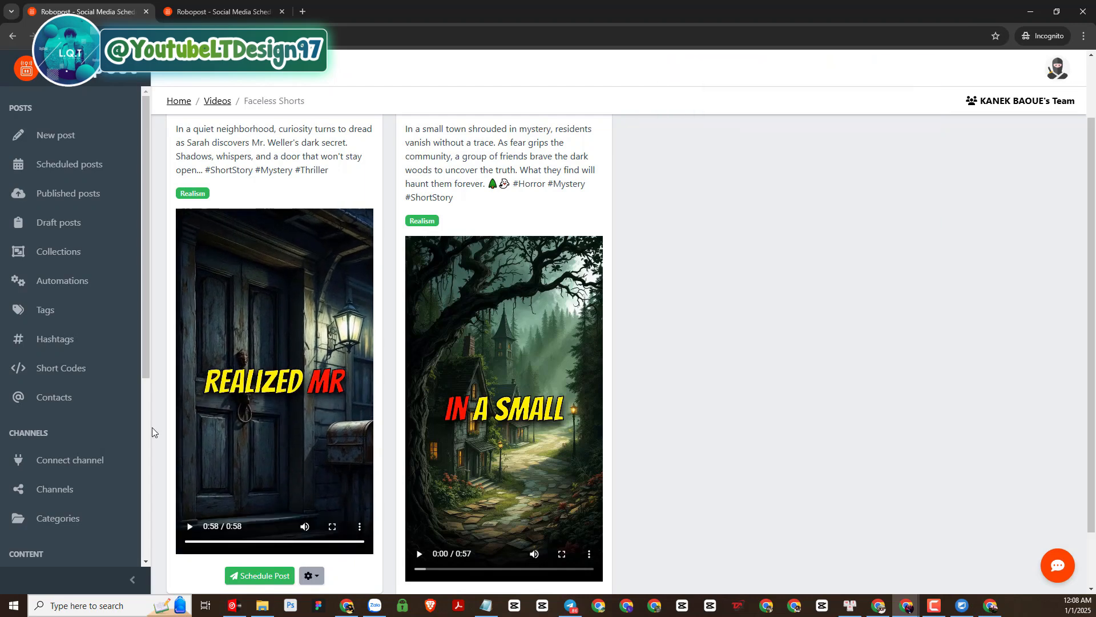
pyautogui.scroll(-3)
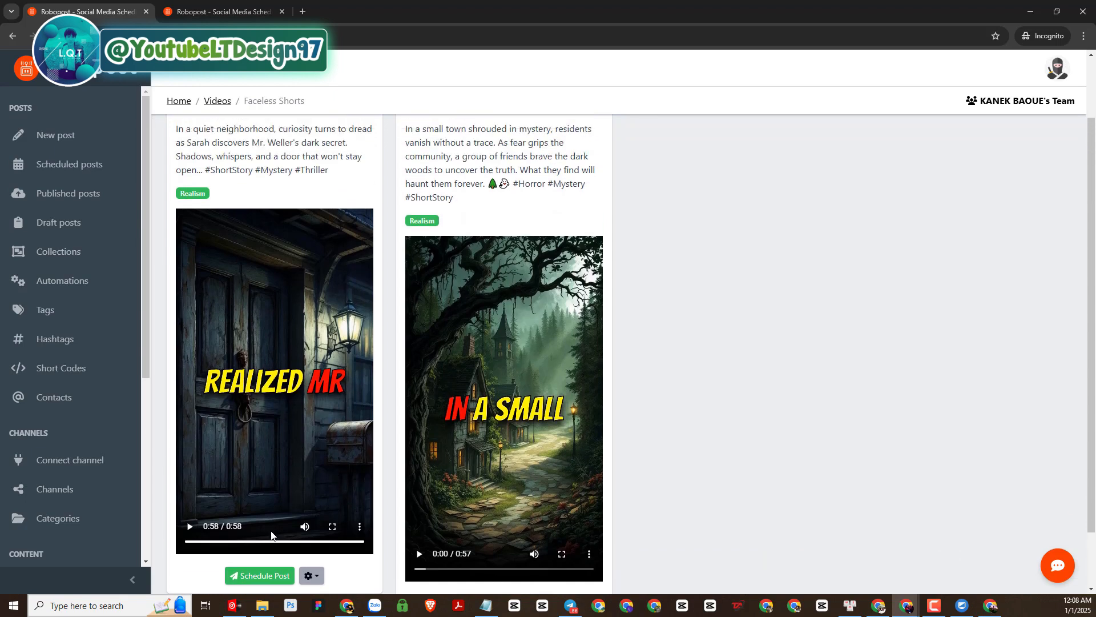
pyautogui.scroll(-3)
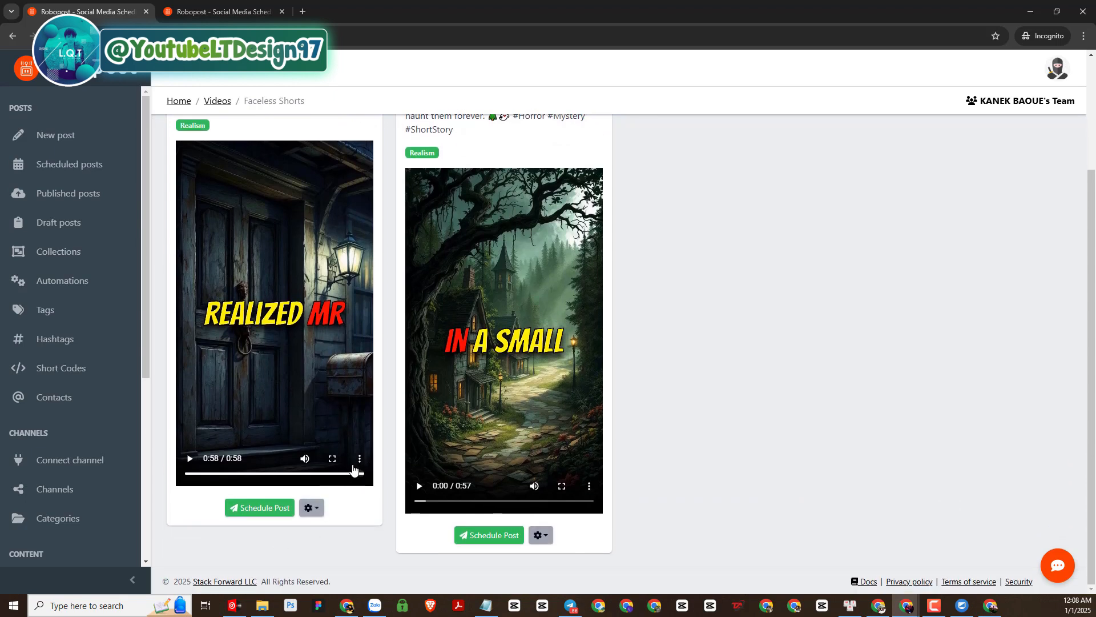
pyautogui.click(359, 459)
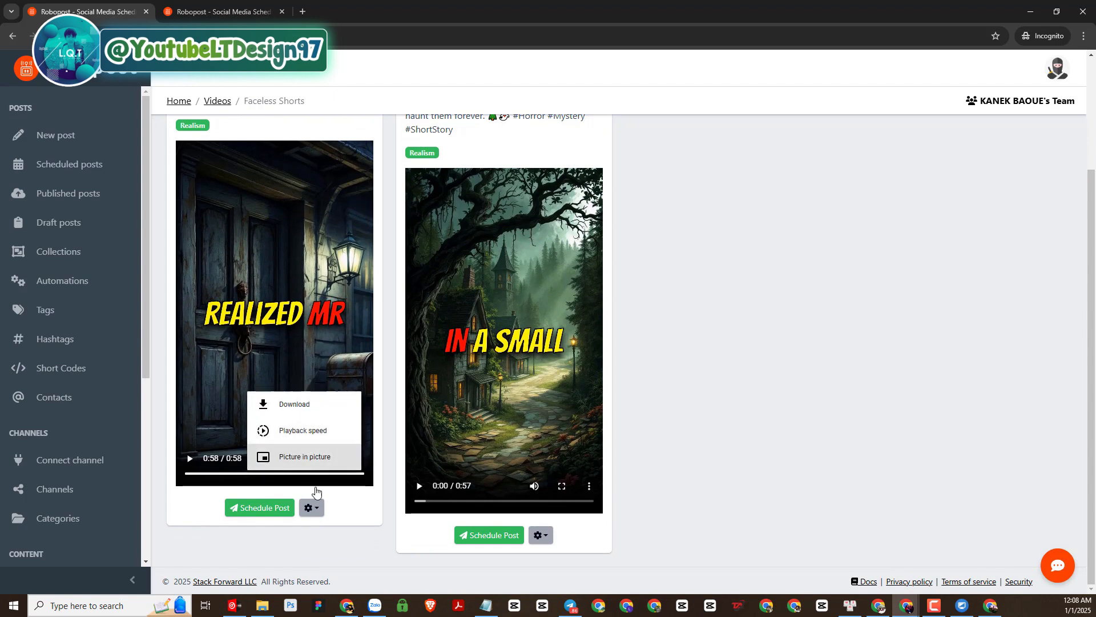
pyautogui.click(312, 507)
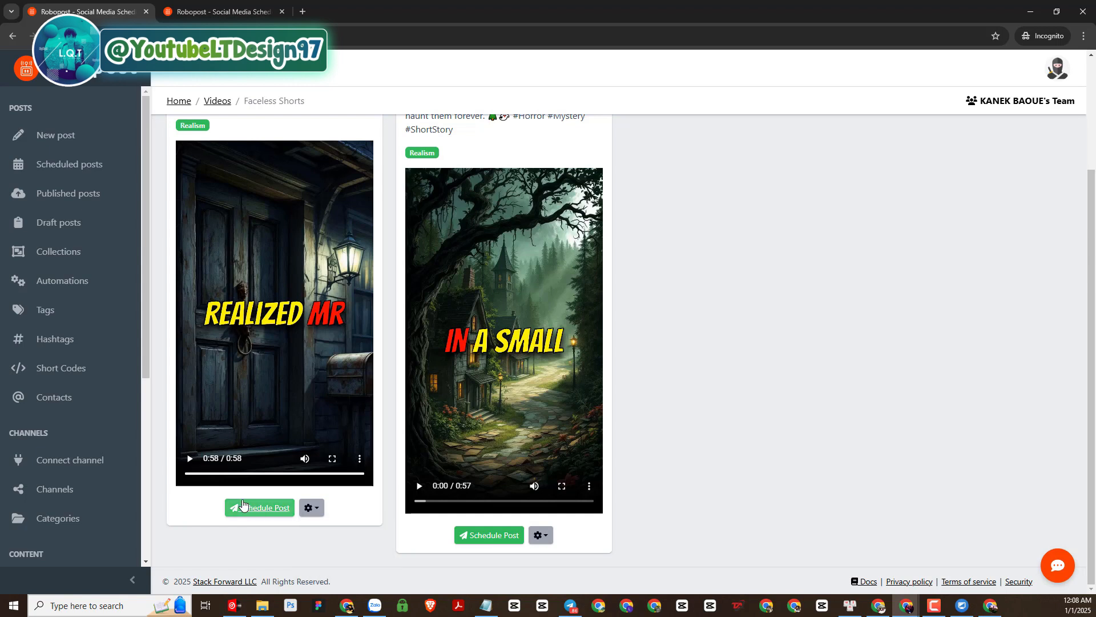
pyautogui.moveTo(259, 507)
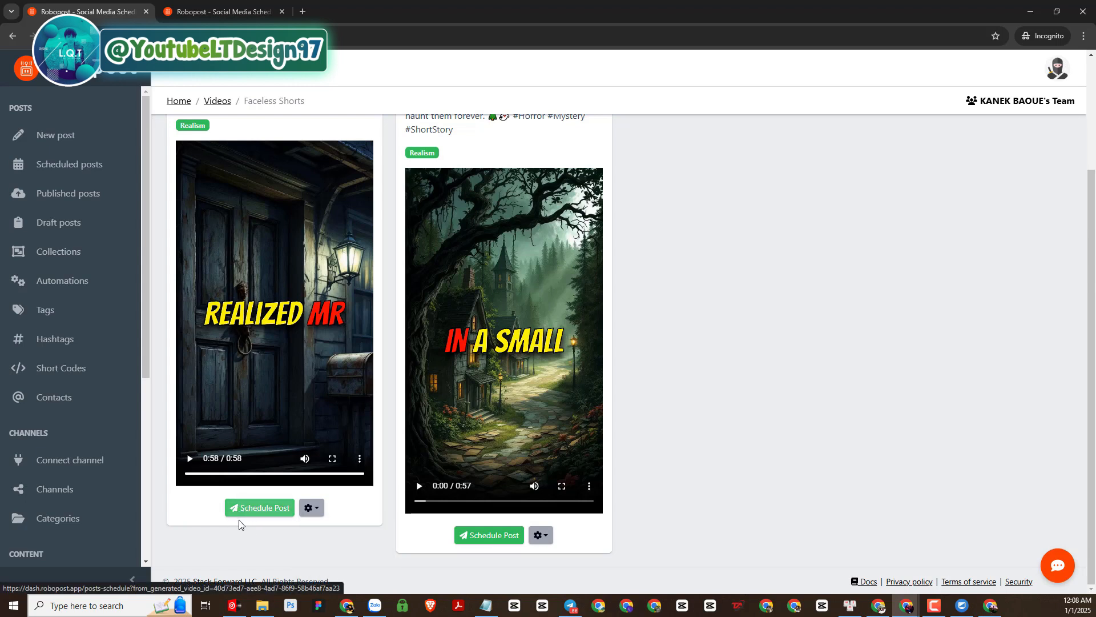
# Start a new post from the horror short and go to the connect-channel page
pyautogui.click(259, 507)
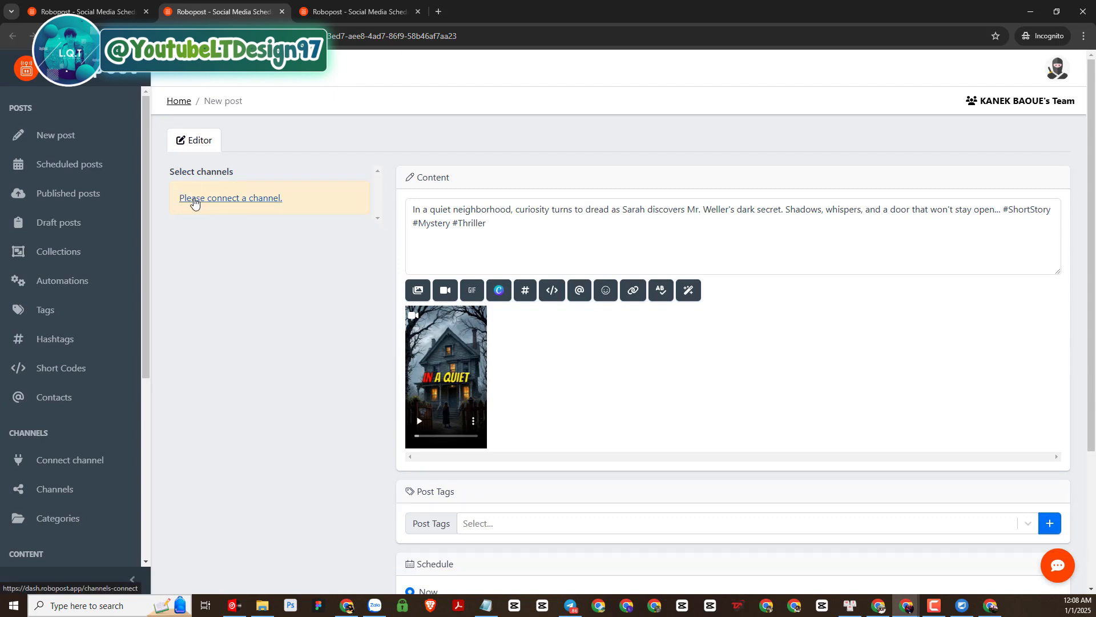
pyautogui.click(231, 198)
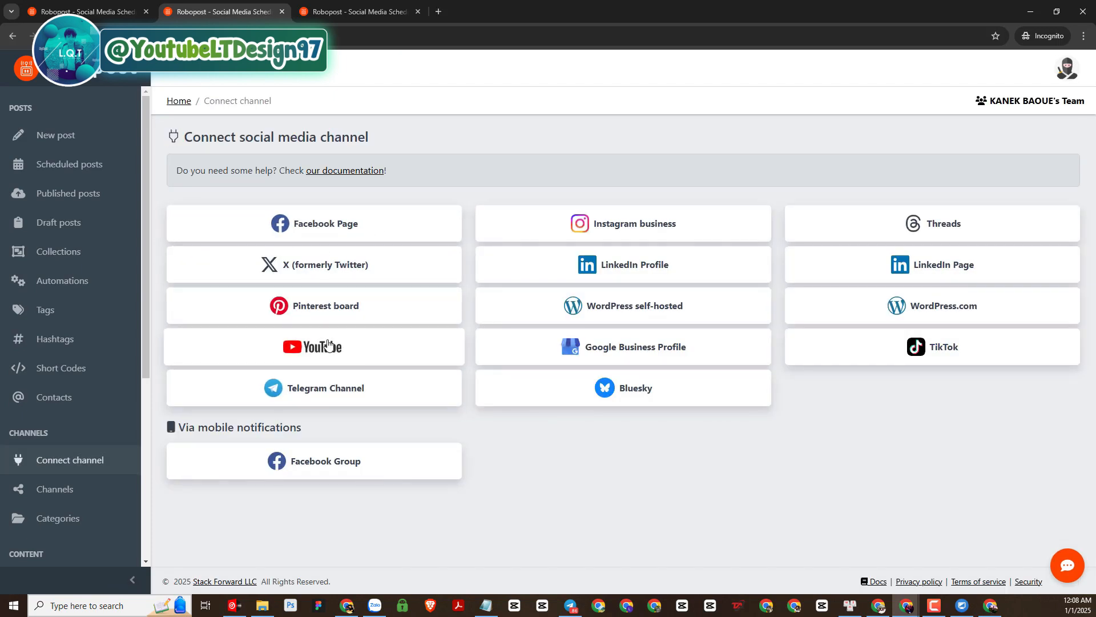
# Begin a YouTube connection, accept its conditions, then dismiss the prompt without connecting
pyautogui.click(314, 347)
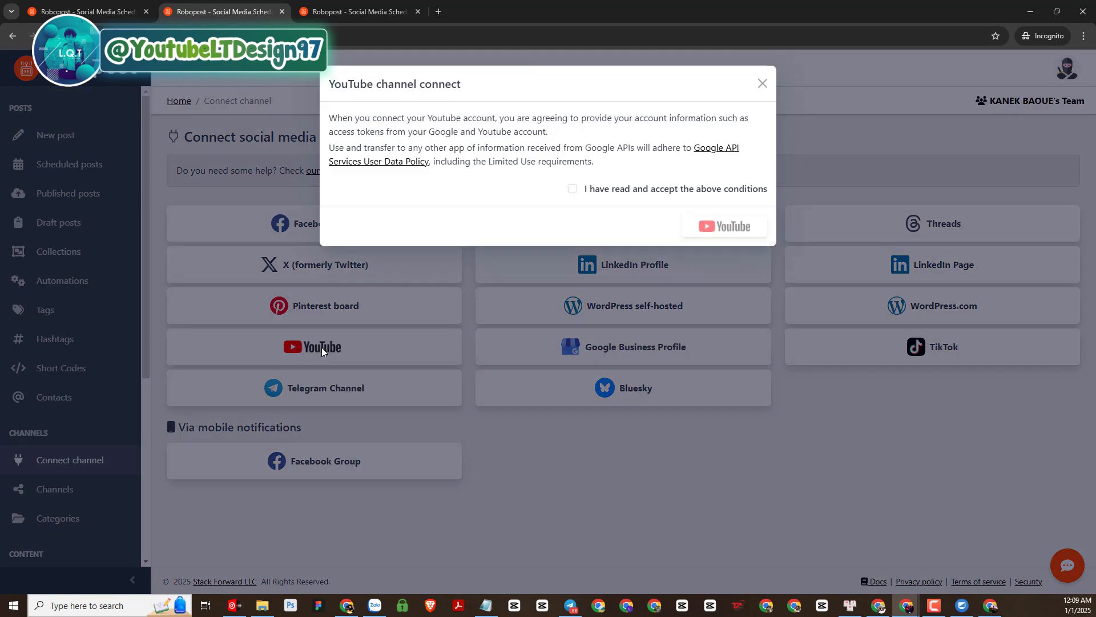
pyautogui.click(572, 188)
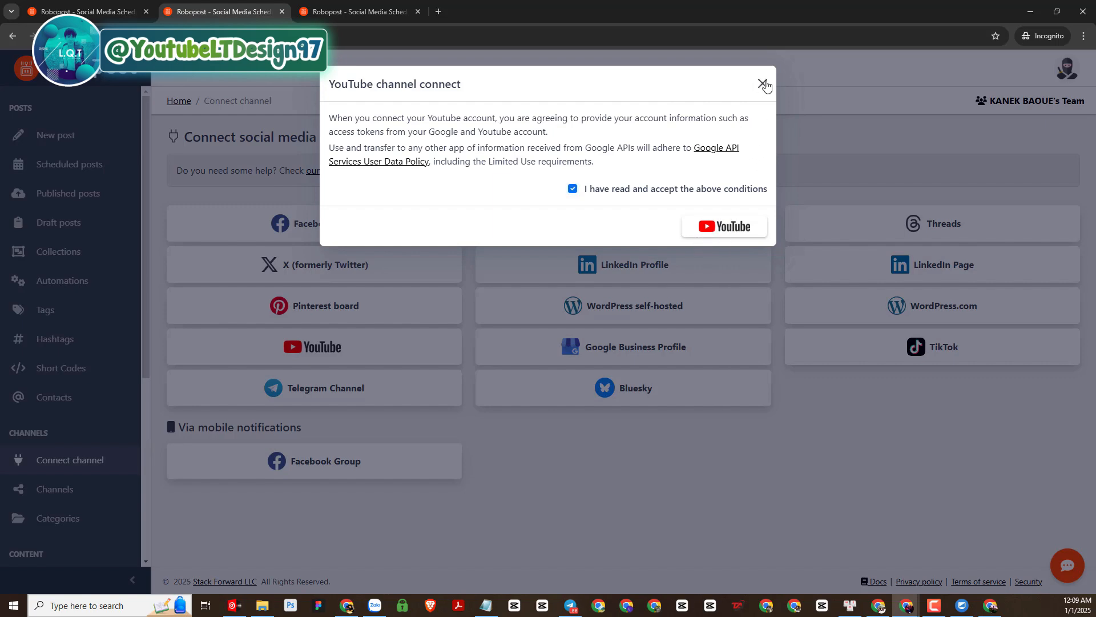
pyautogui.click(764, 84)
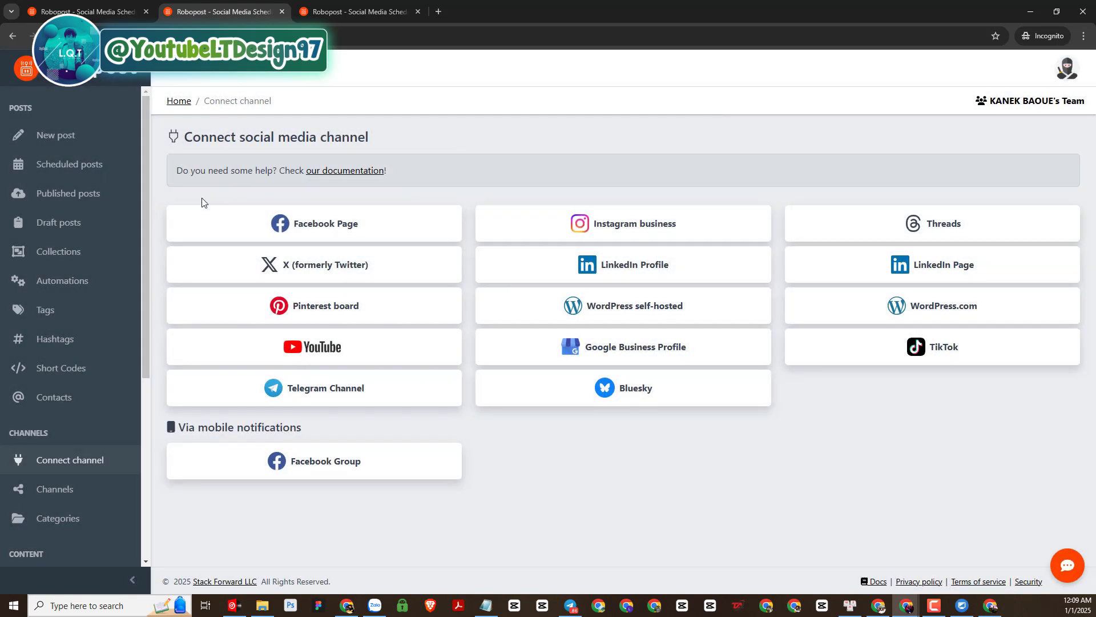
pyautogui.moveTo(12, 36)
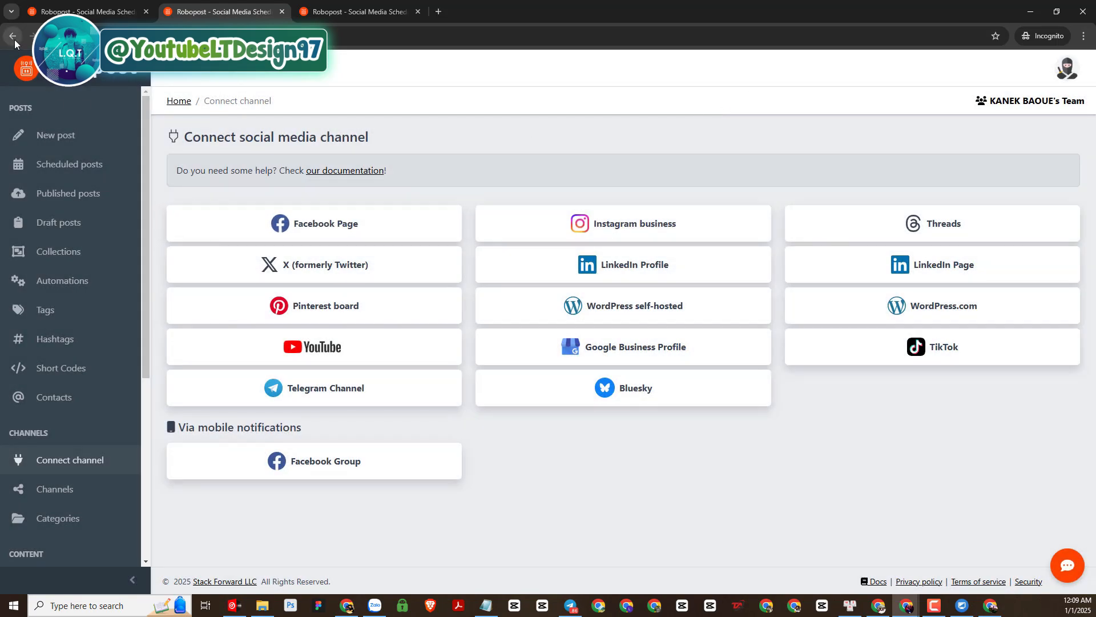
# Go back to the New post editor and reach its Schedule section
pyautogui.click(12, 35)
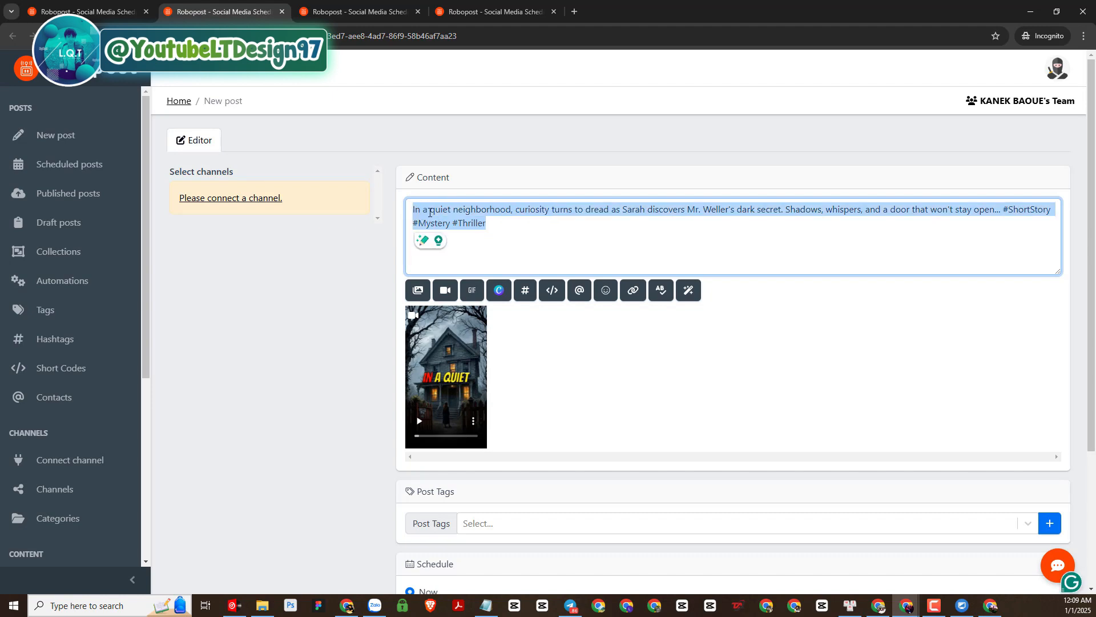
pyautogui.scroll(-3)
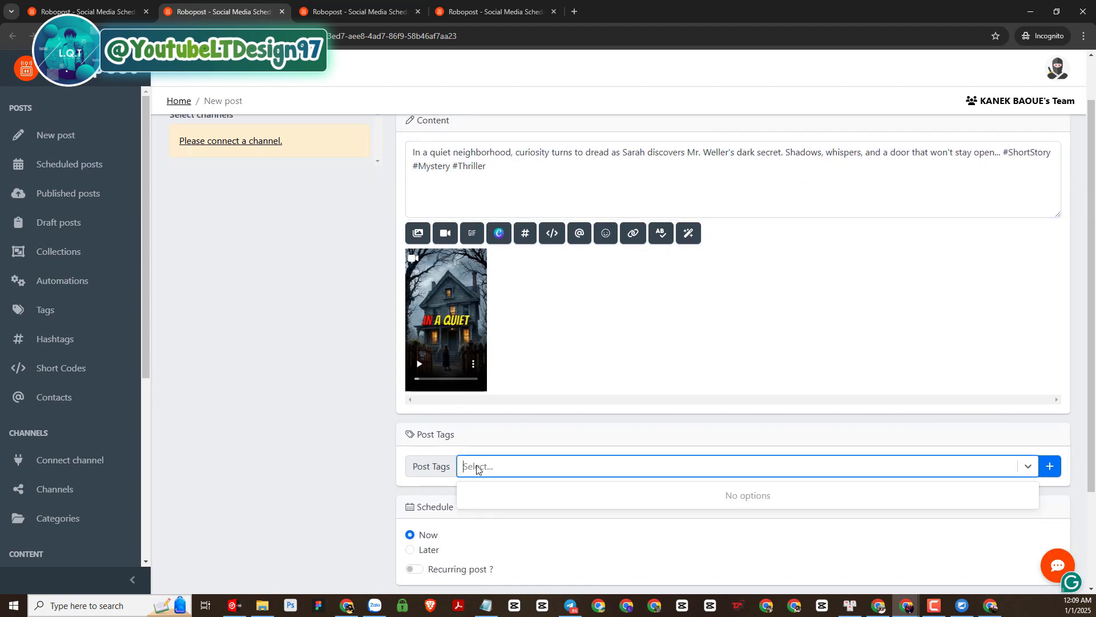
pyautogui.scroll(-3)
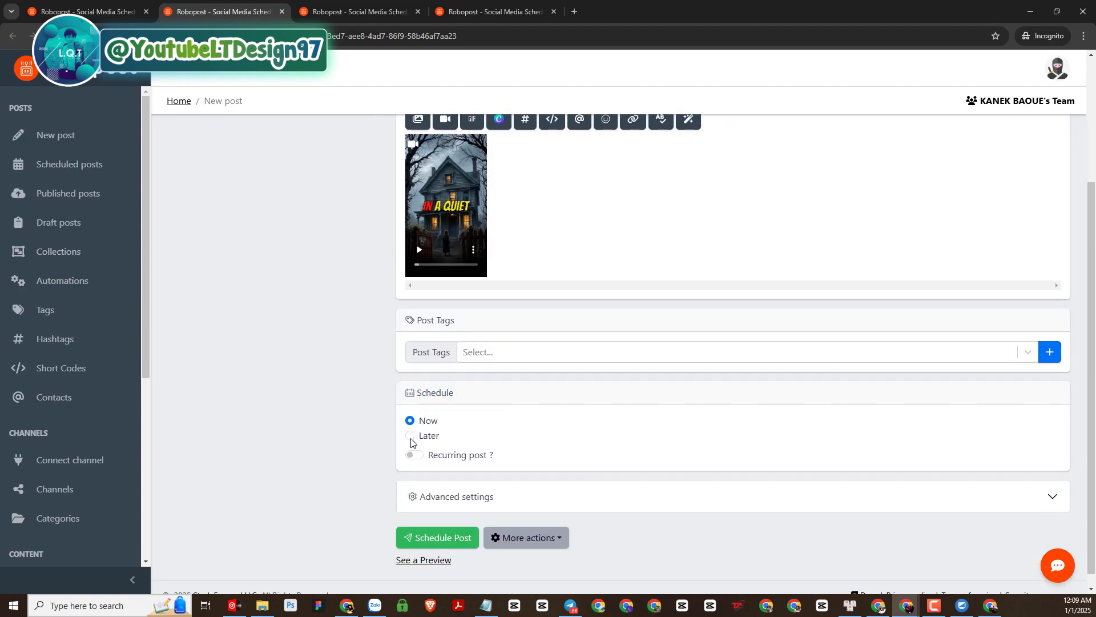
# Set the post to publish Later, keeping the Asia/Bangkok timezone
pyautogui.click(410, 435)
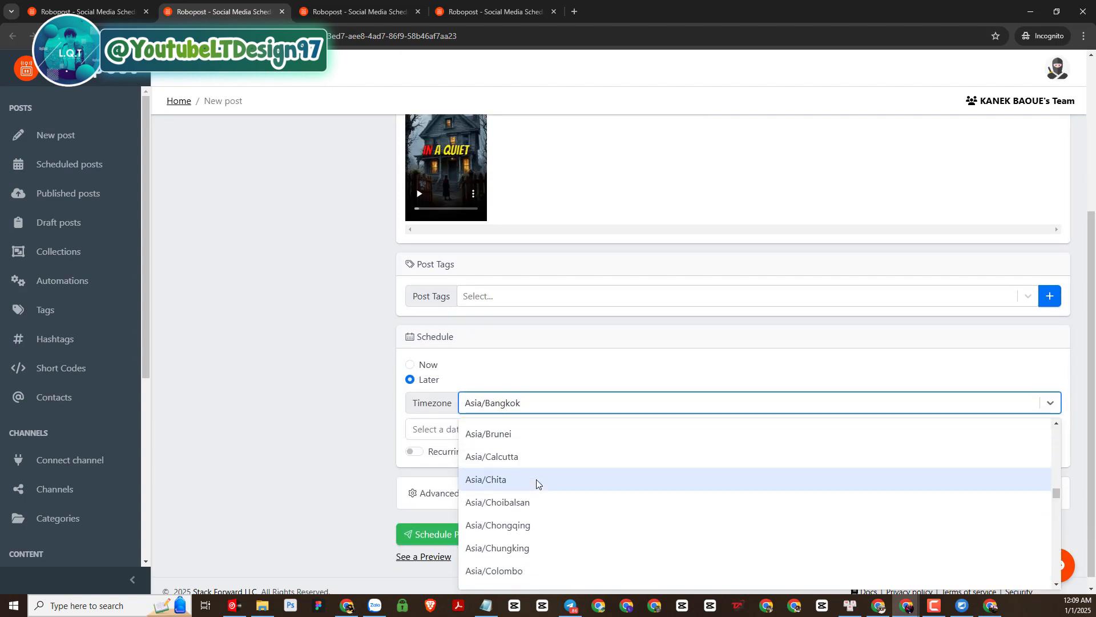
pyautogui.scroll(-3)
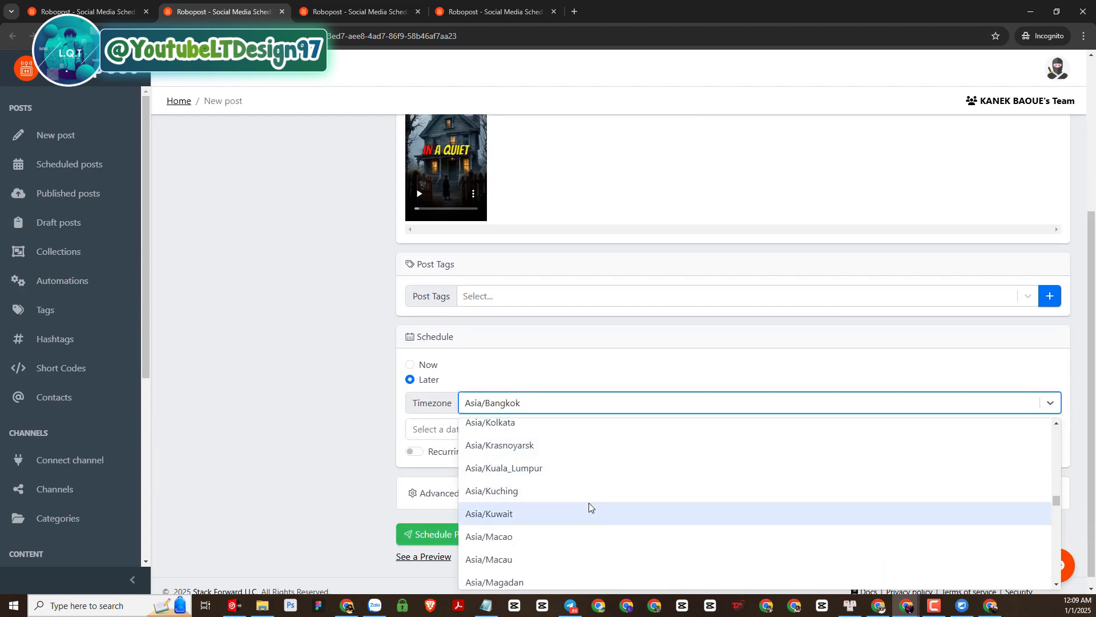
pyautogui.scroll(-3)
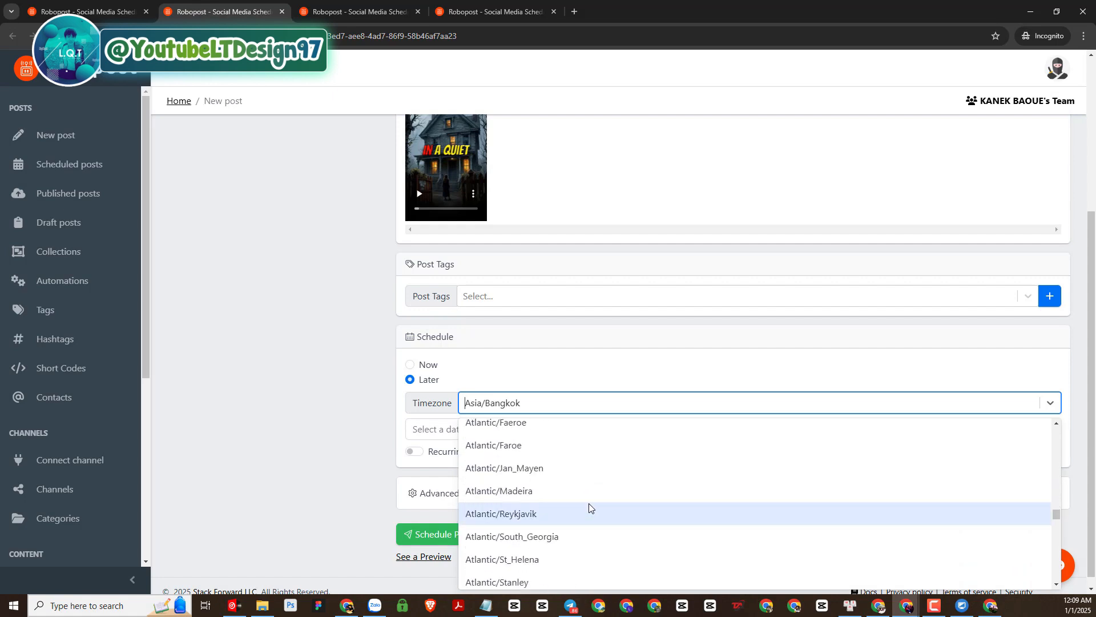
pyautogui.scroll(-3)
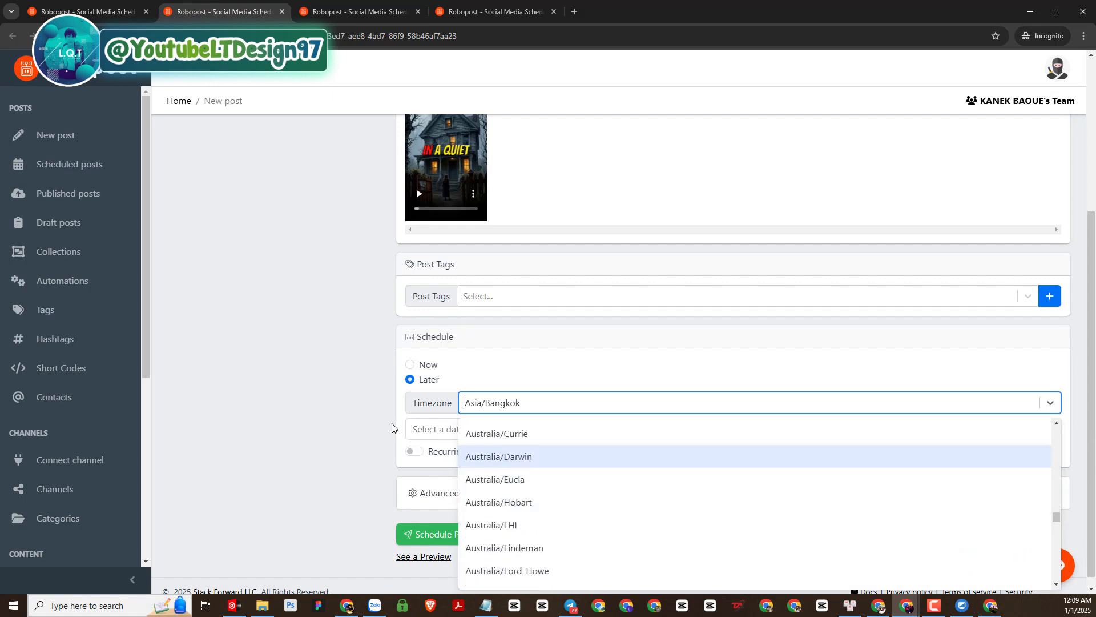
# Pick January 2, 2025 at 12:00 AM as the publish date and confirm it
pyautogui.click(454, 429)
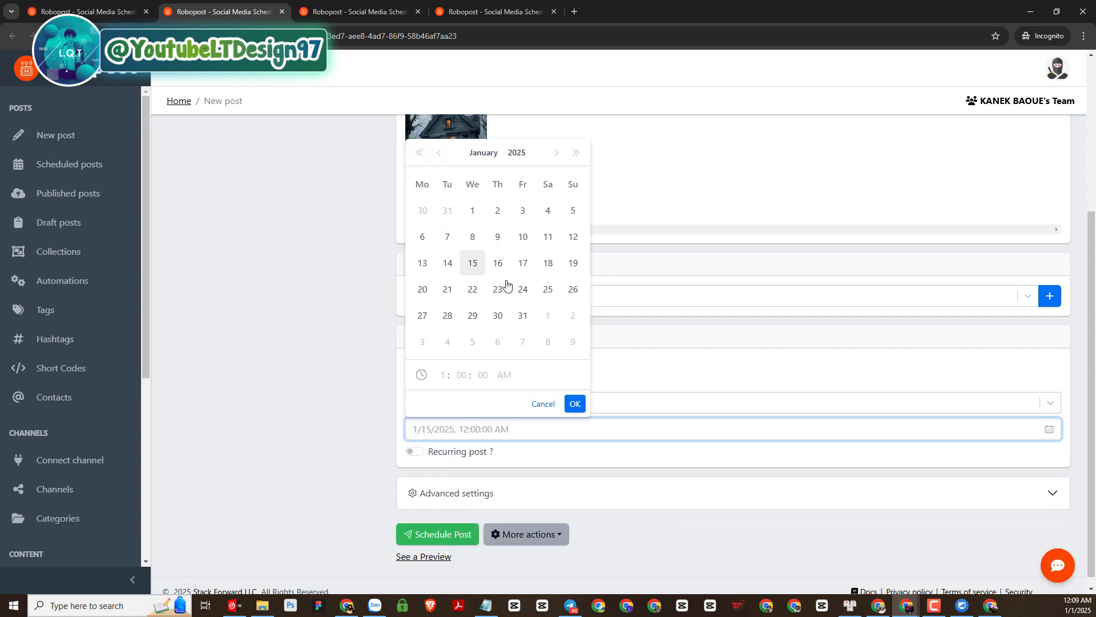
pyautogui.click(521, 263)
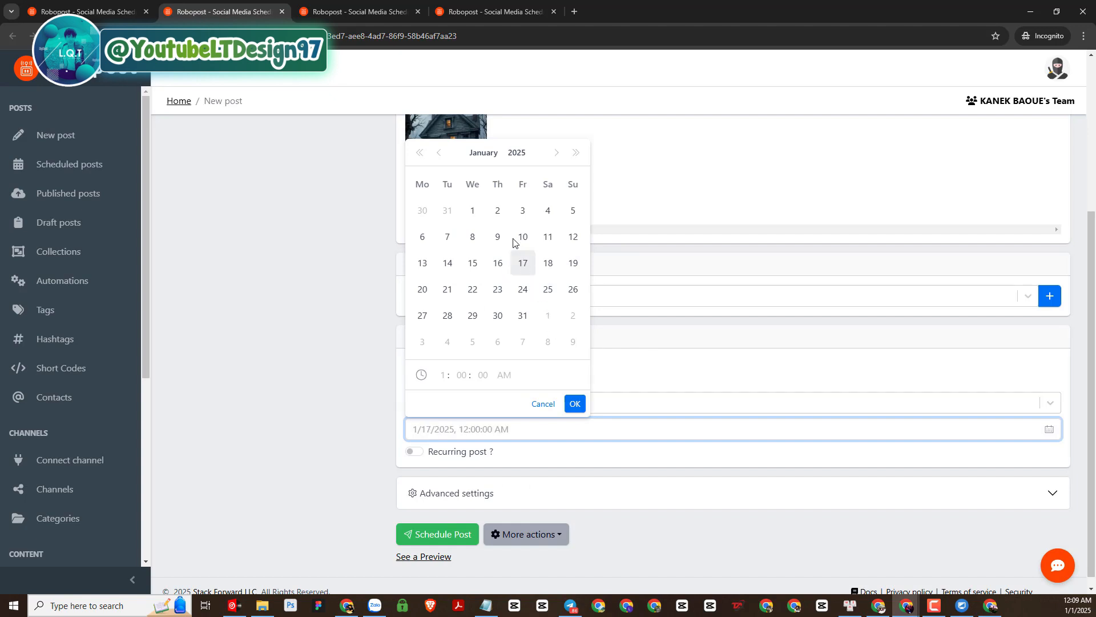
pyautogui.click(496, 210)
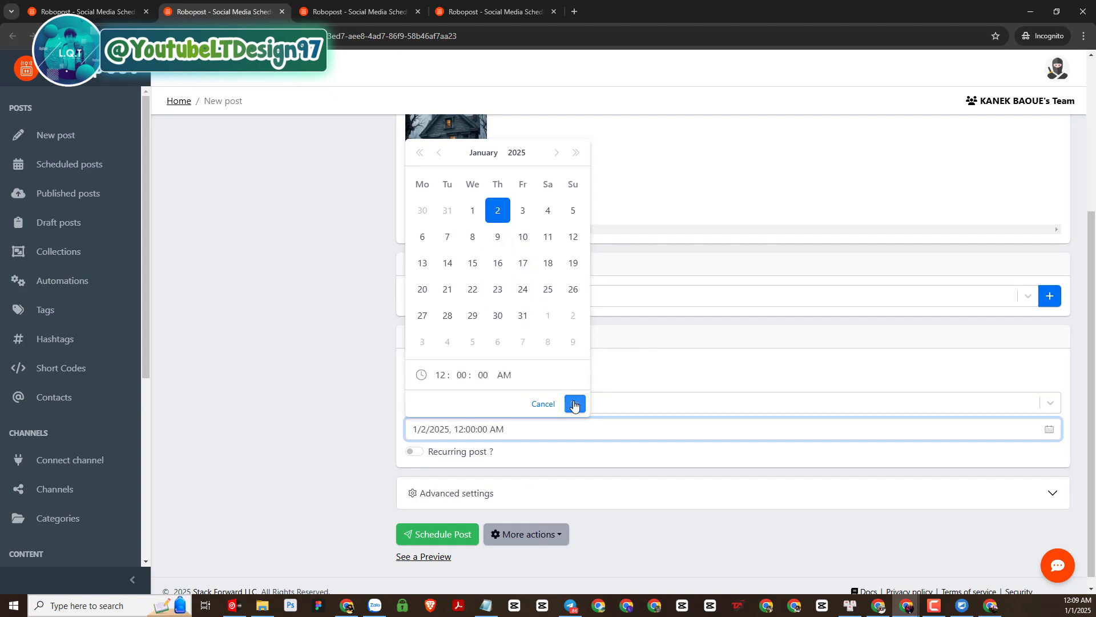
pyautogui.click(574, 404)
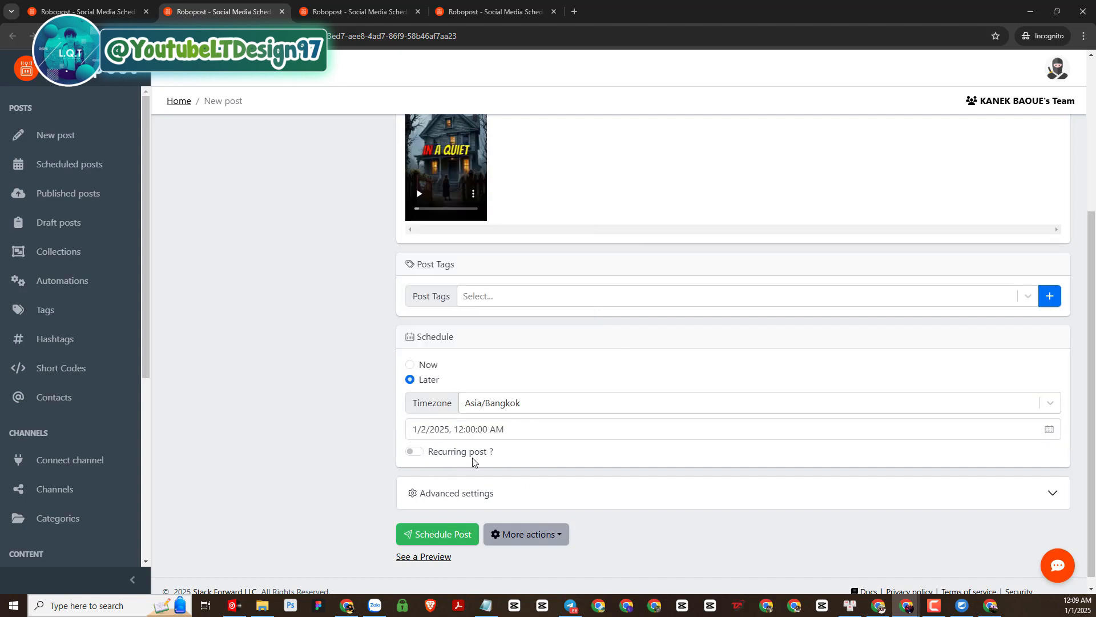
pyautogui.moveTo(439, 517)
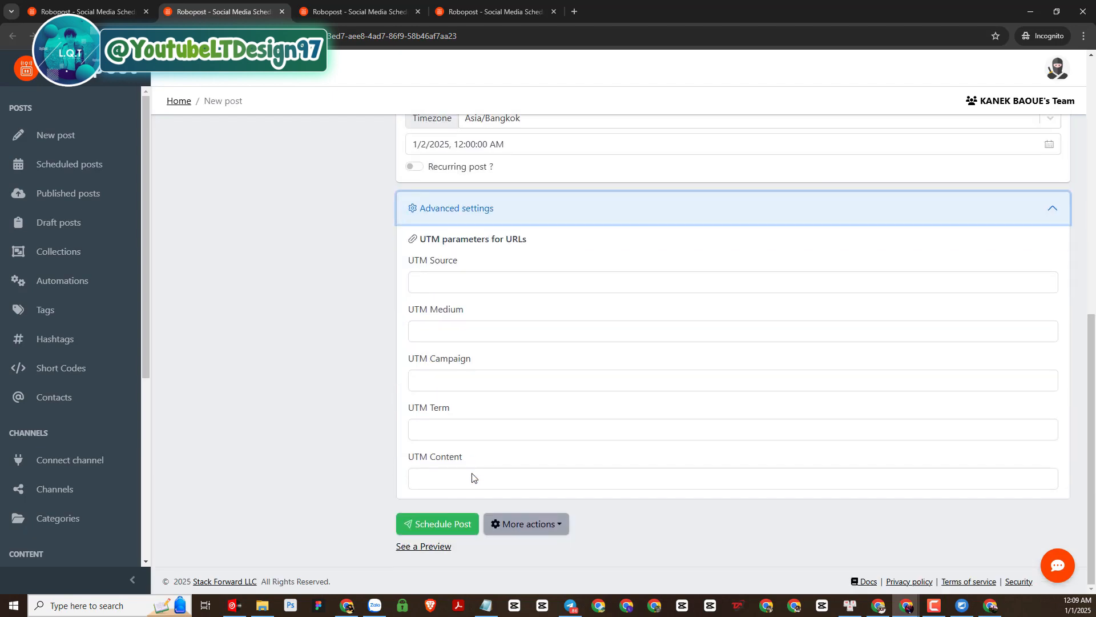
pyautogui.moveTo(1031, 268)
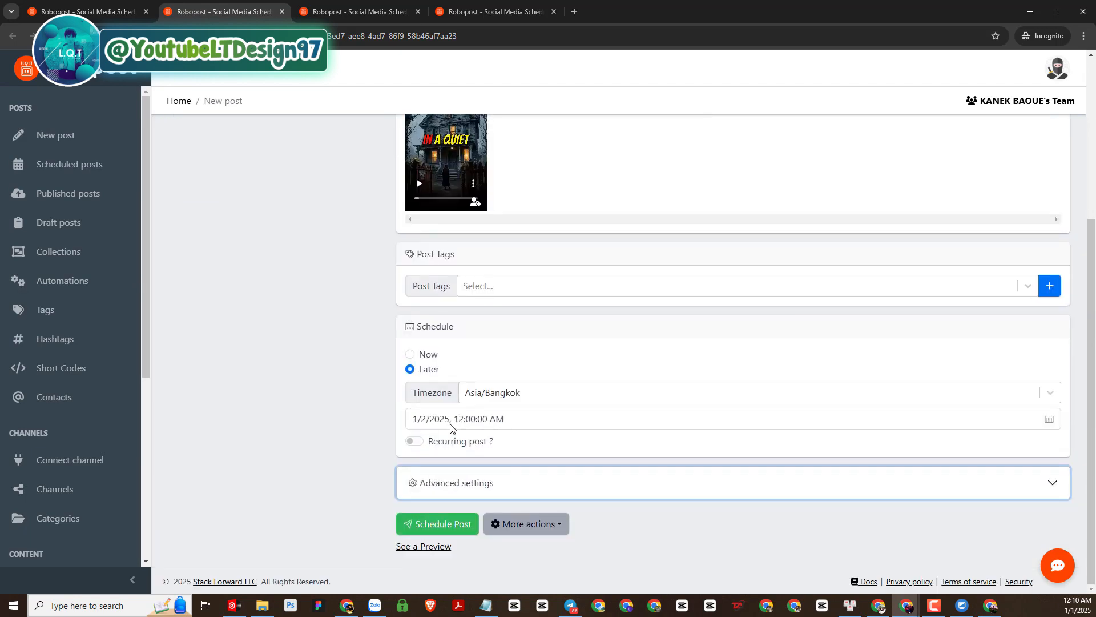
pyautogui.moveTo(455, 567)
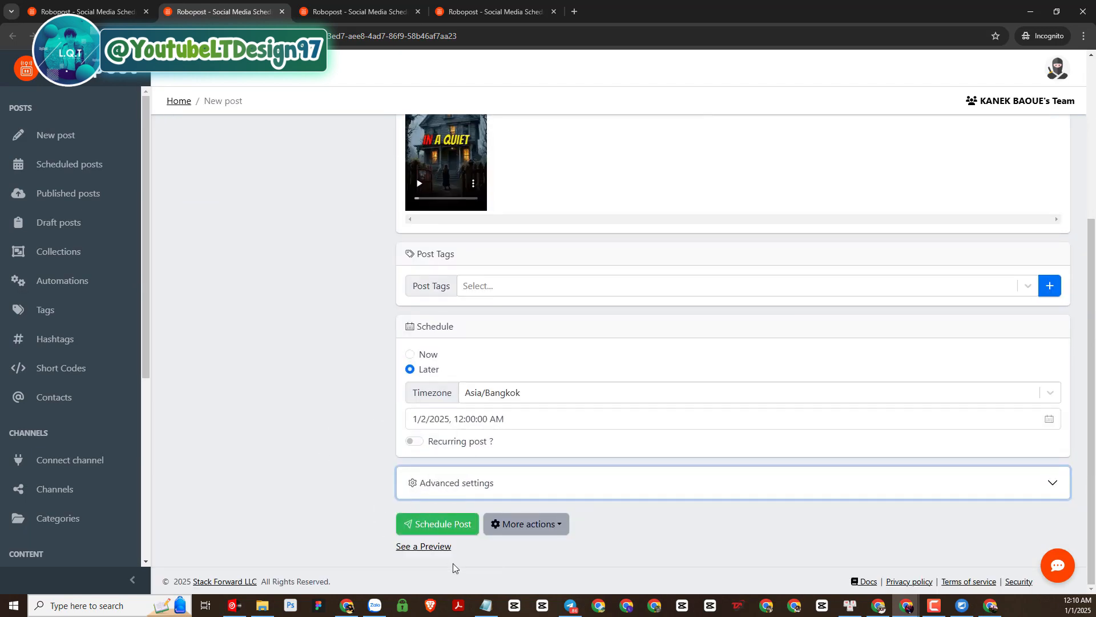
pyautogui.scroll(3)
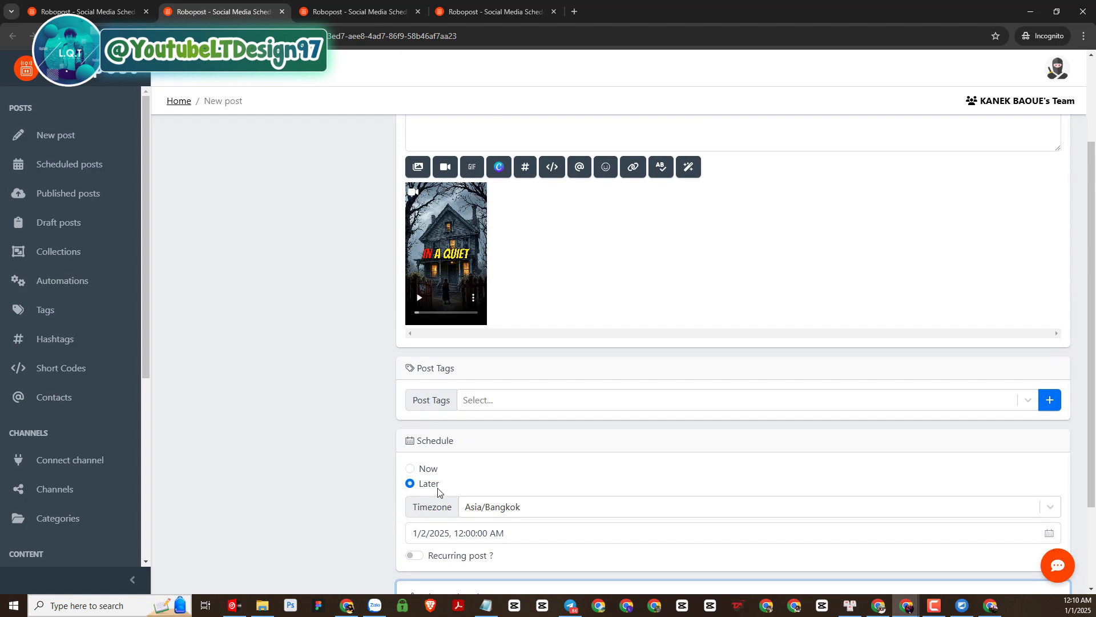
pyautogui.moveTo(142, 201)
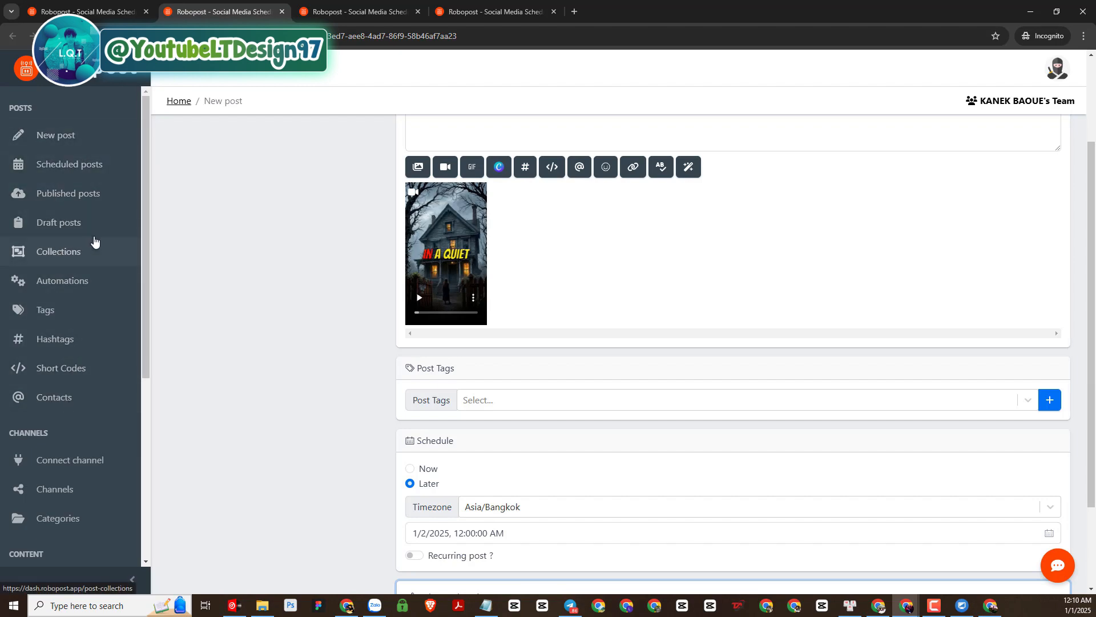
pyautogui.moveTo(58, 223)
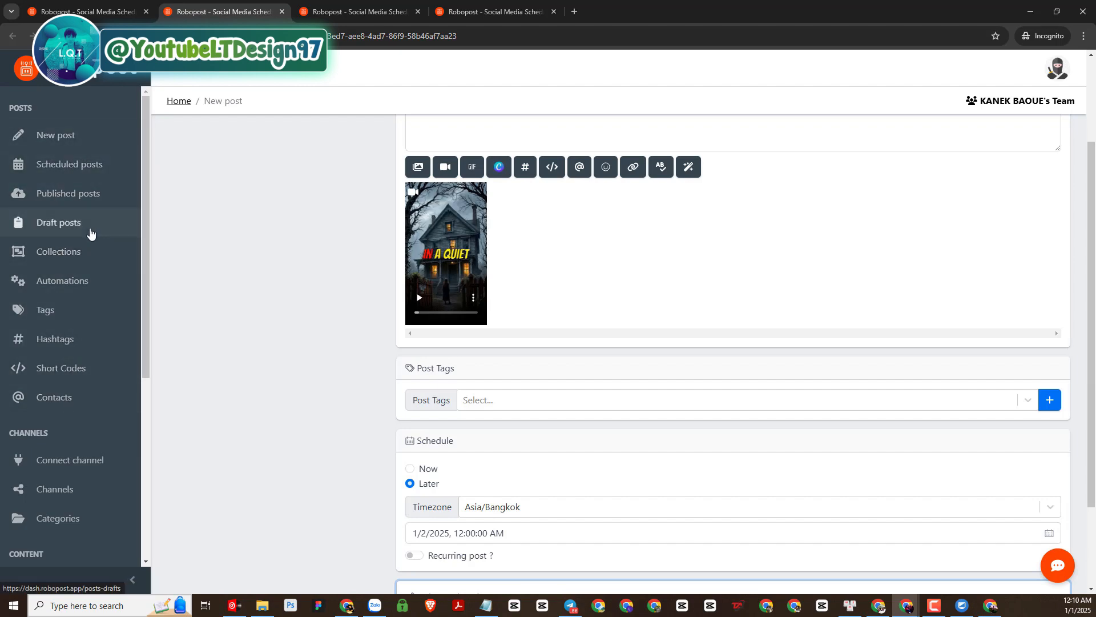
# Return to the Faceless Shorts video gallery tab showing the two horror shorts
pyautogui.click(80, 12)
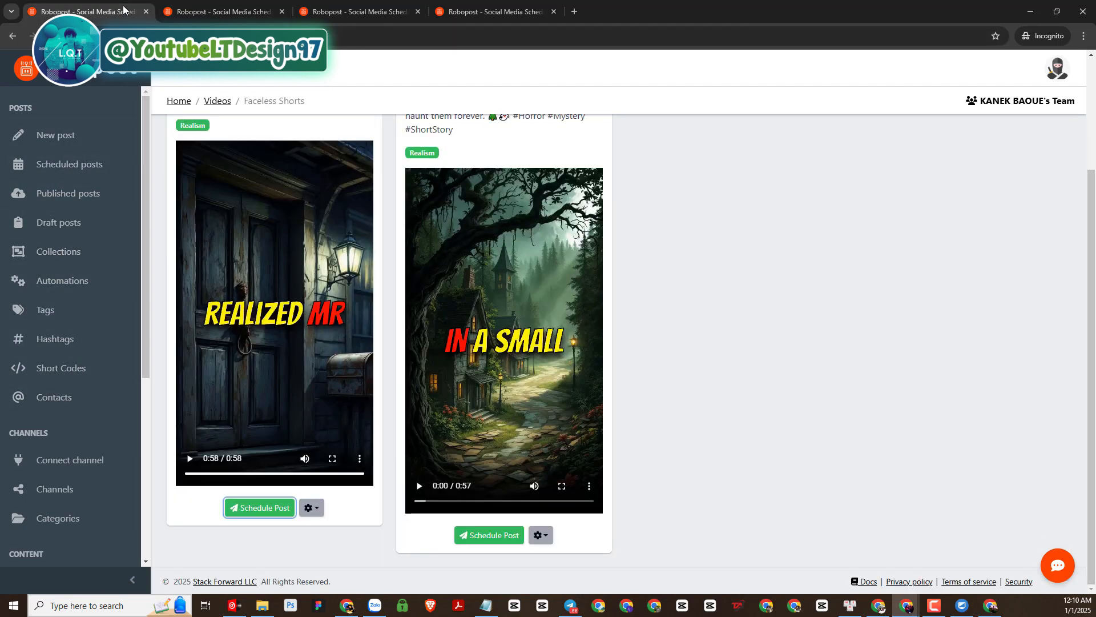